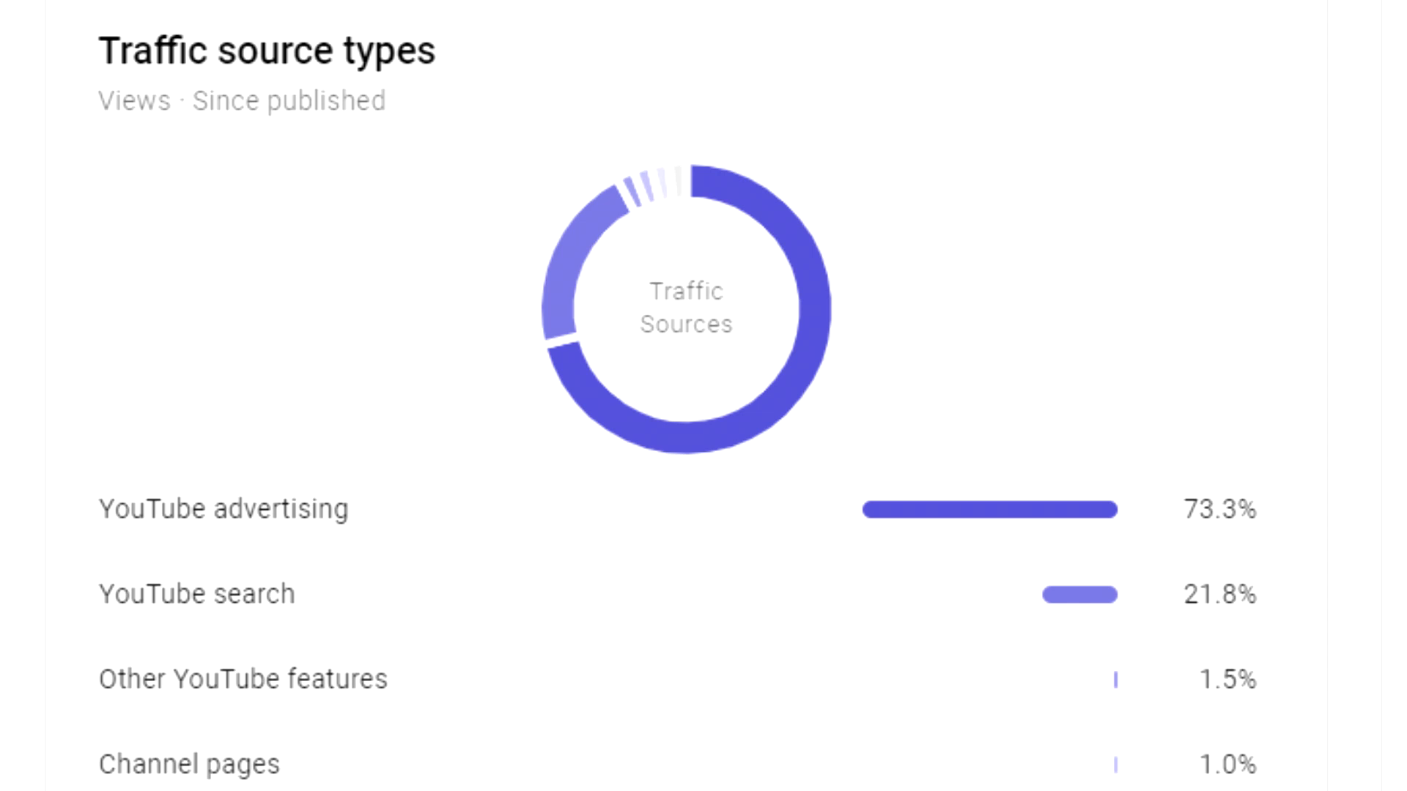
Review the Traffic source types card showing 73.3% of views from YouTube advertising
scroll(down, 3)
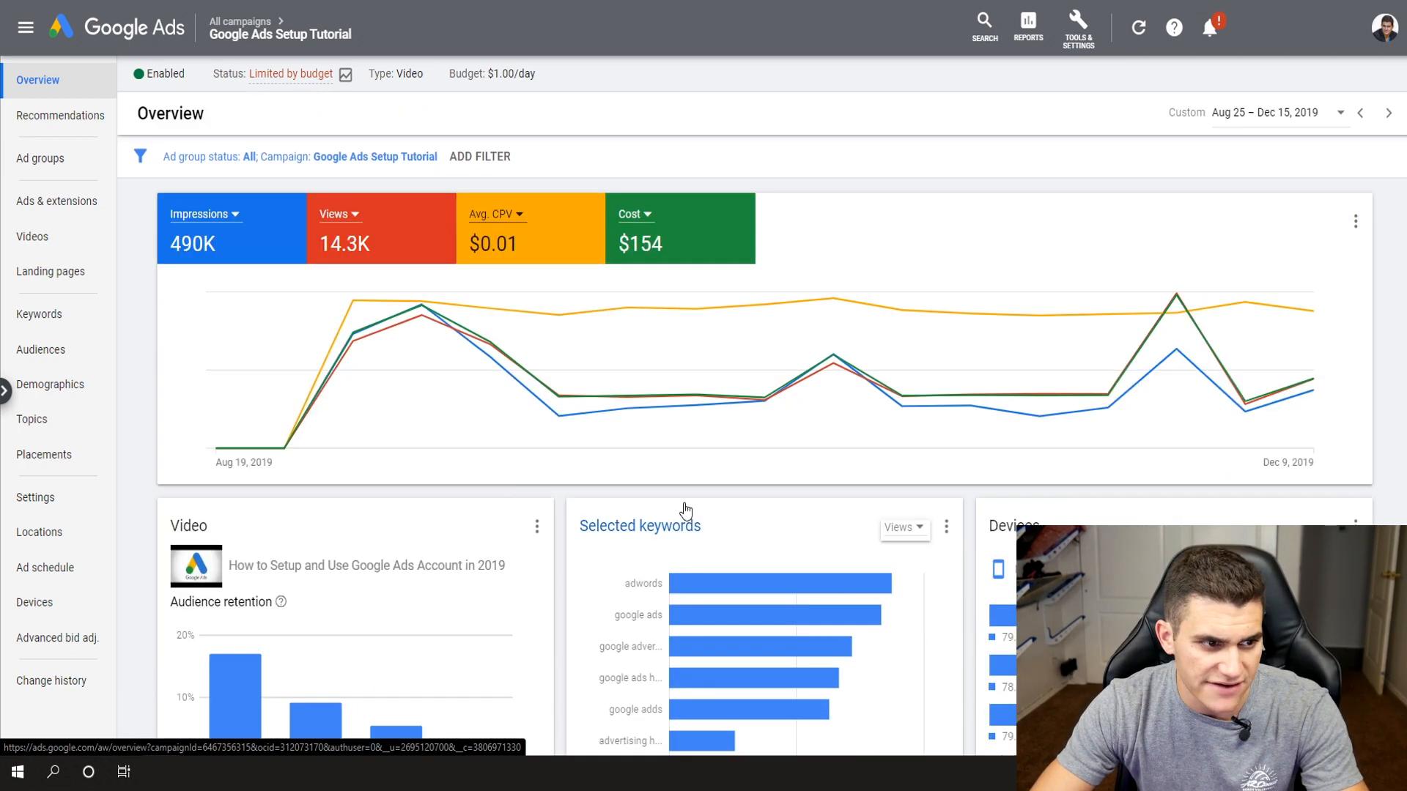
View the ad groups list and the Max CPV bid simulator for Cheap Worldwide ($0.02 current)
click(40, 158)
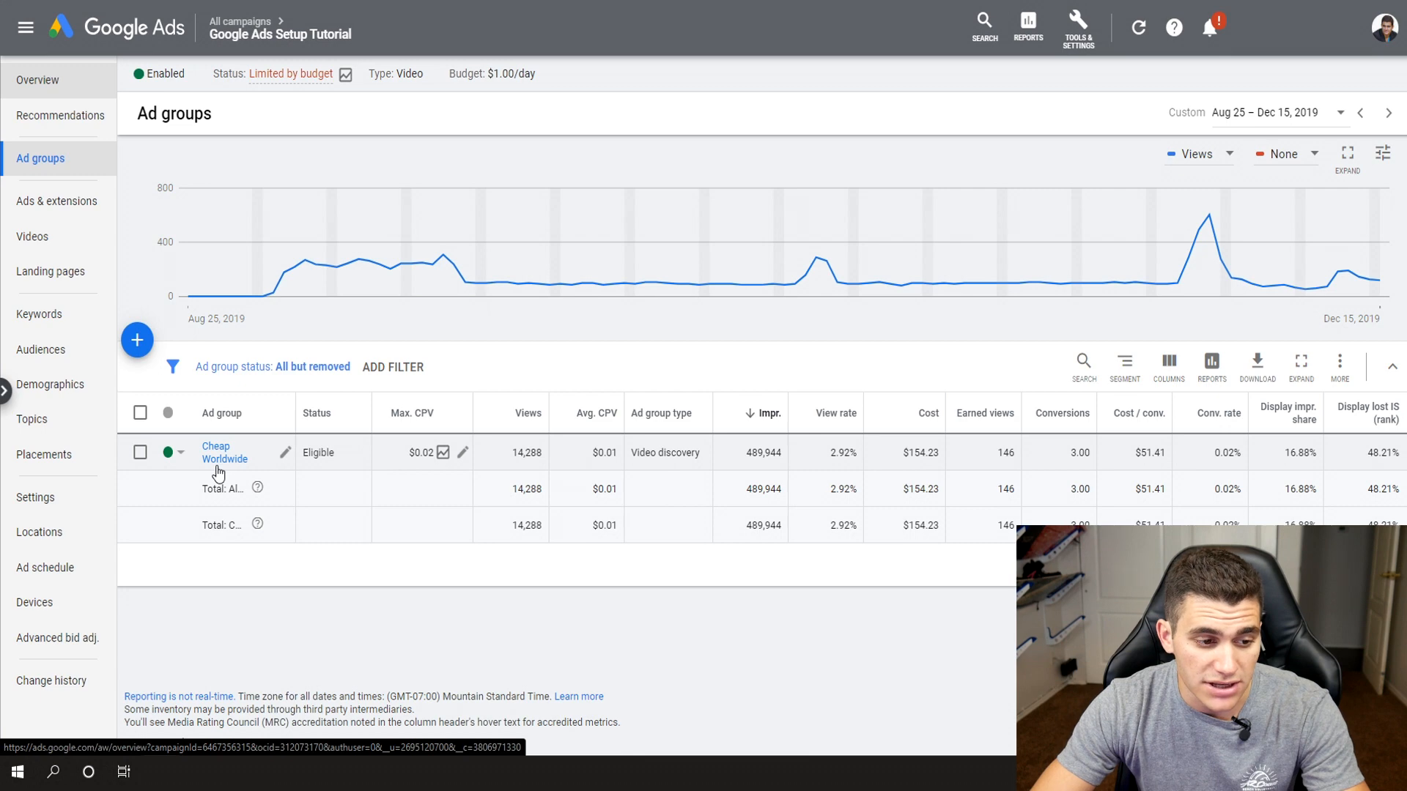
mouse_move(440, 452)
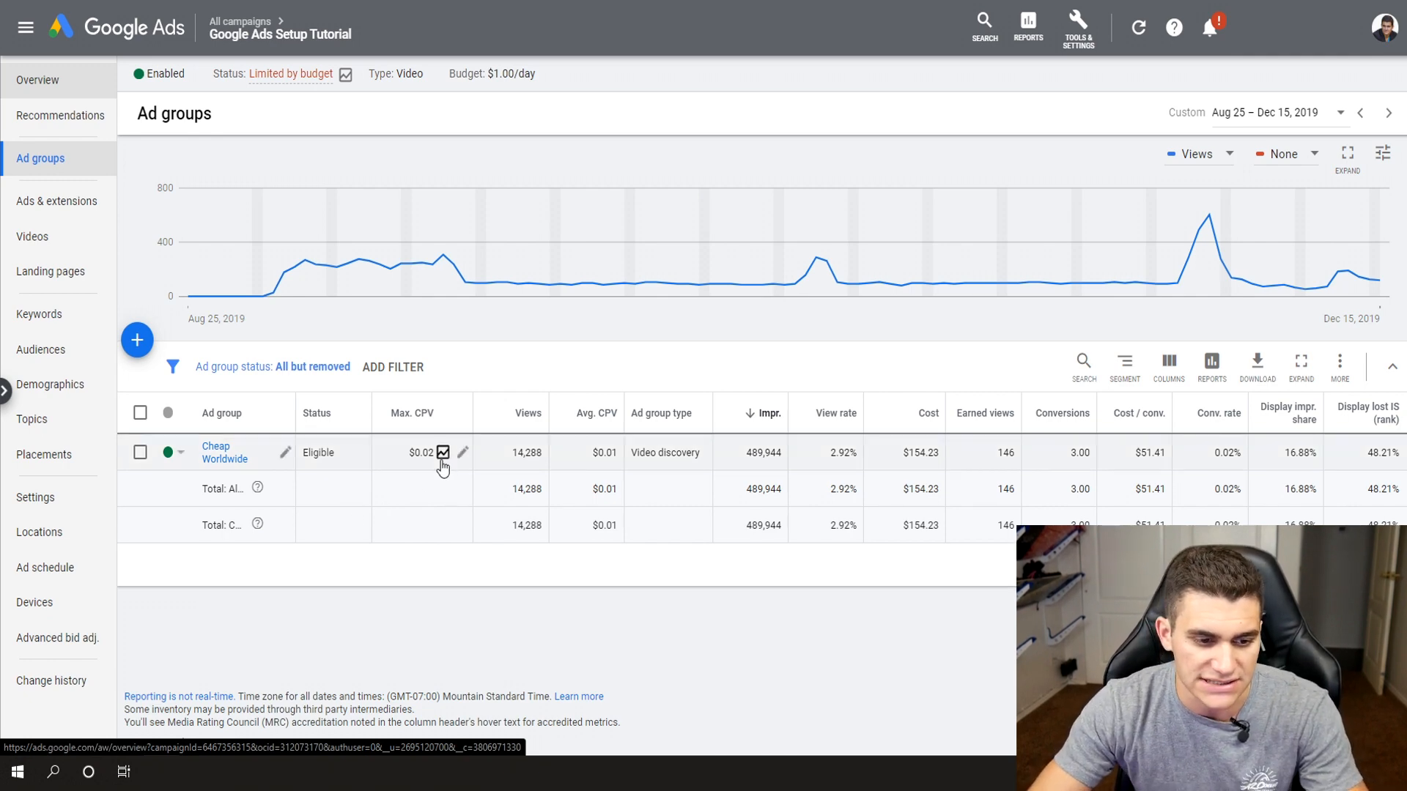
click(444, 452)
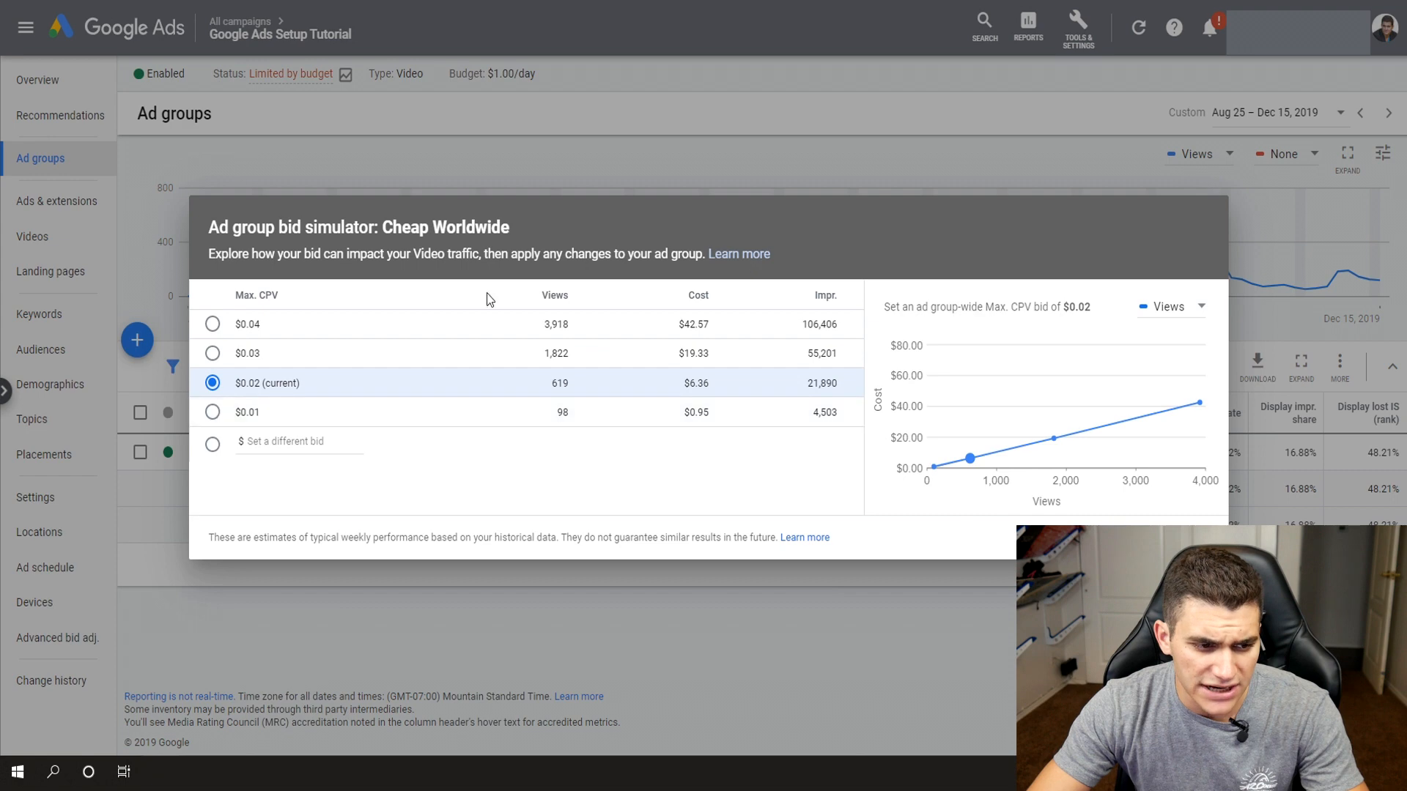
mouse_move(660, 456)
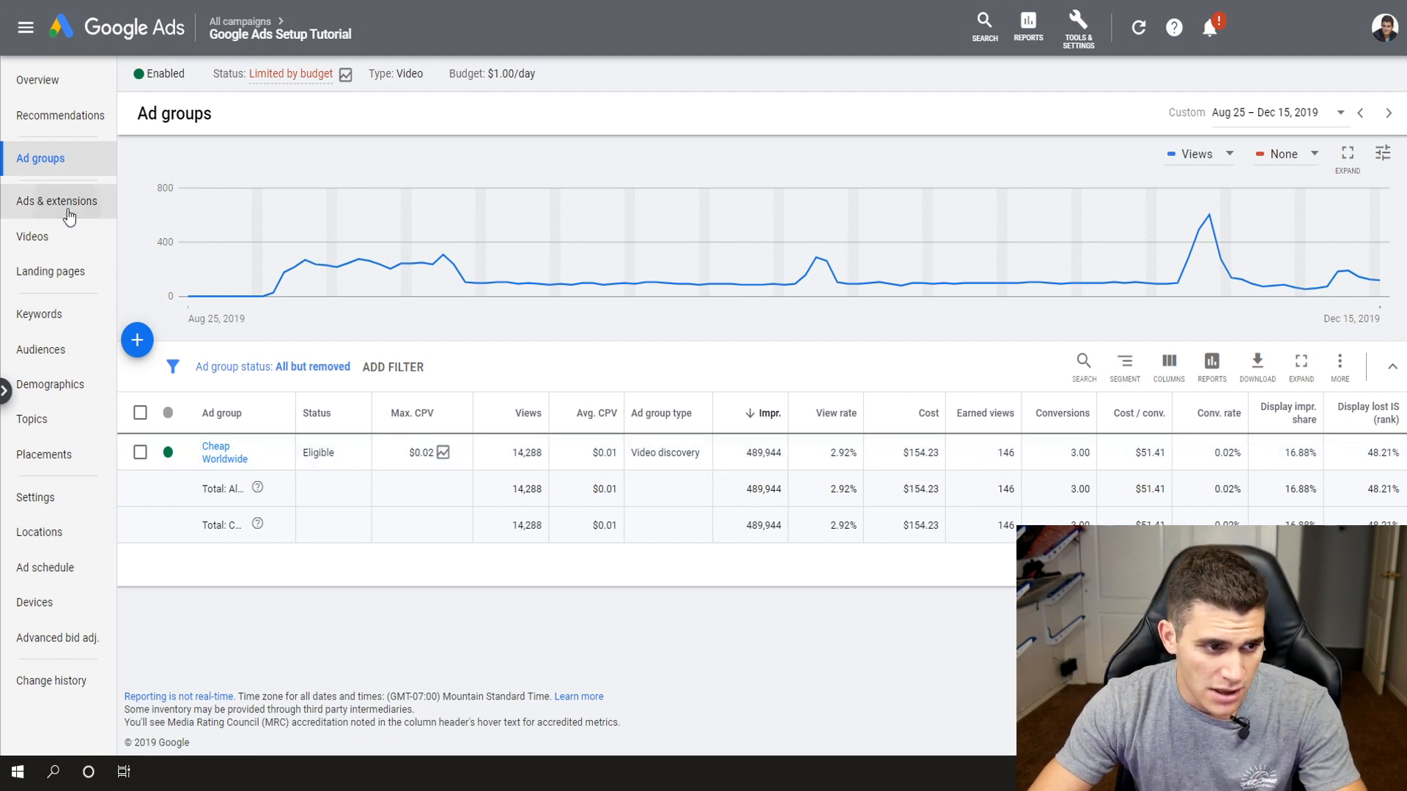
View the Cheap Worldwide ad group's landing pages: one YouTube URL with 489,944 impressions
click(57, 200)
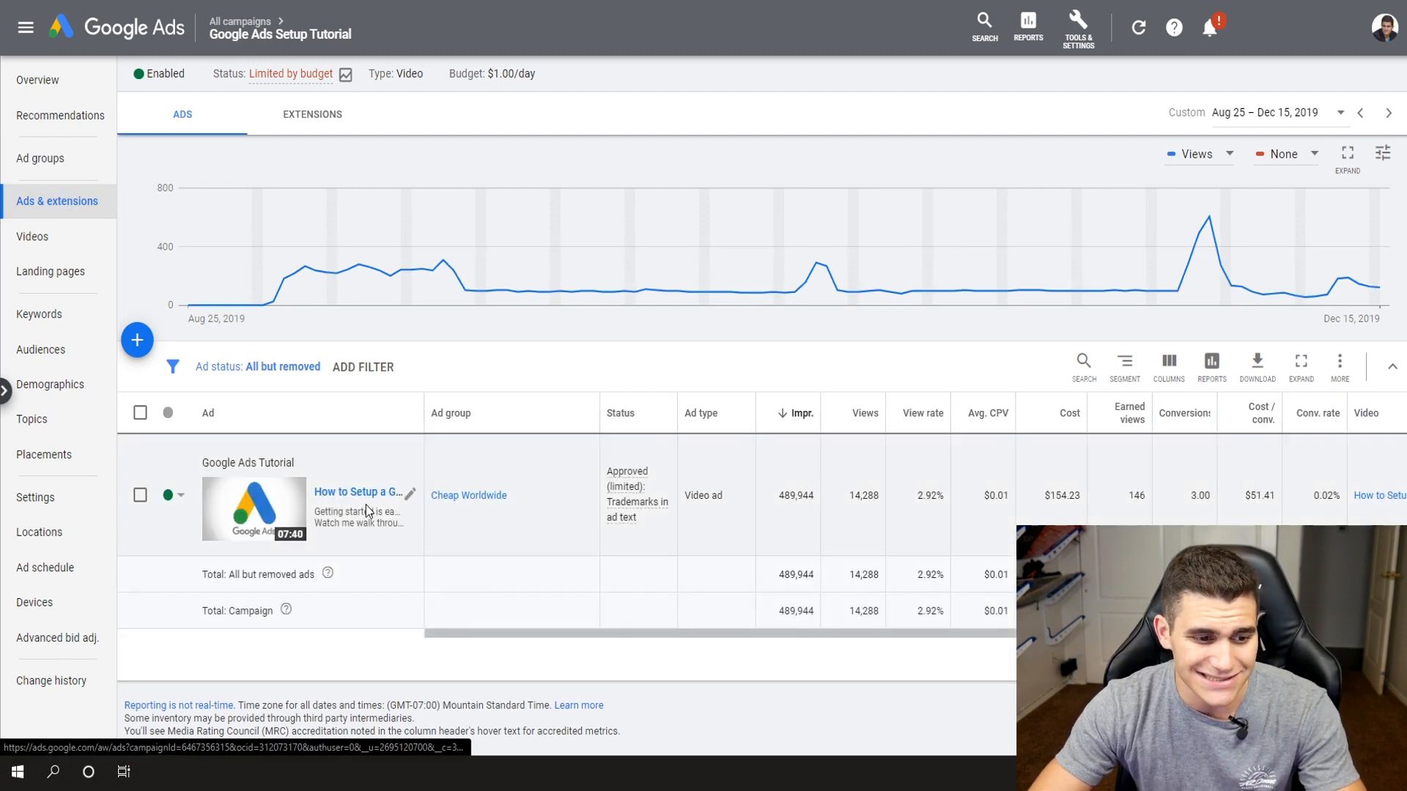
mouse_move(507, 503)
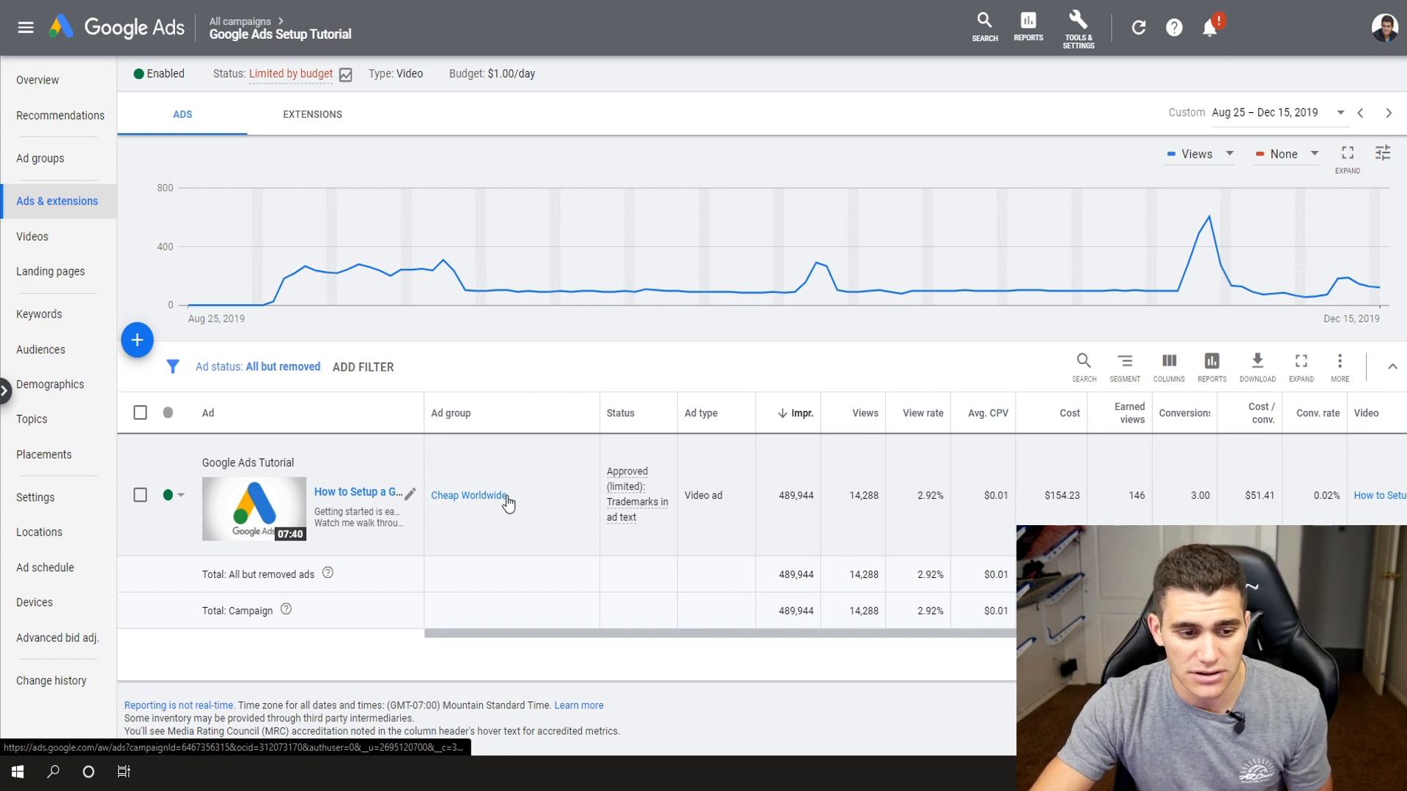
click(468, 495)
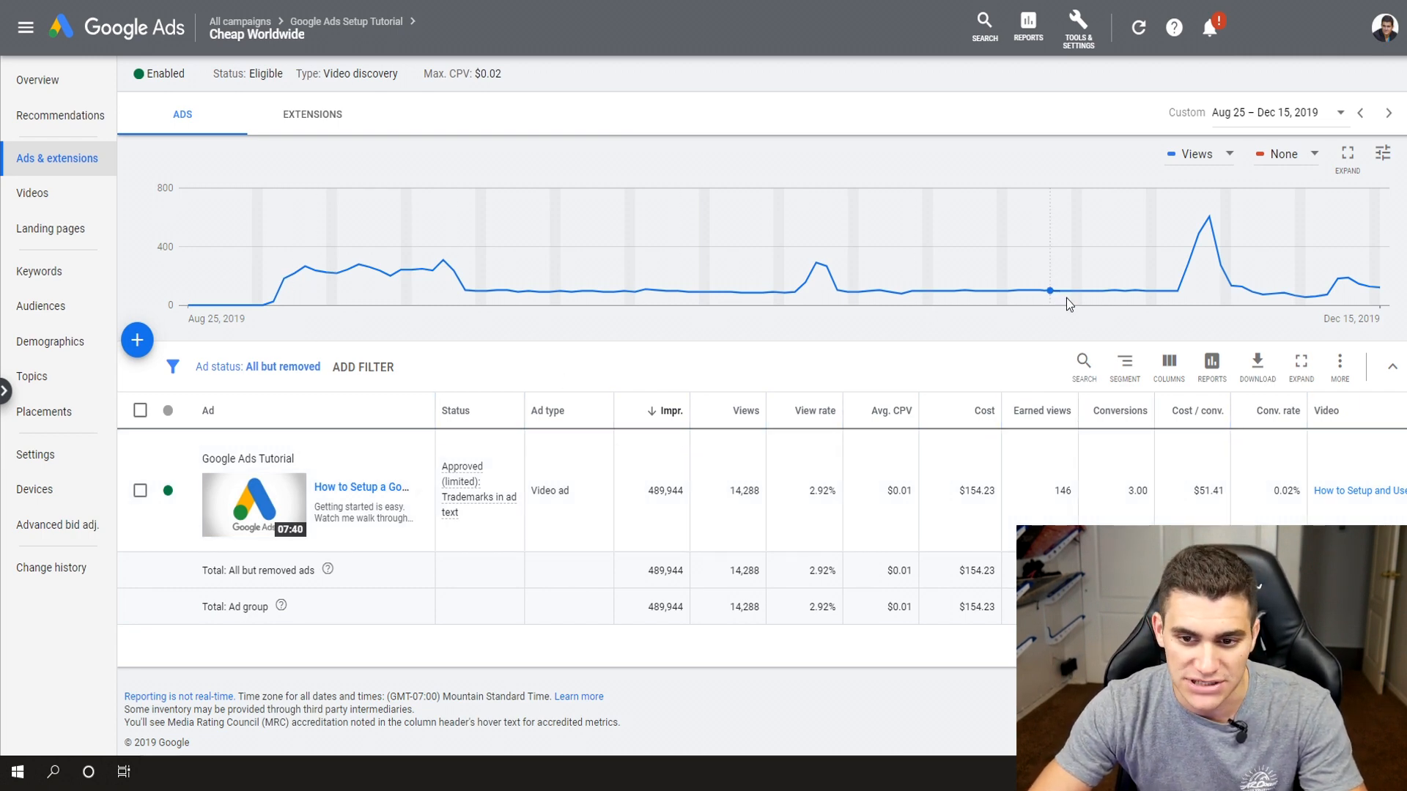
click(50, 228)
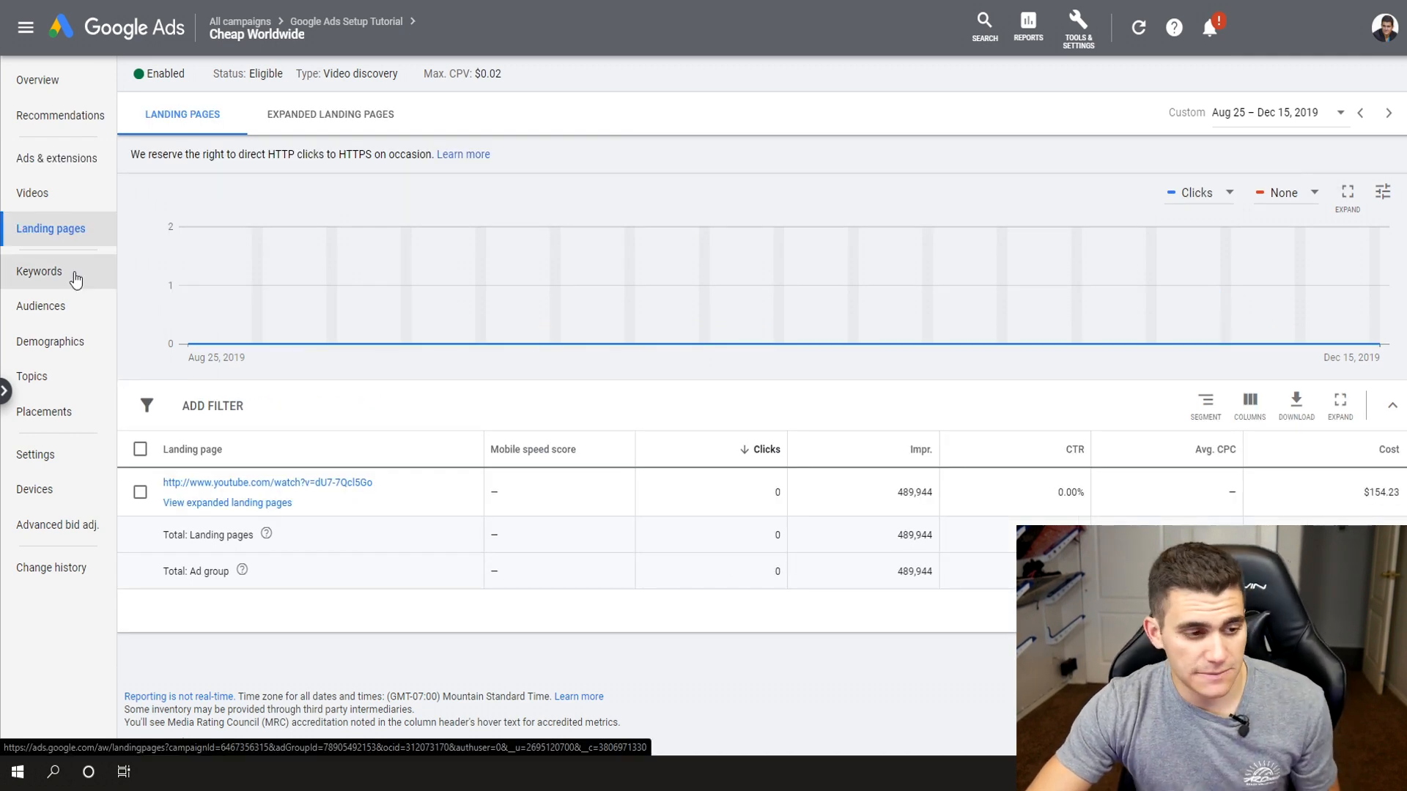
Review the Cheap Worldwide keywords sorted by cost, adwords highest at $28.08
click(39, 271)
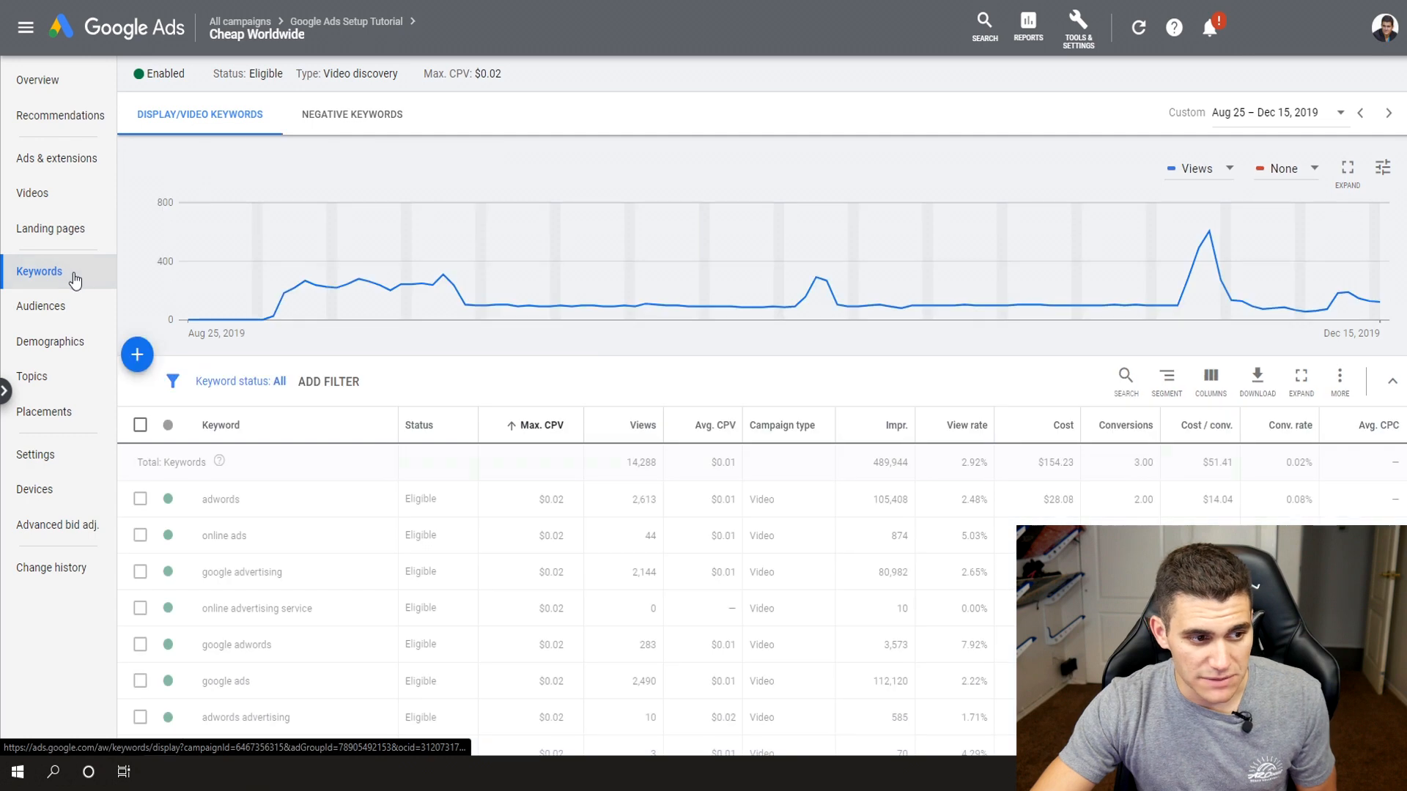
mouse_move(512, 452)
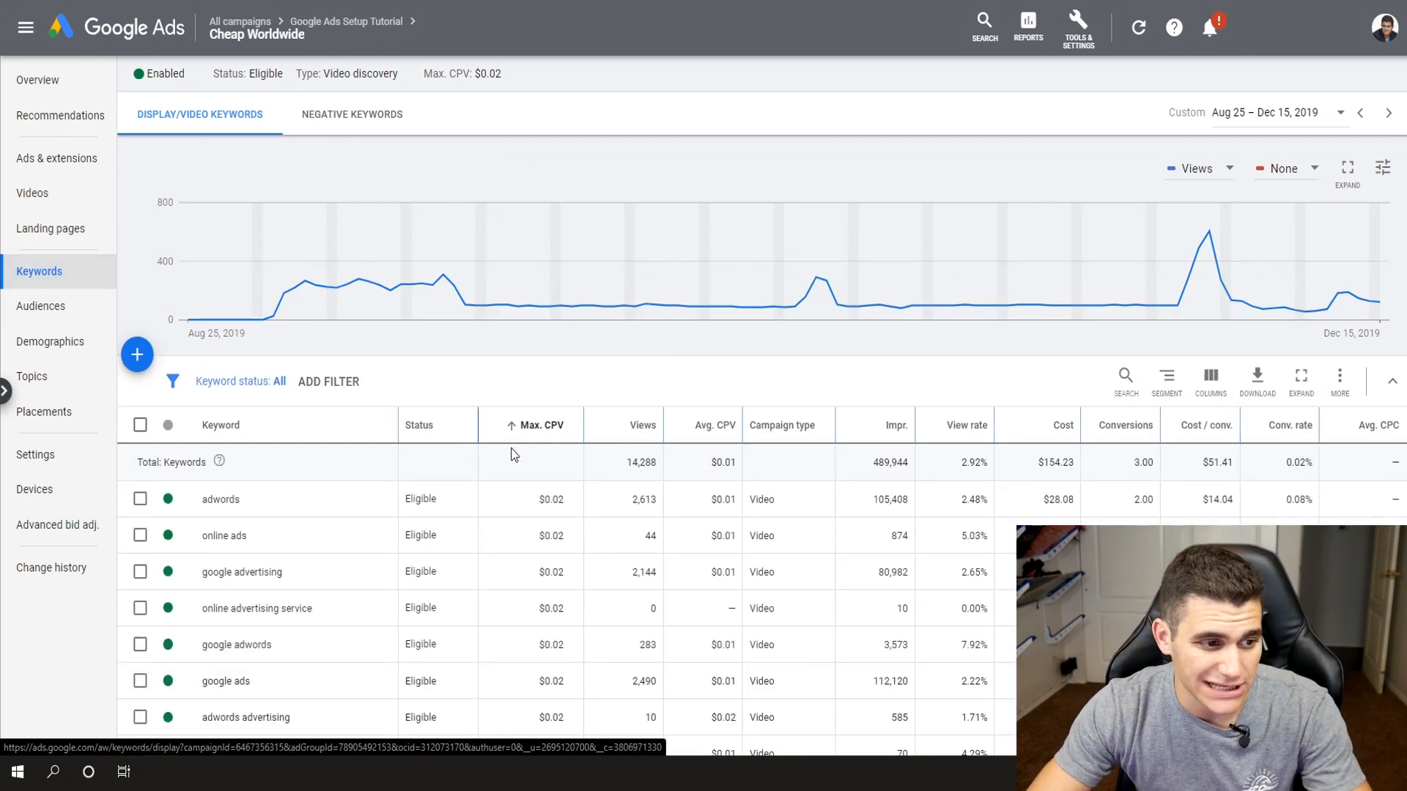
scroll(down, 3)
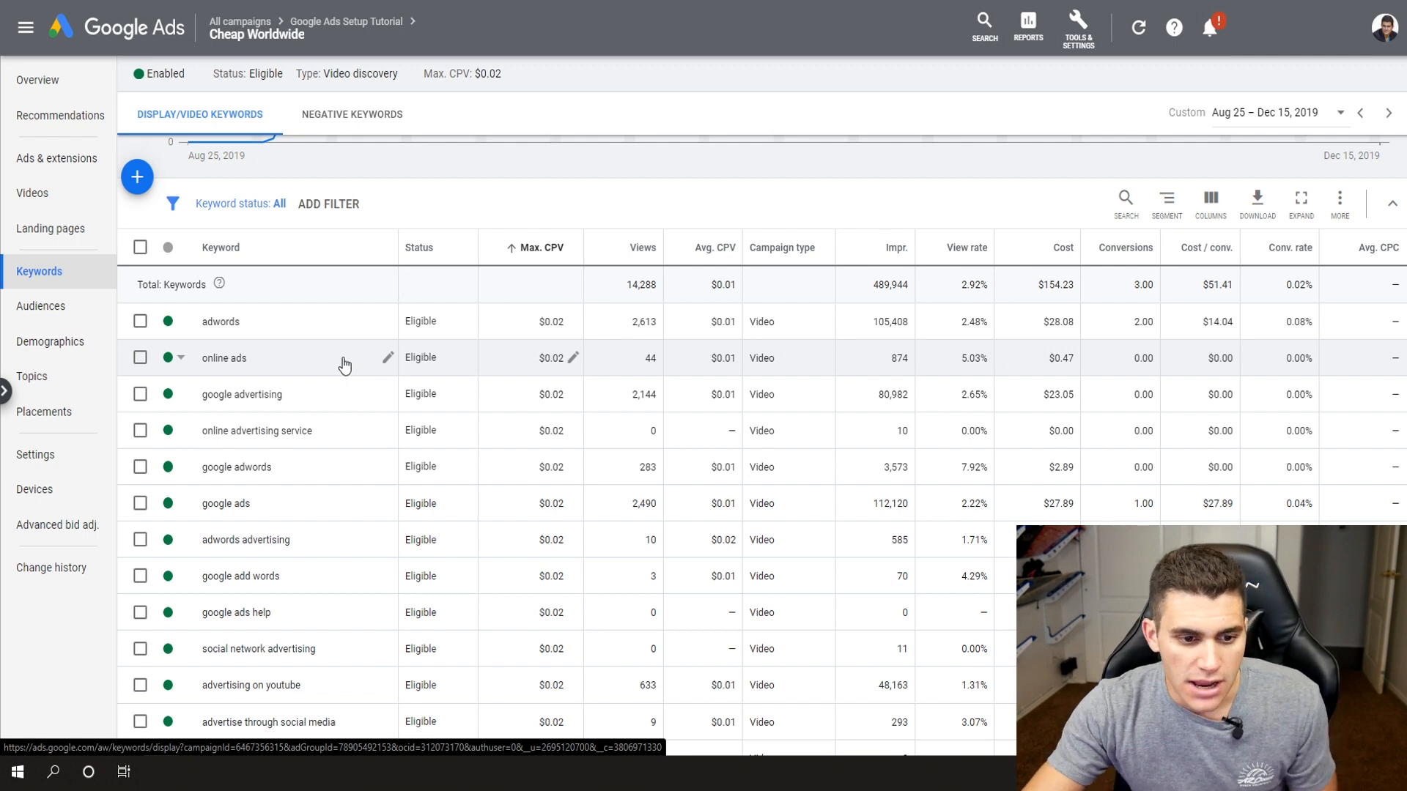
mouse_move(125, 337)
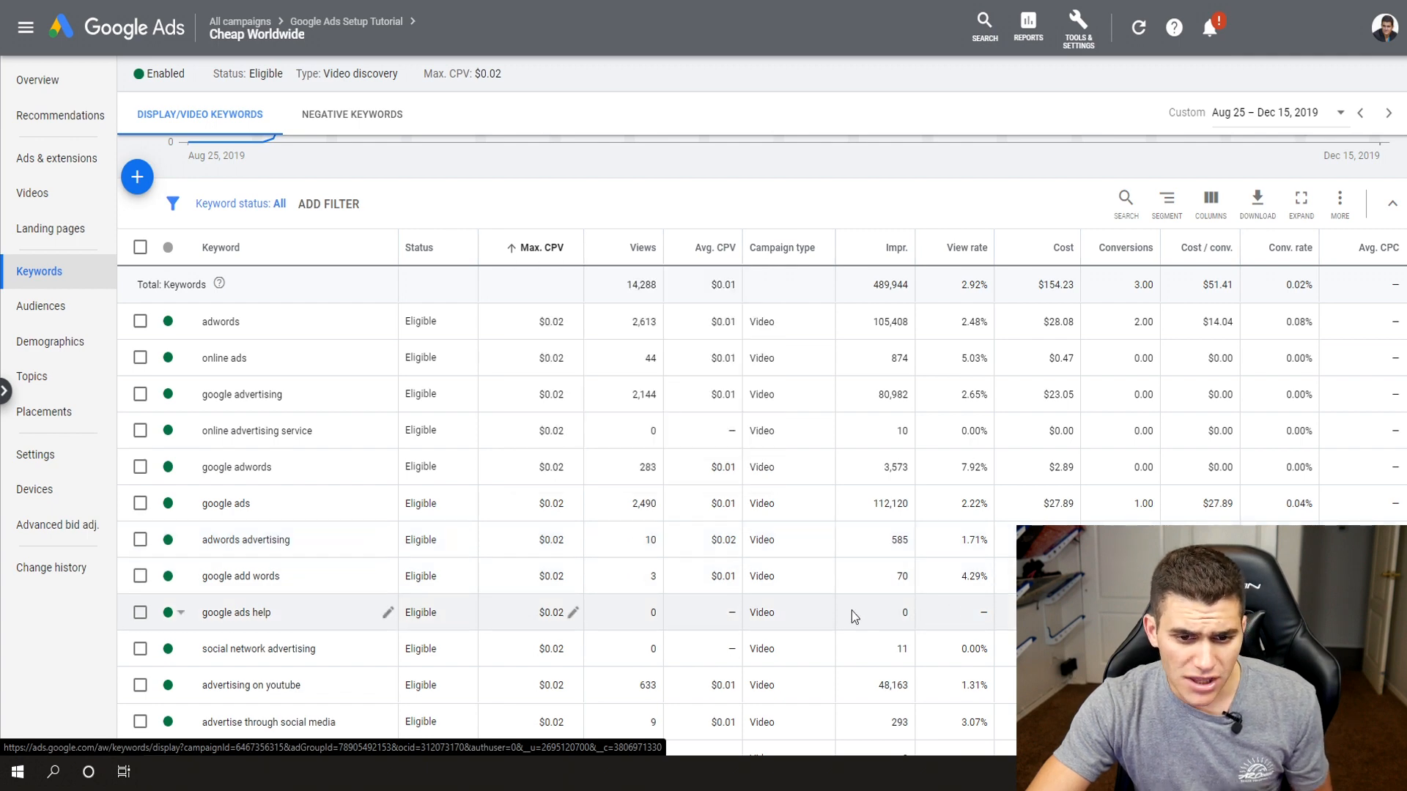
mouse_move(700, 279)
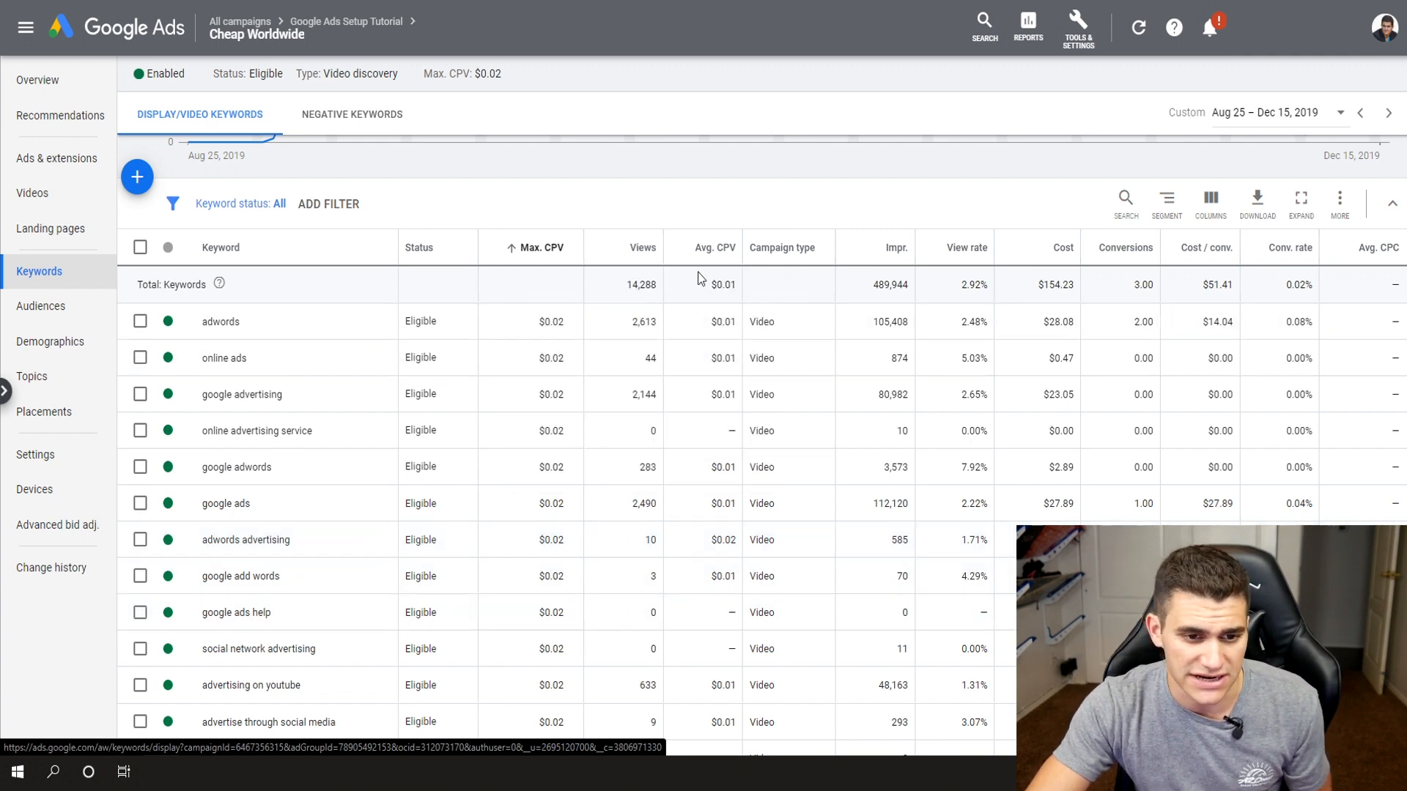
scroll(down, 3)
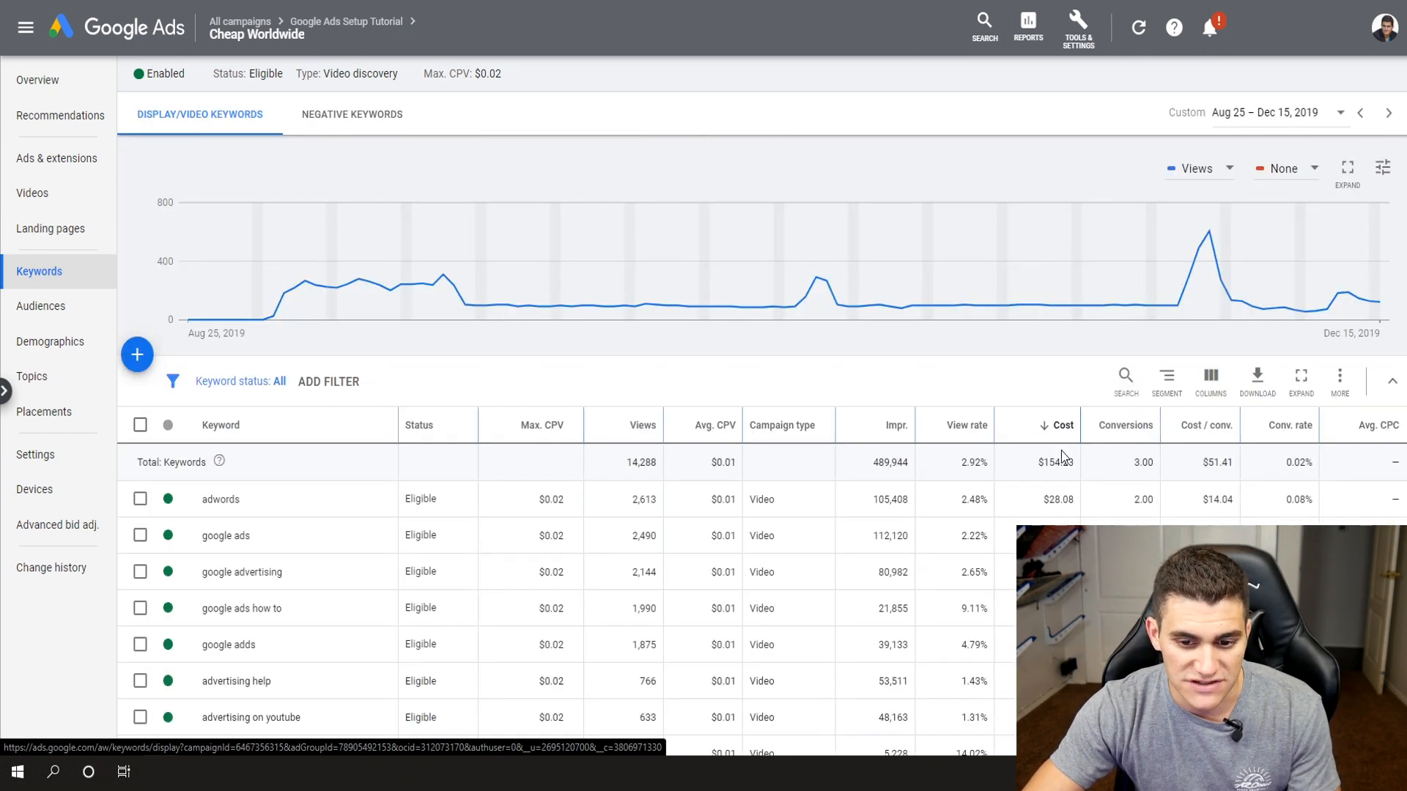
scroll(down, 3)
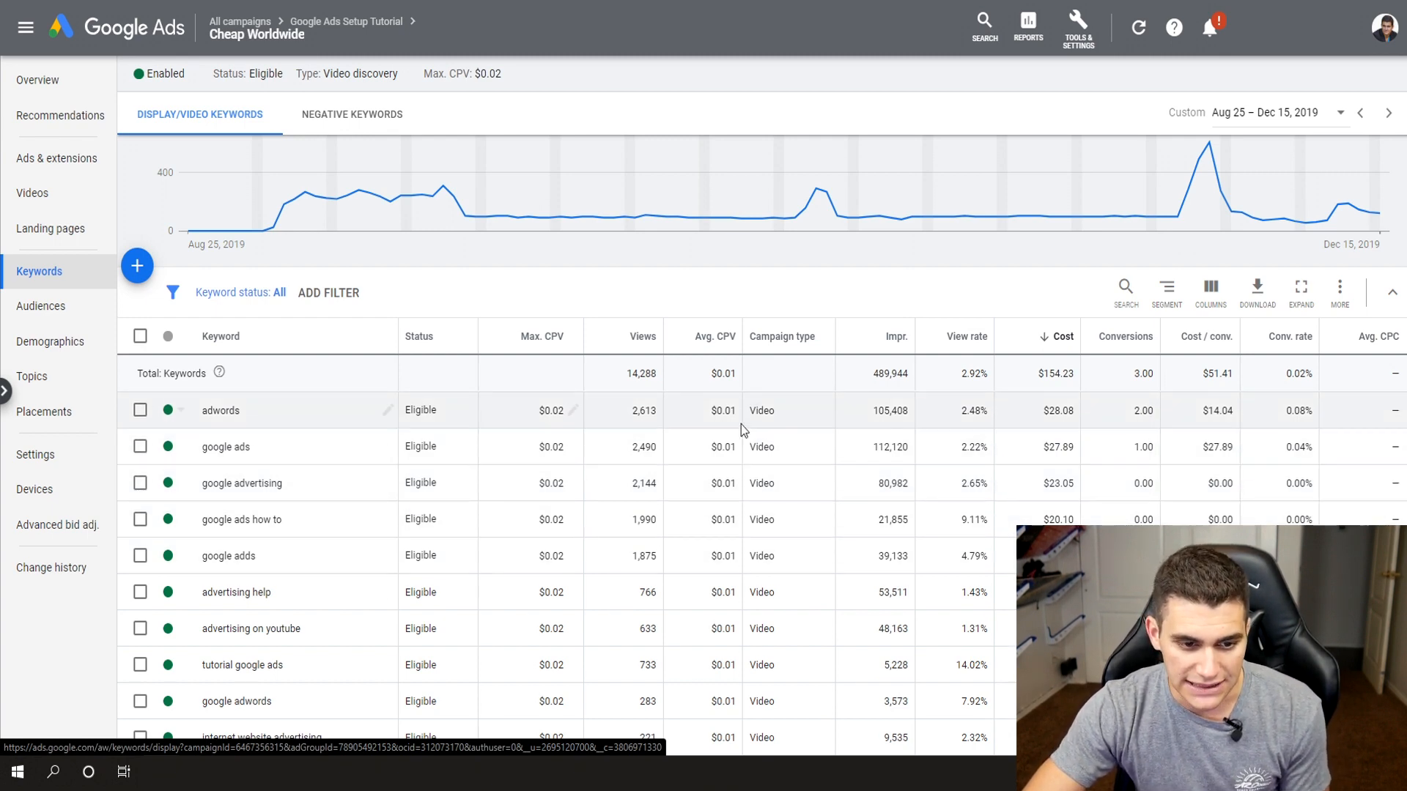
scroll(down, 3)
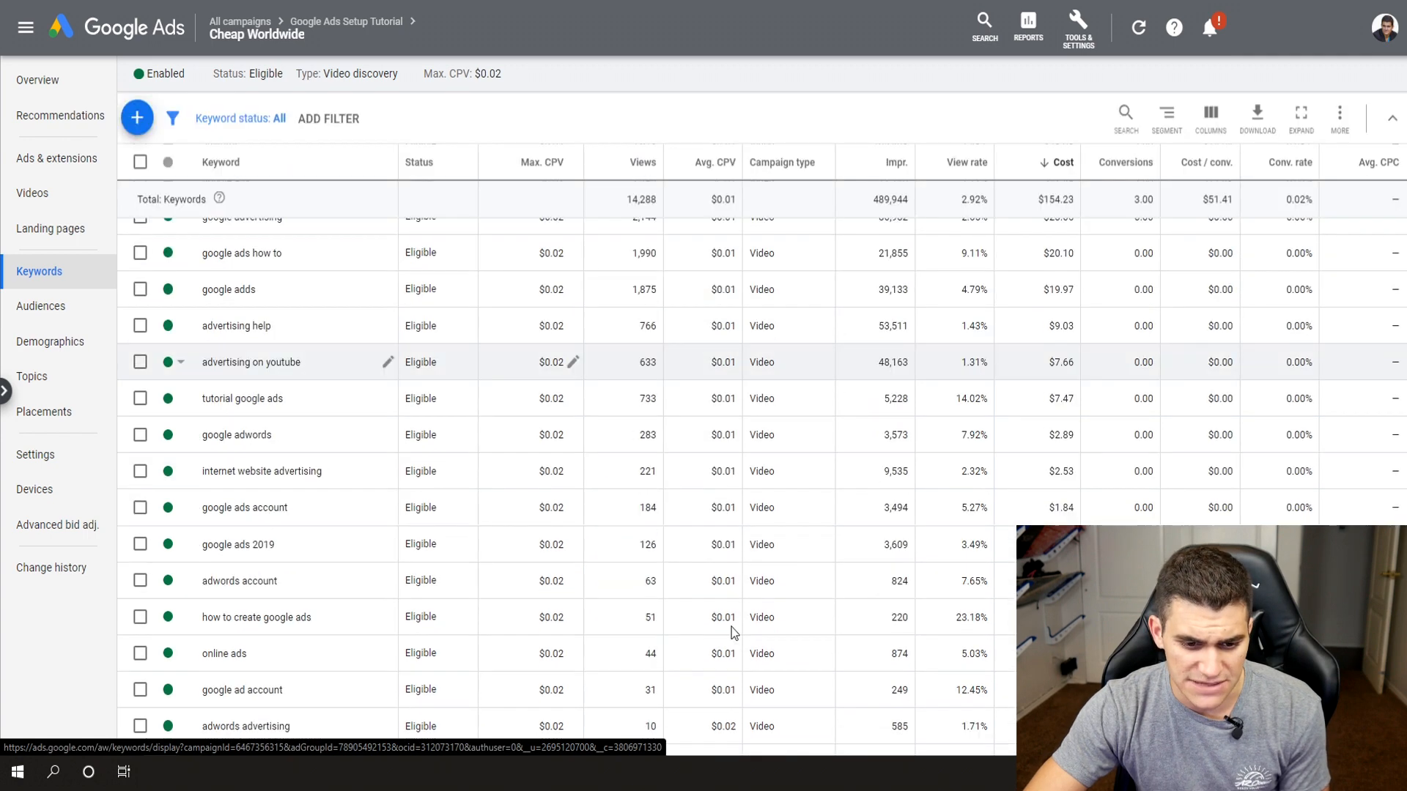
scroll(down, 3)
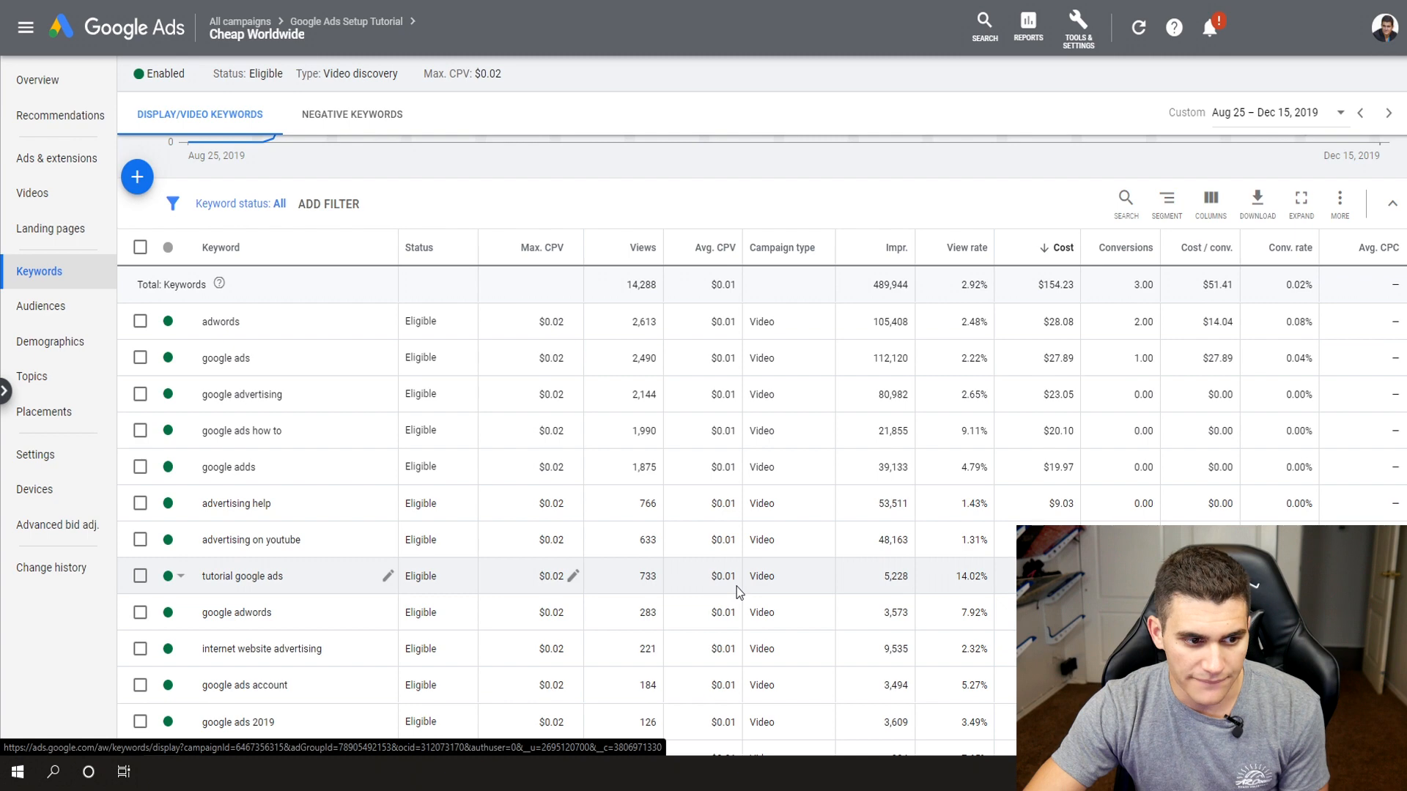
mouse_move(508, 485)
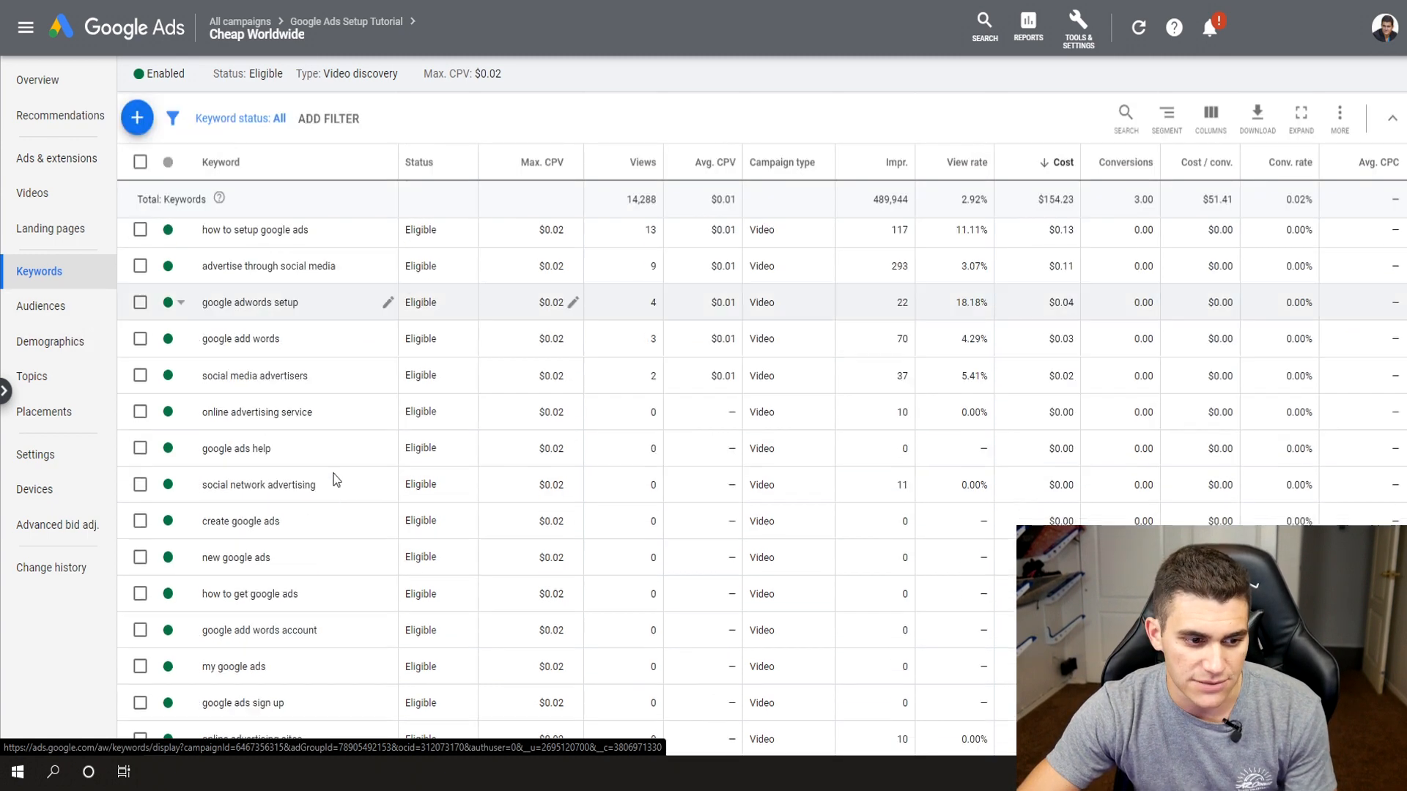
scroll(down, 3)
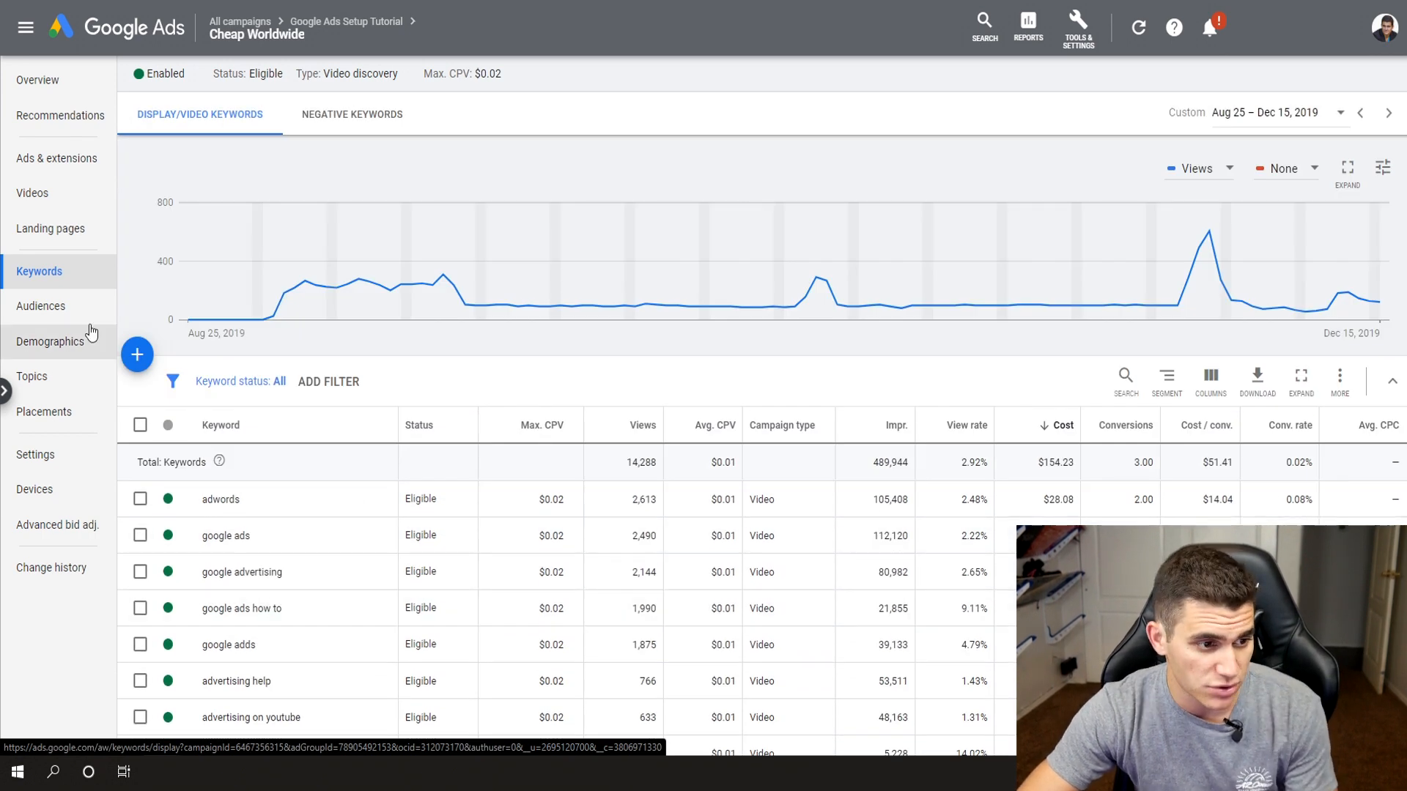
Check the ad group's audiences (none) and its gender demographics: 7,480 male, 2,601 female views
click(40, 305)
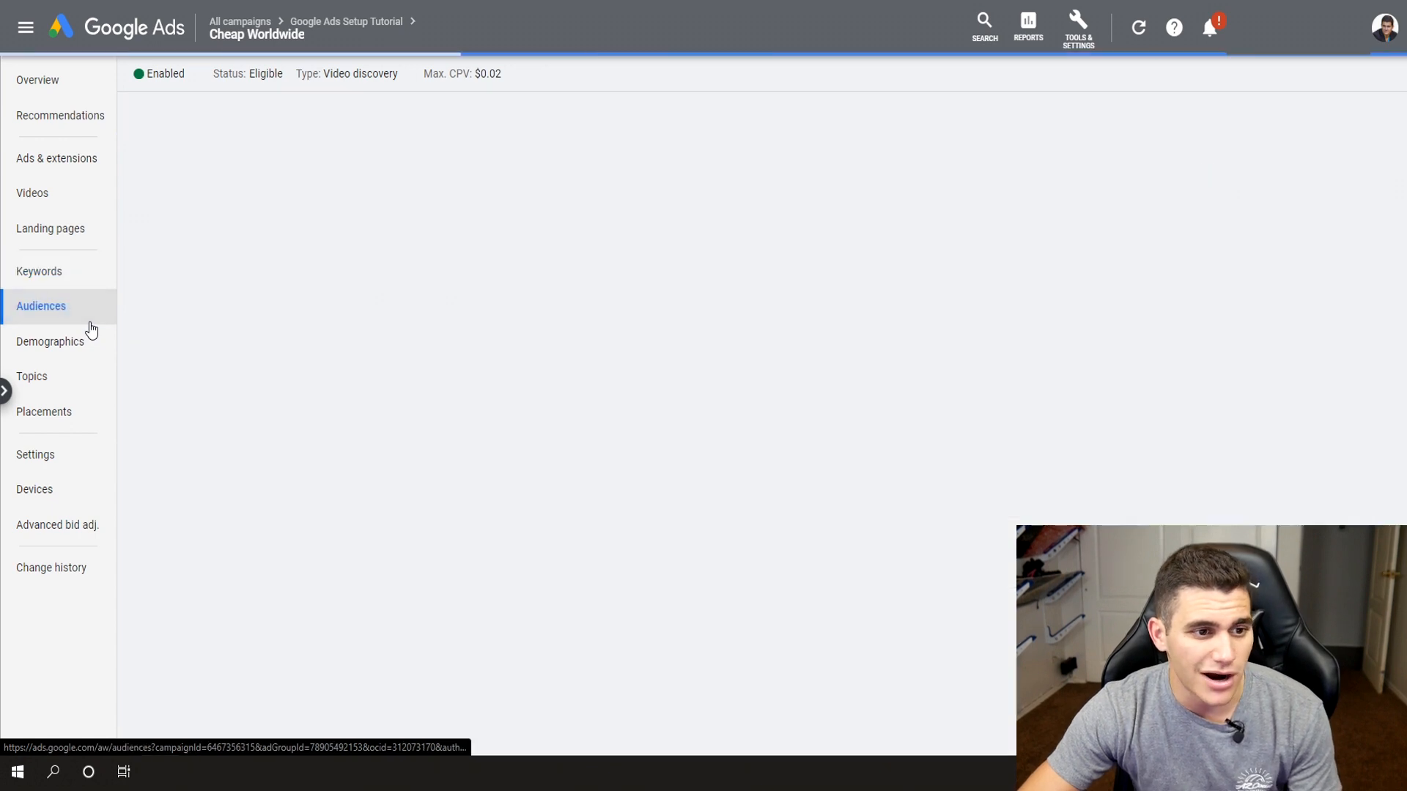
click(41, 306)
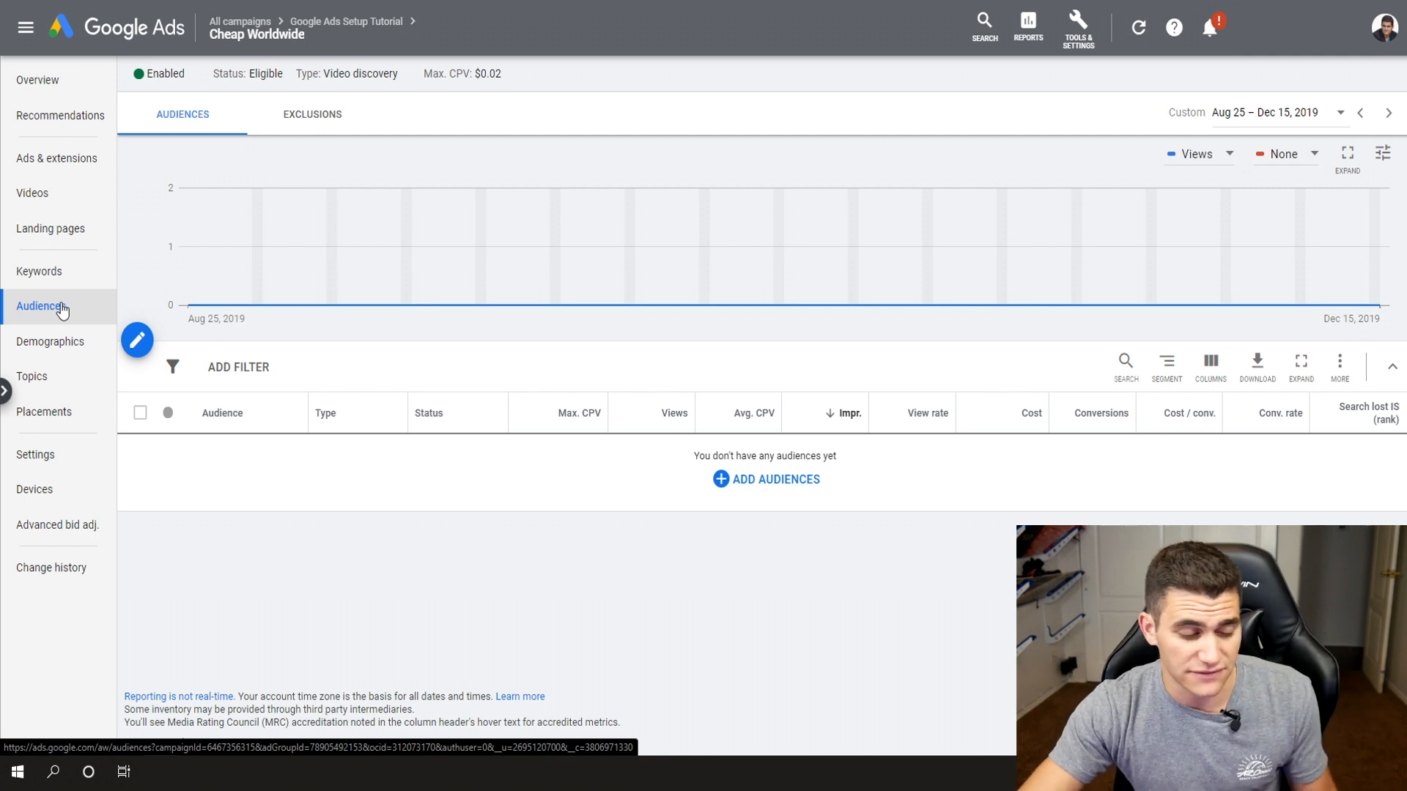
click(49, 341)
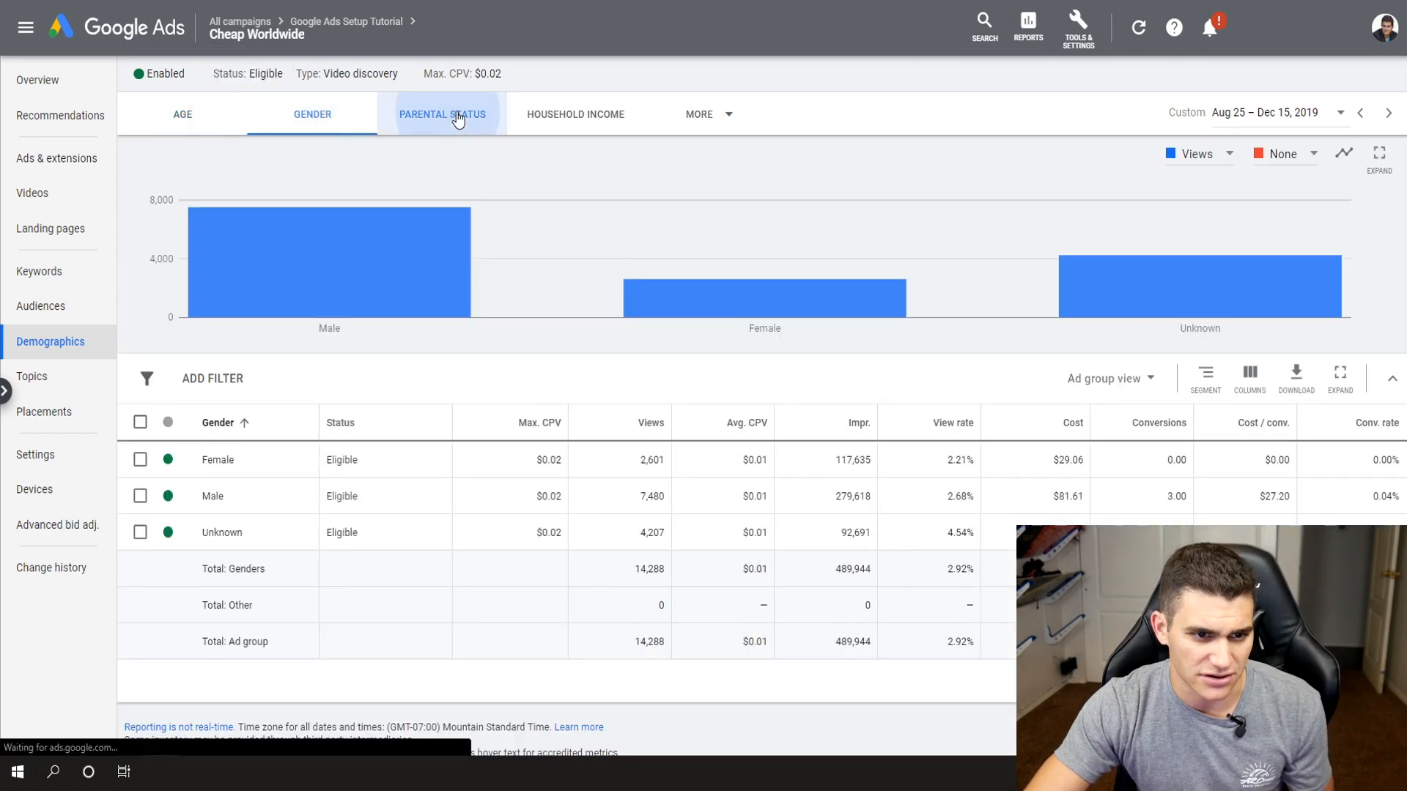
Review views by parental status and age, the targeted topics, and the placements report (none added)
click(441, 114)
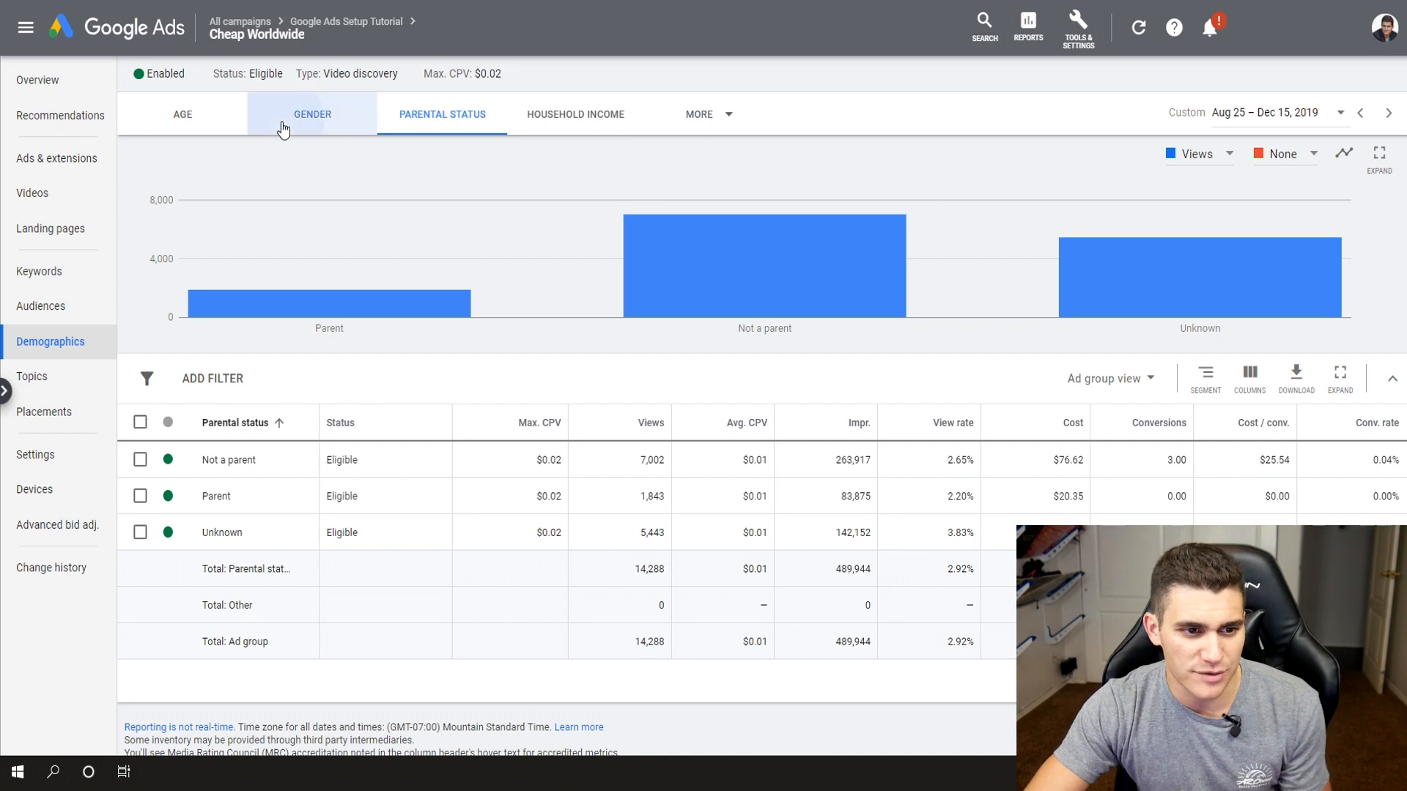
click(182, 114)
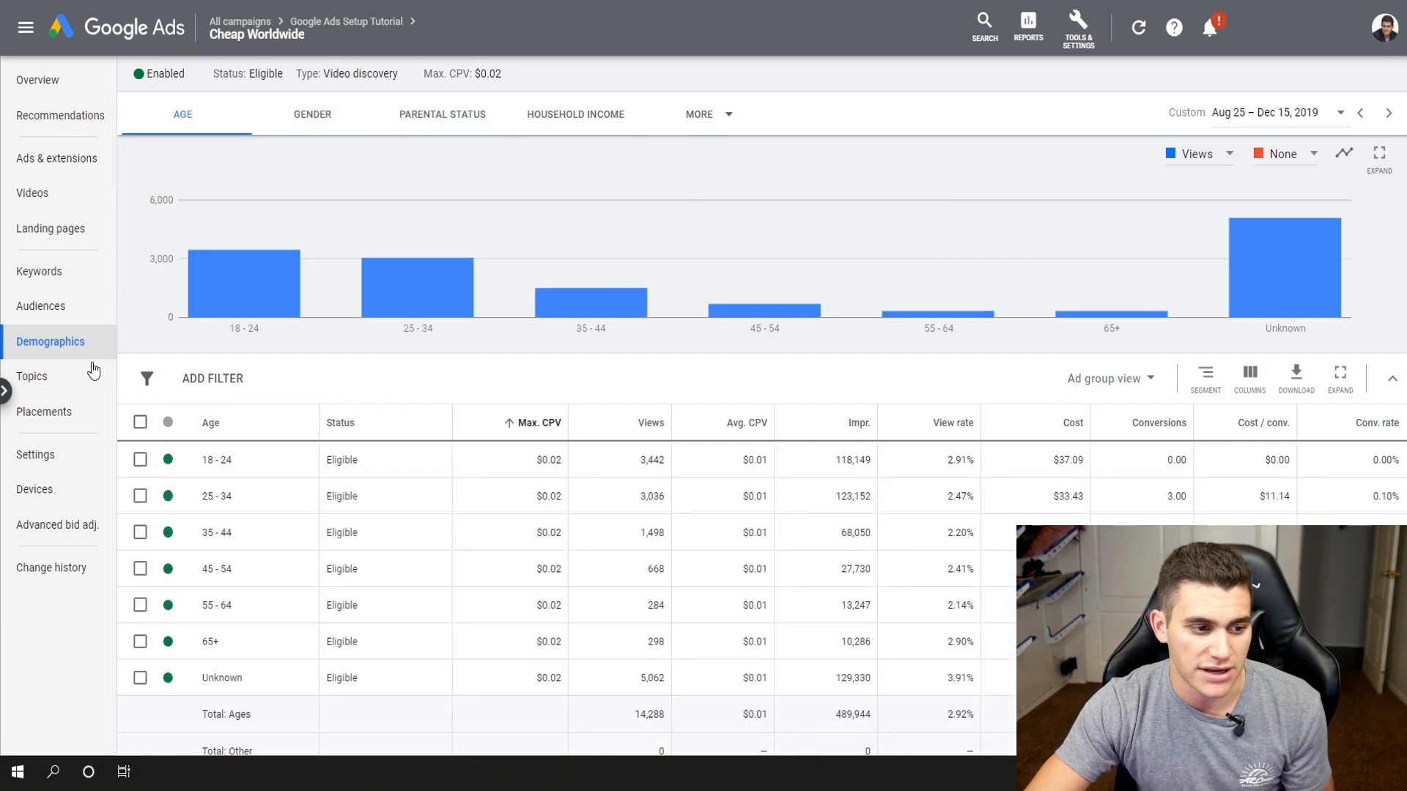
click(32, 376)
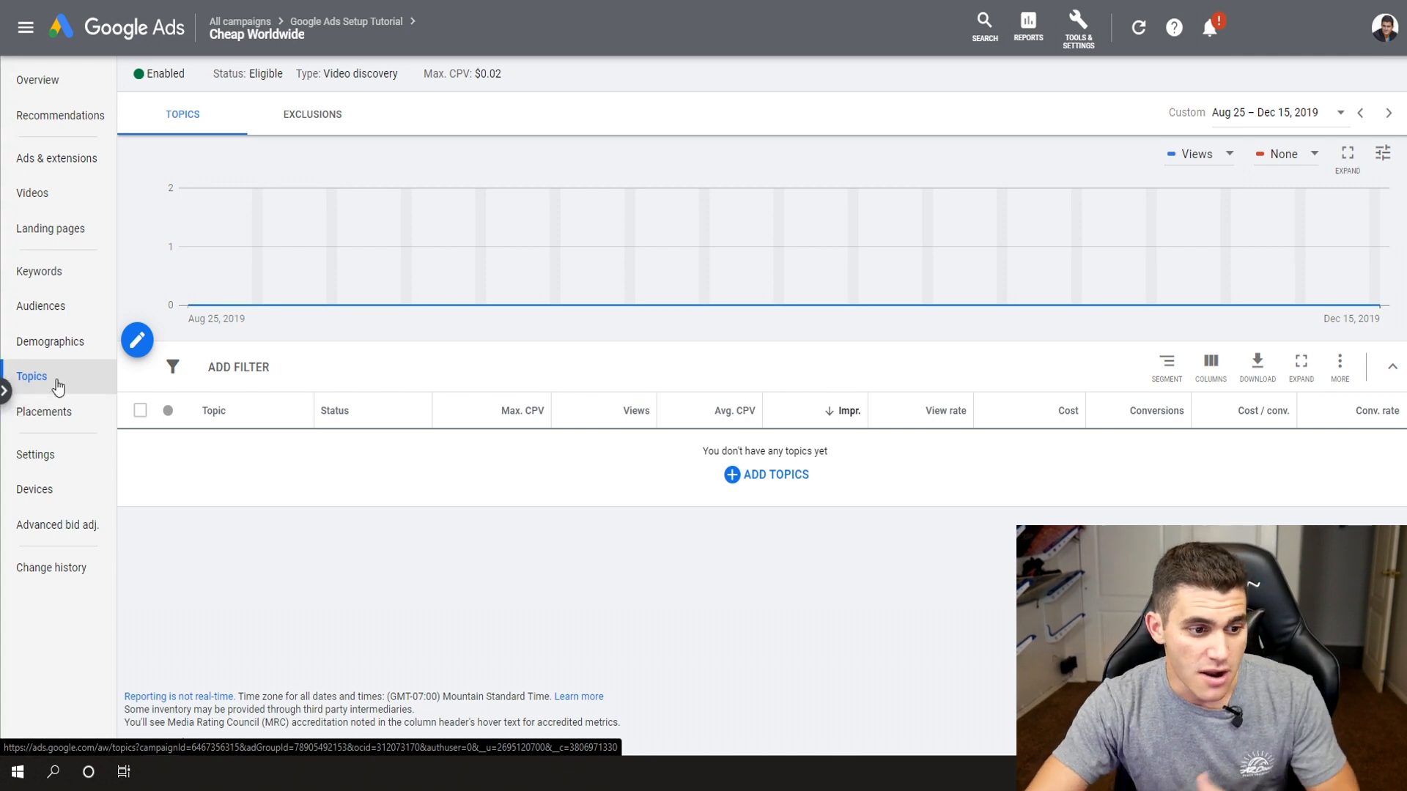
click(43, 412)
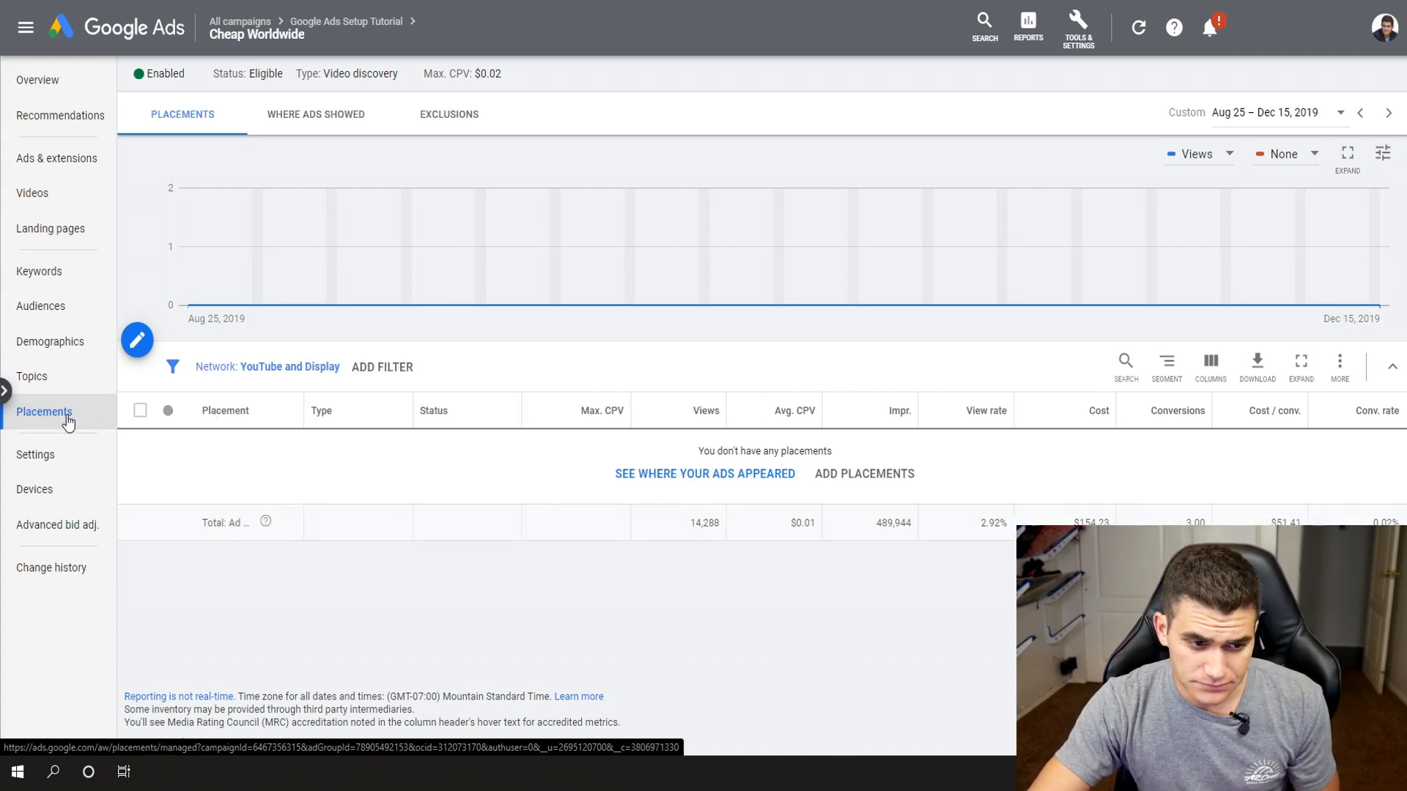
mouse_move(39, 271)
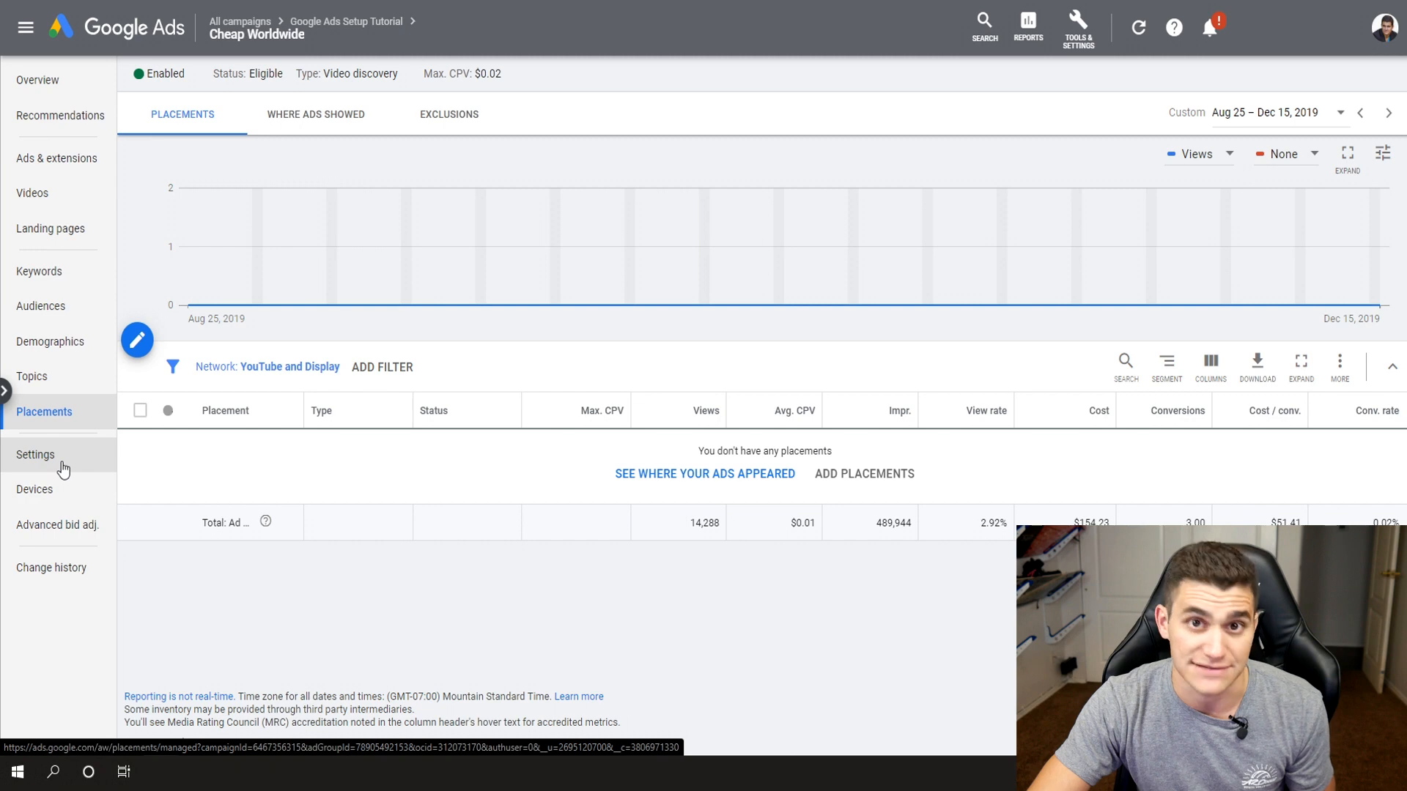
Review the ad group settings (Enabled, $0.02 bid, Video discovery) and the devices report
click(36, 454)
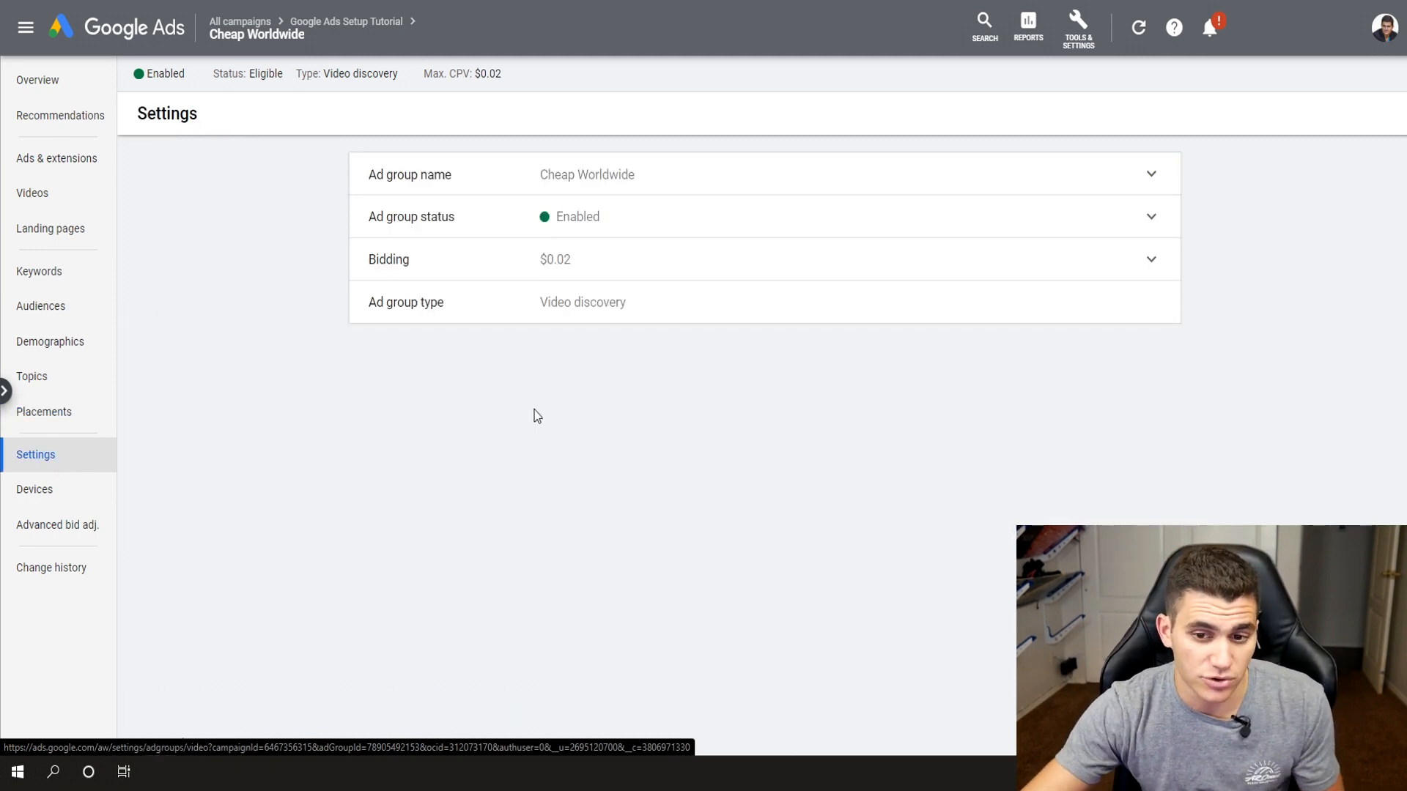
mouse_move(548, 264)
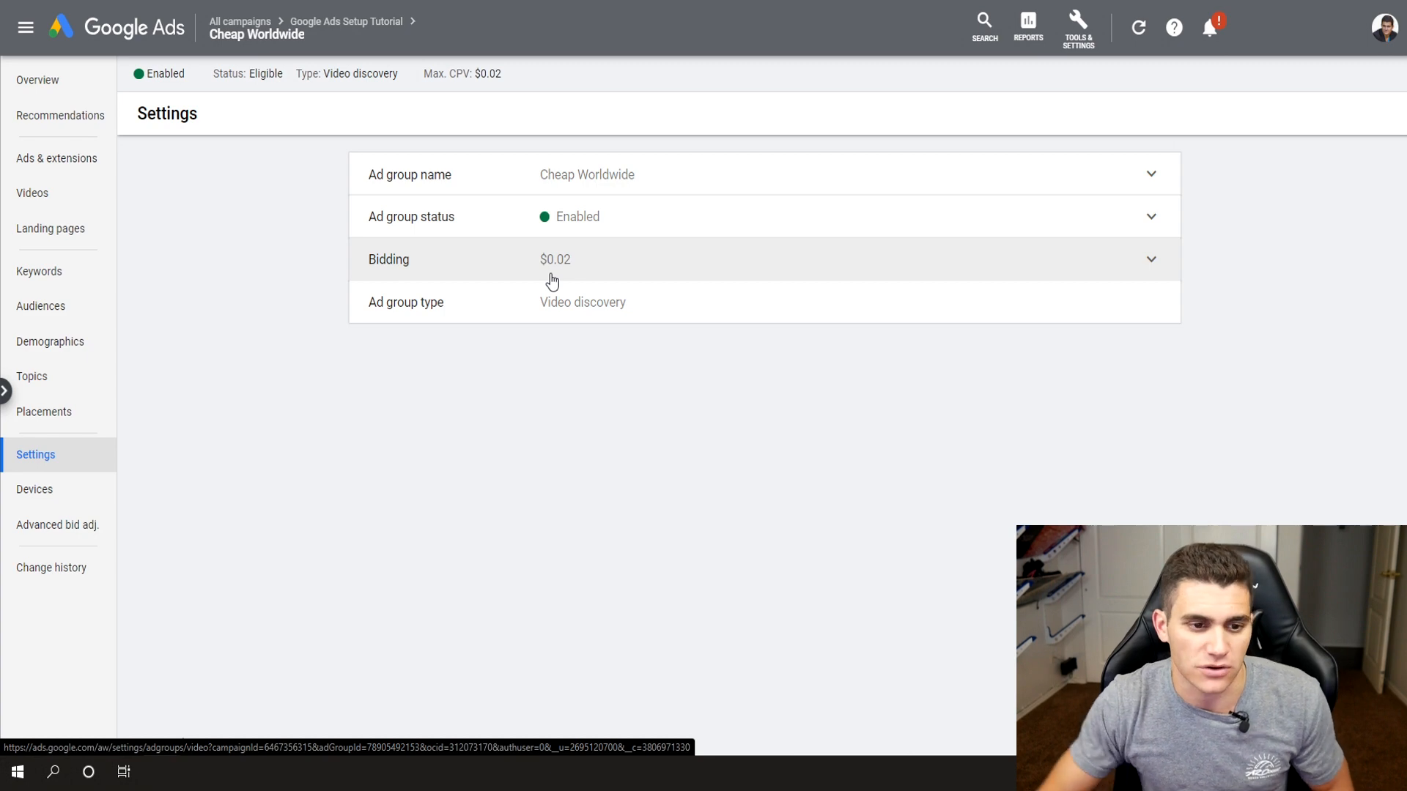
mouse_move(675, 189)
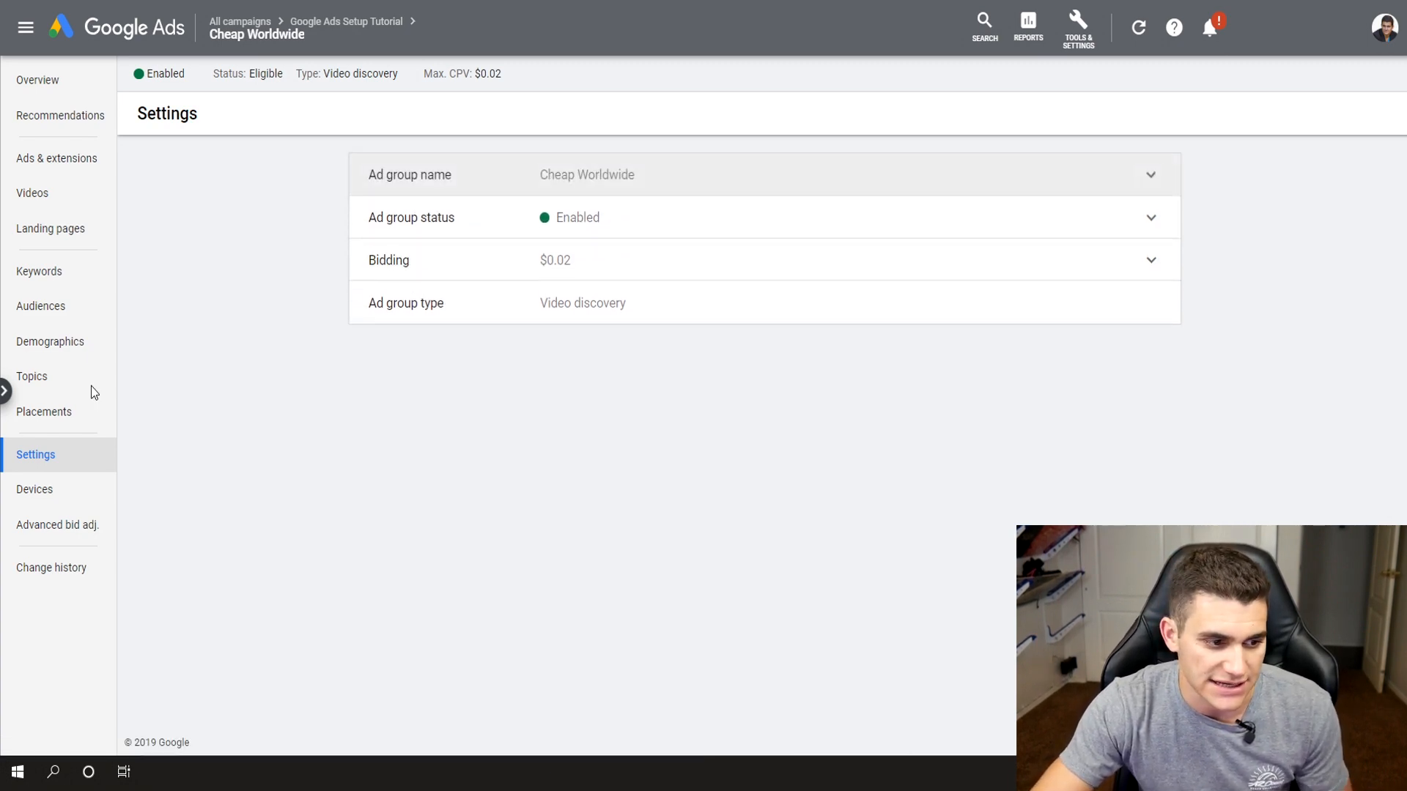
click(35, 488)
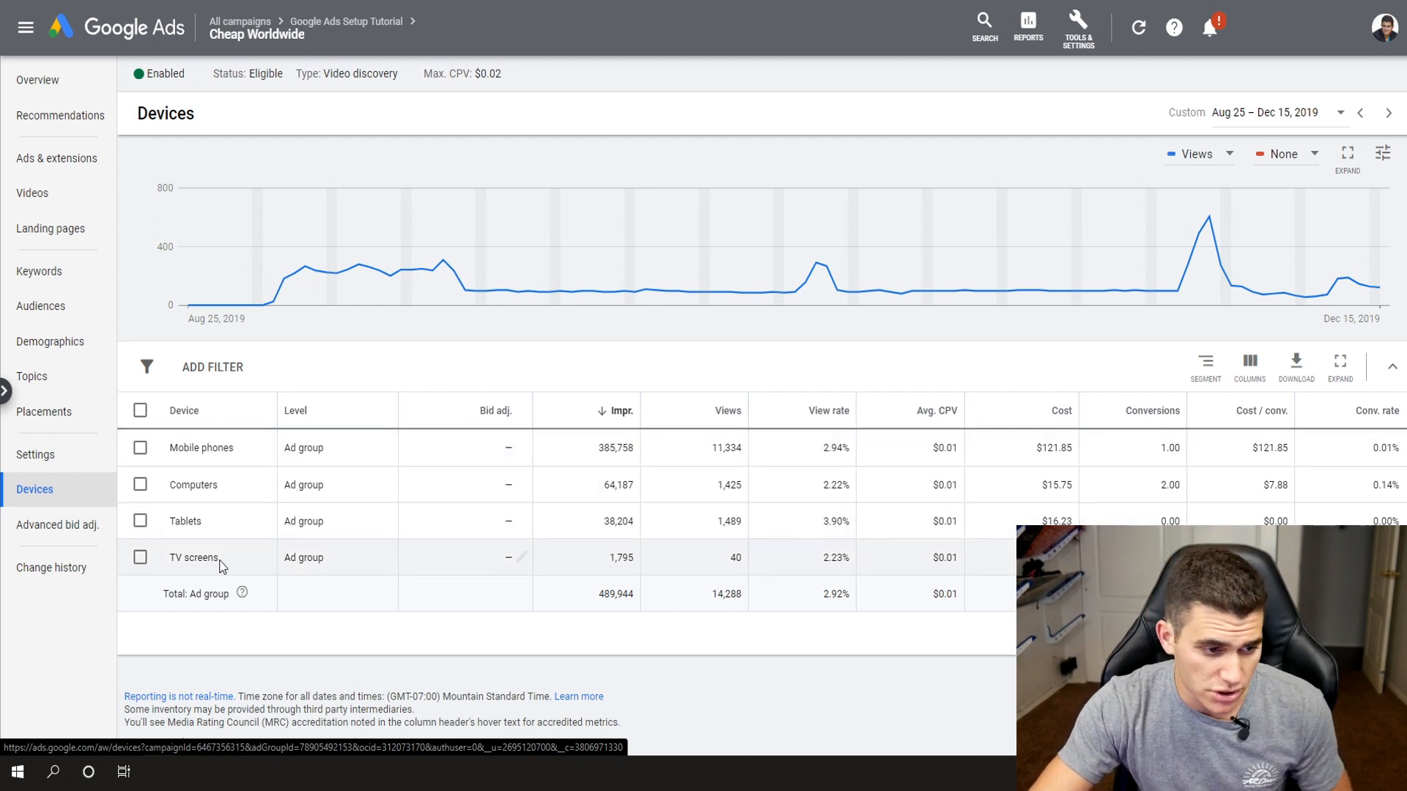
Switch to the campaign level, showing Cheap Worldwide's 0% top content bid adjustment
click(57, 524)
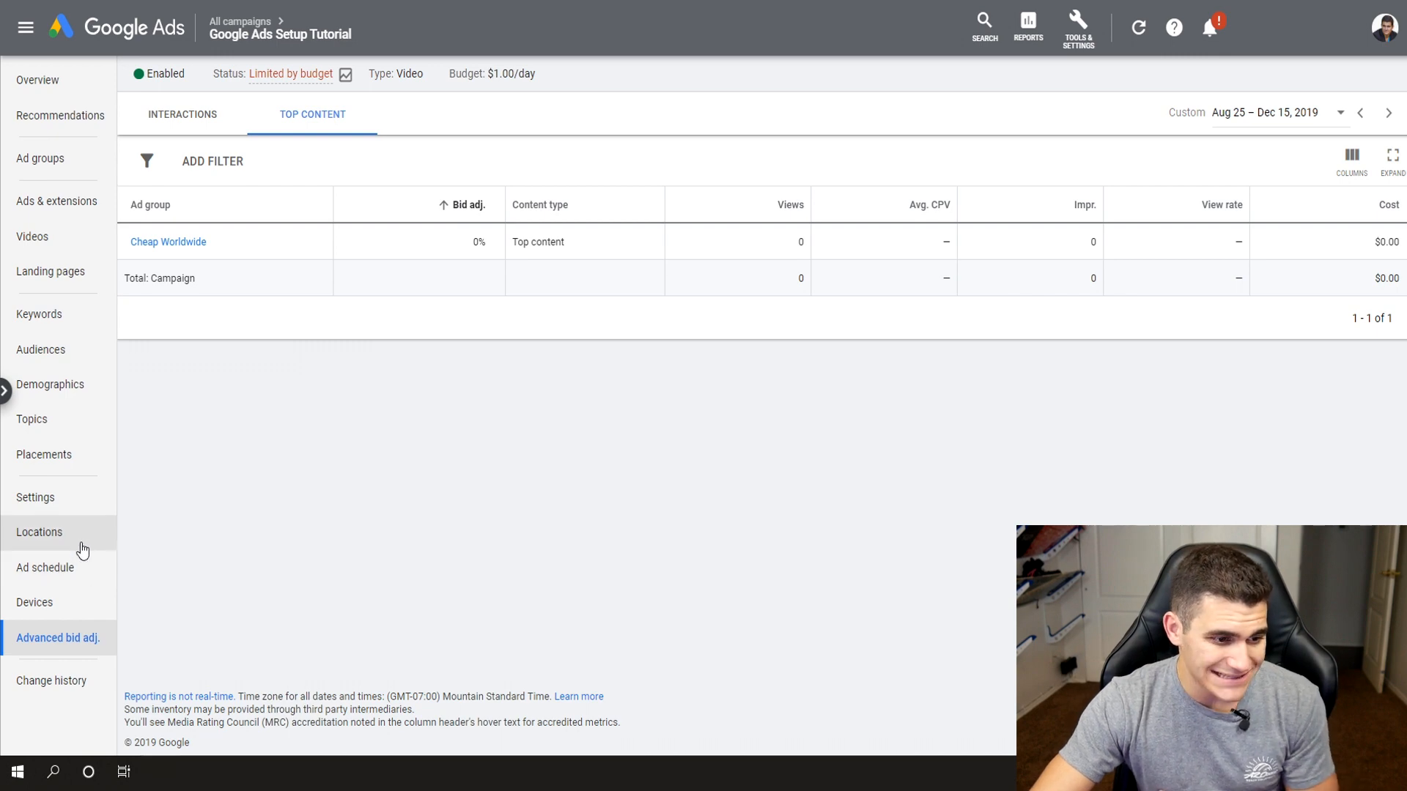
mouse_move(329, 315)
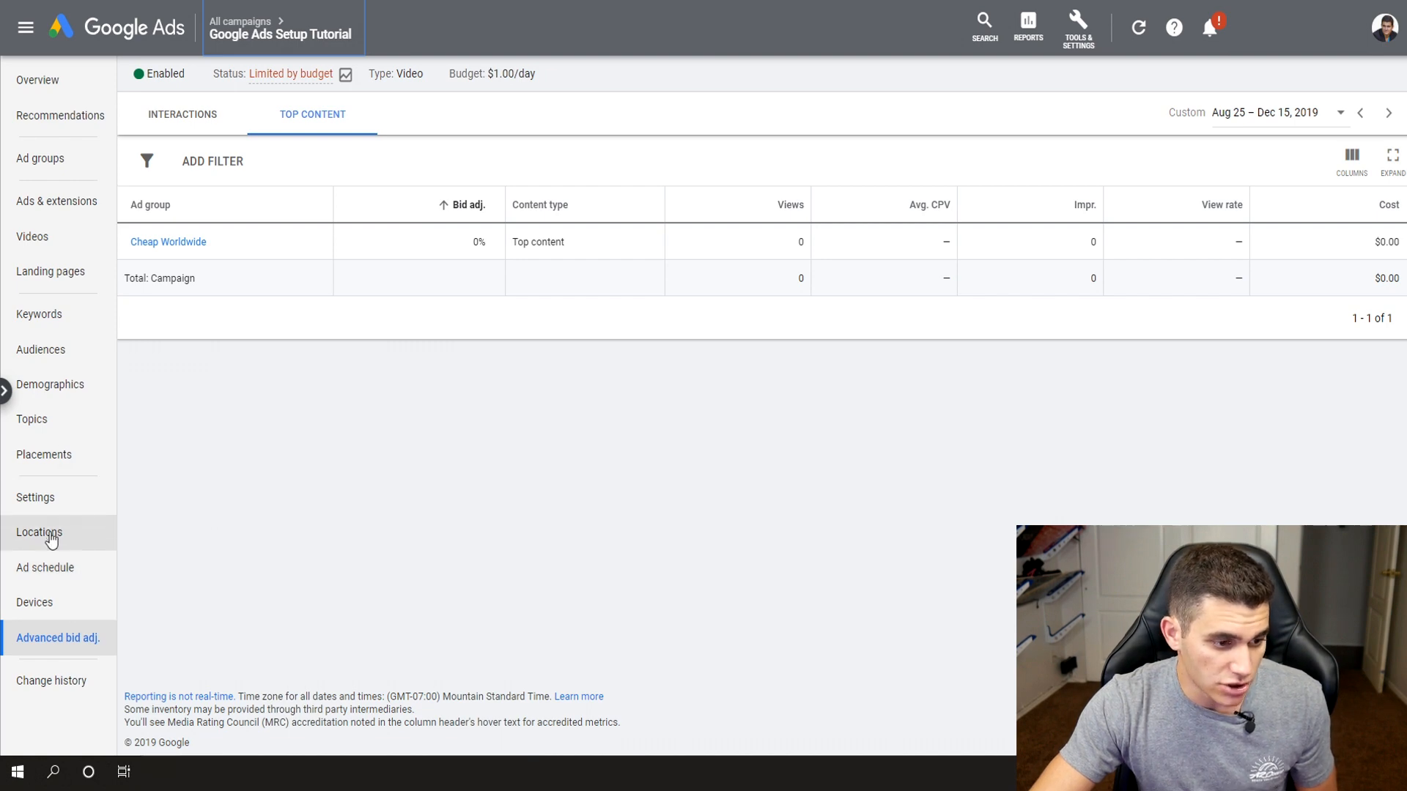
View the campaign's targeted locations: all countries and territories, none excluded
click(39, 532)
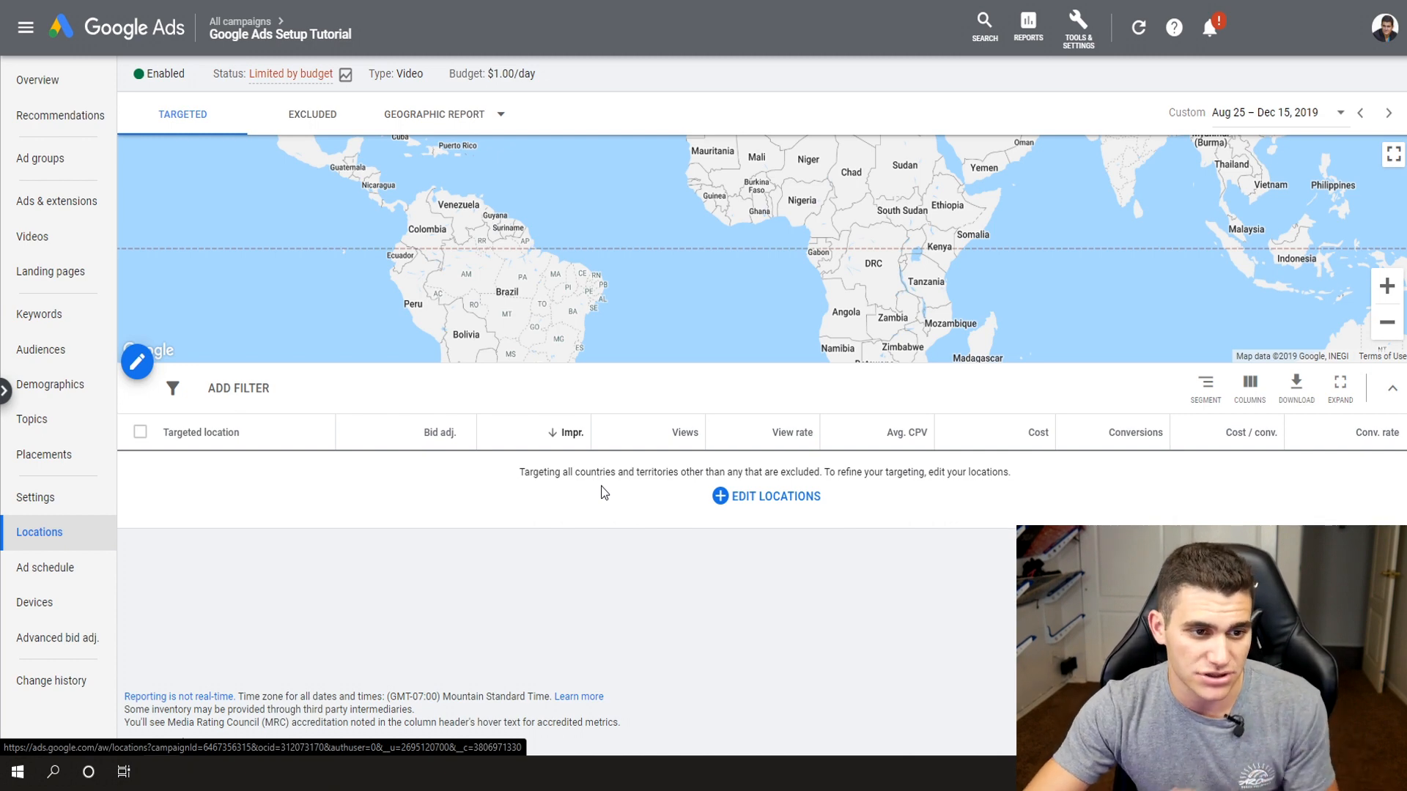
click(501, 114)
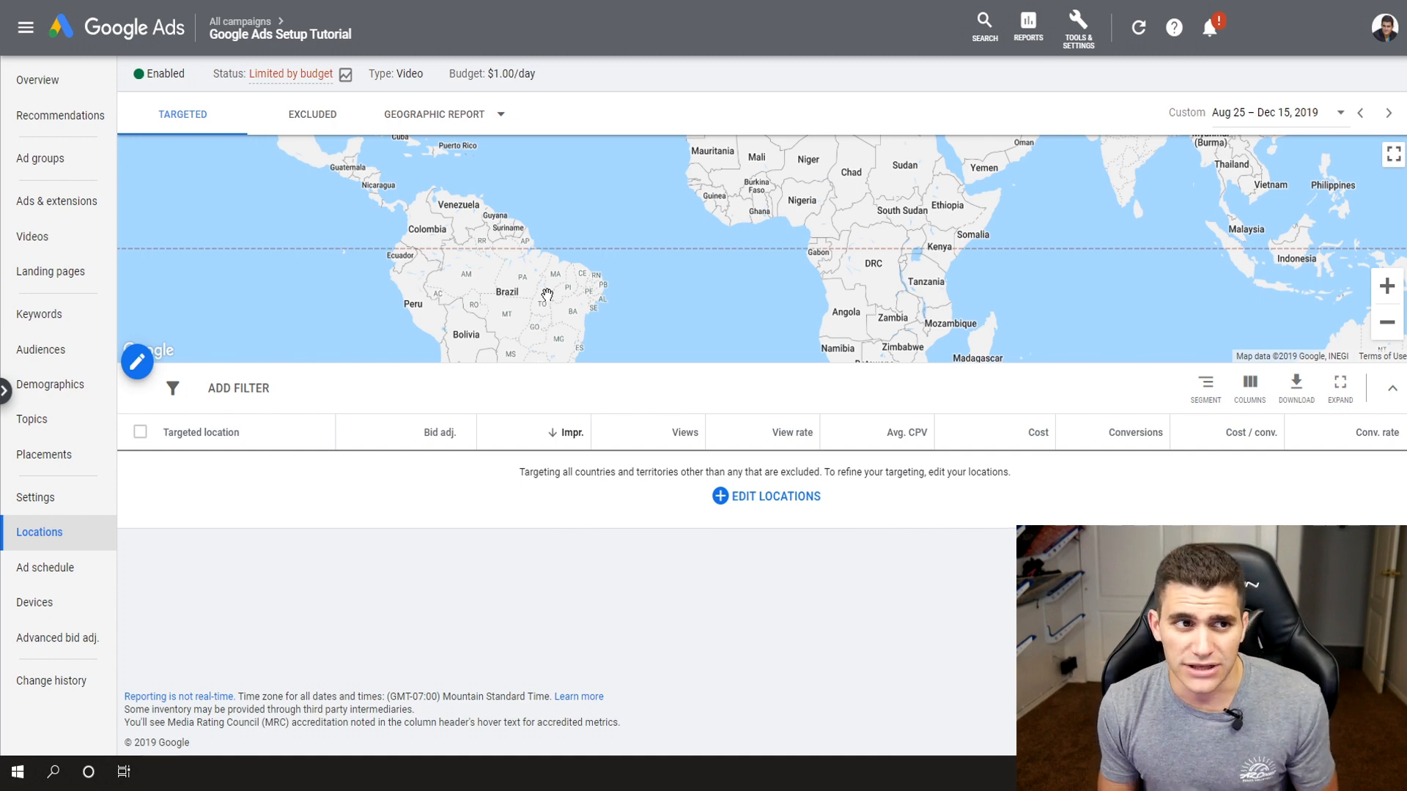
mouse_move(531, 162)
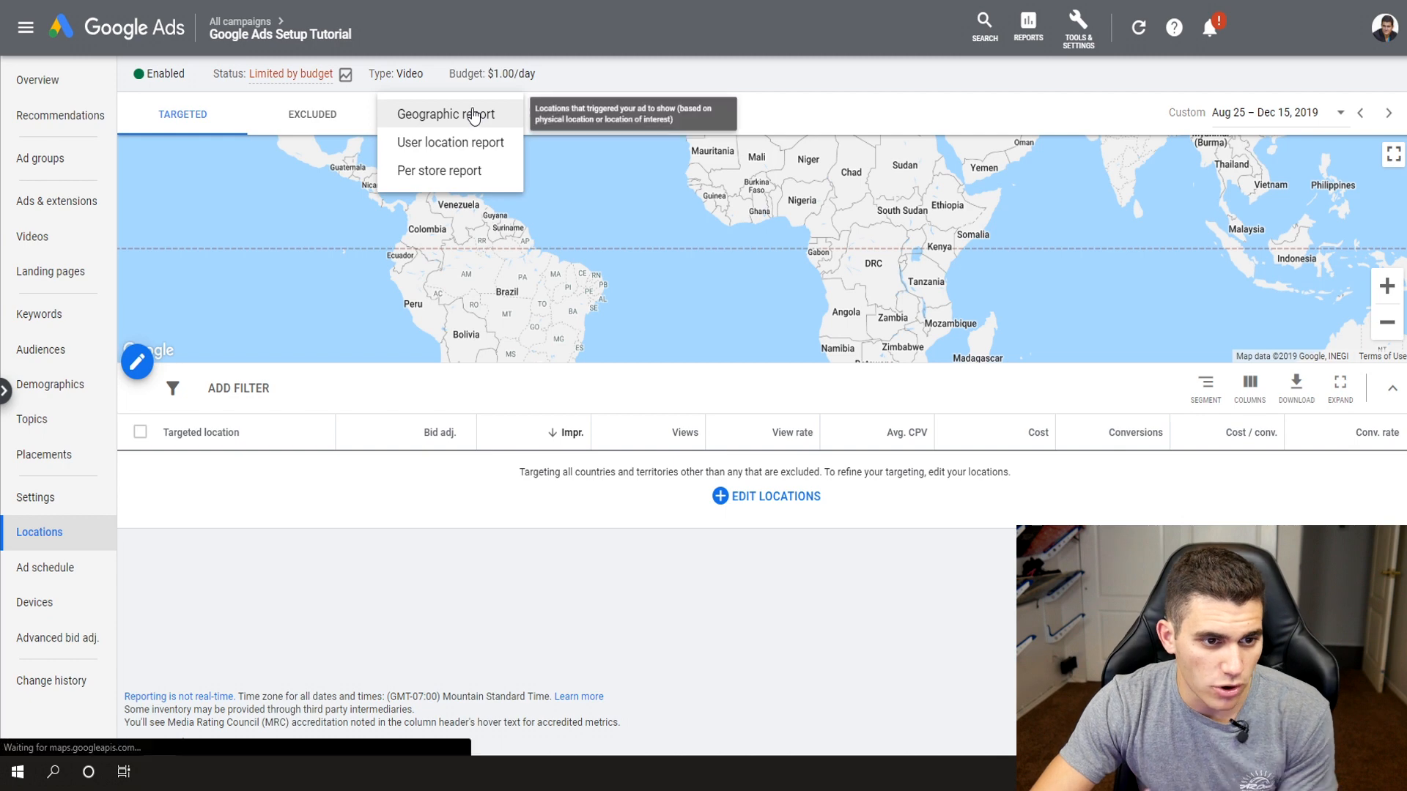
Show the geographic report of locations that triggered the ads, led by India with 5,741 views
click(447, 114)
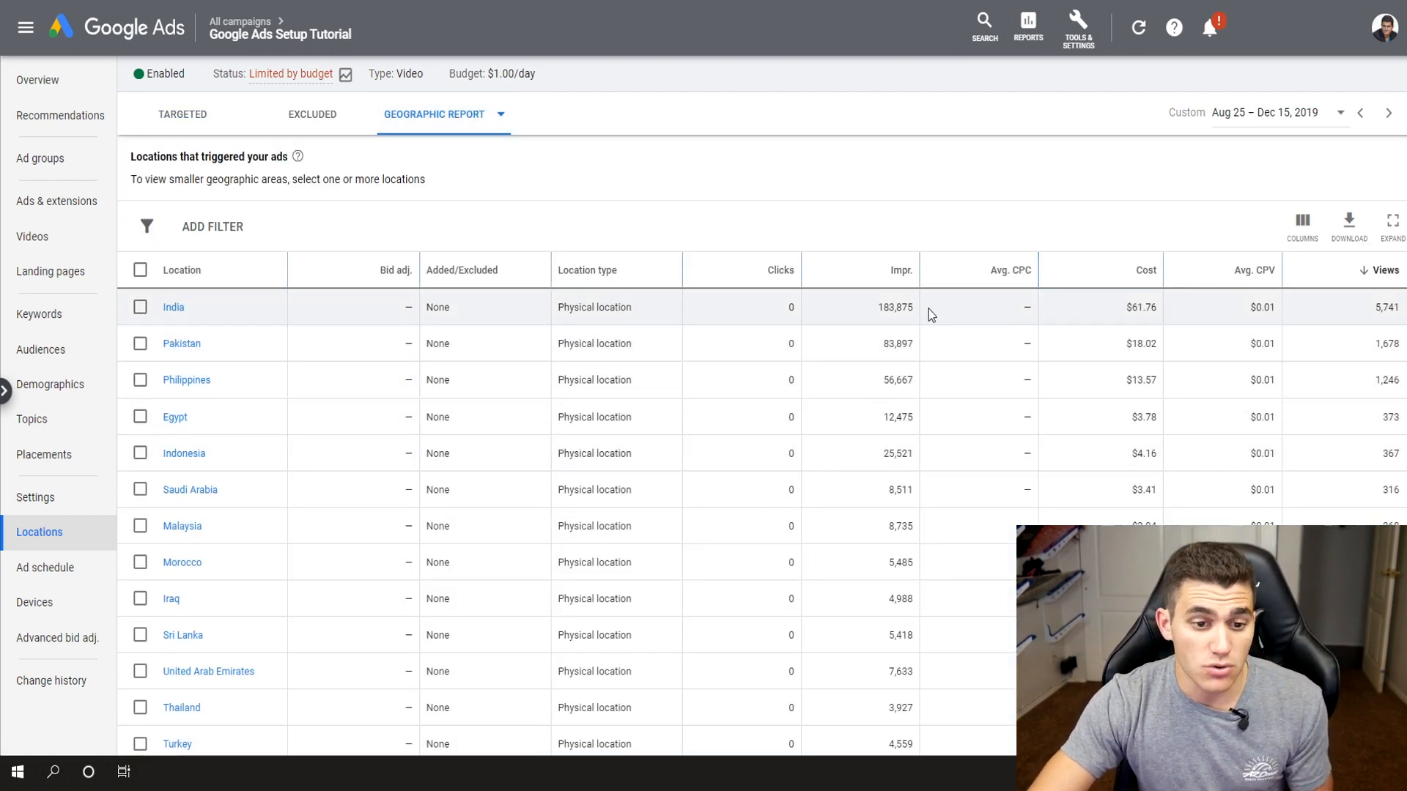
mouse_move(884, 314)
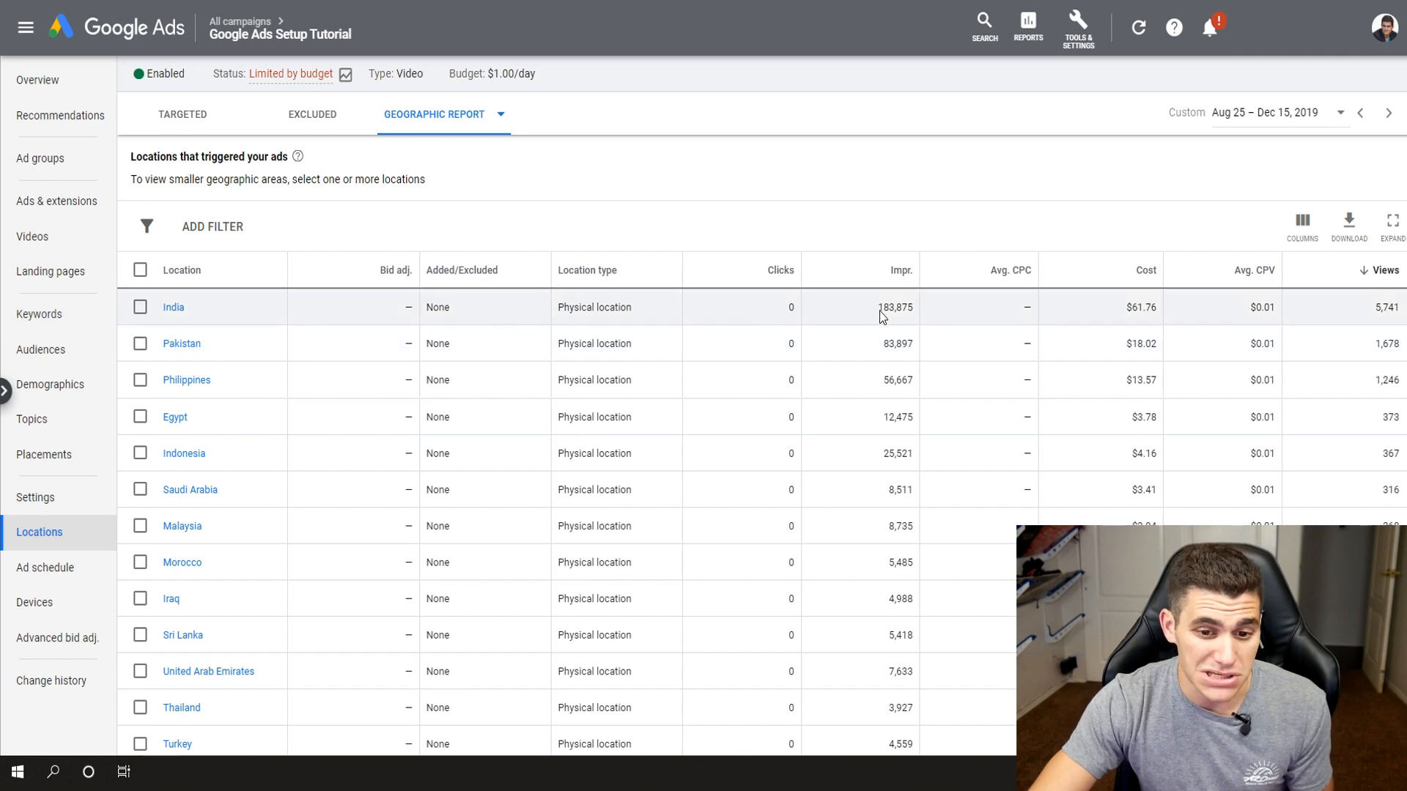
mouse_move(1158, 319)
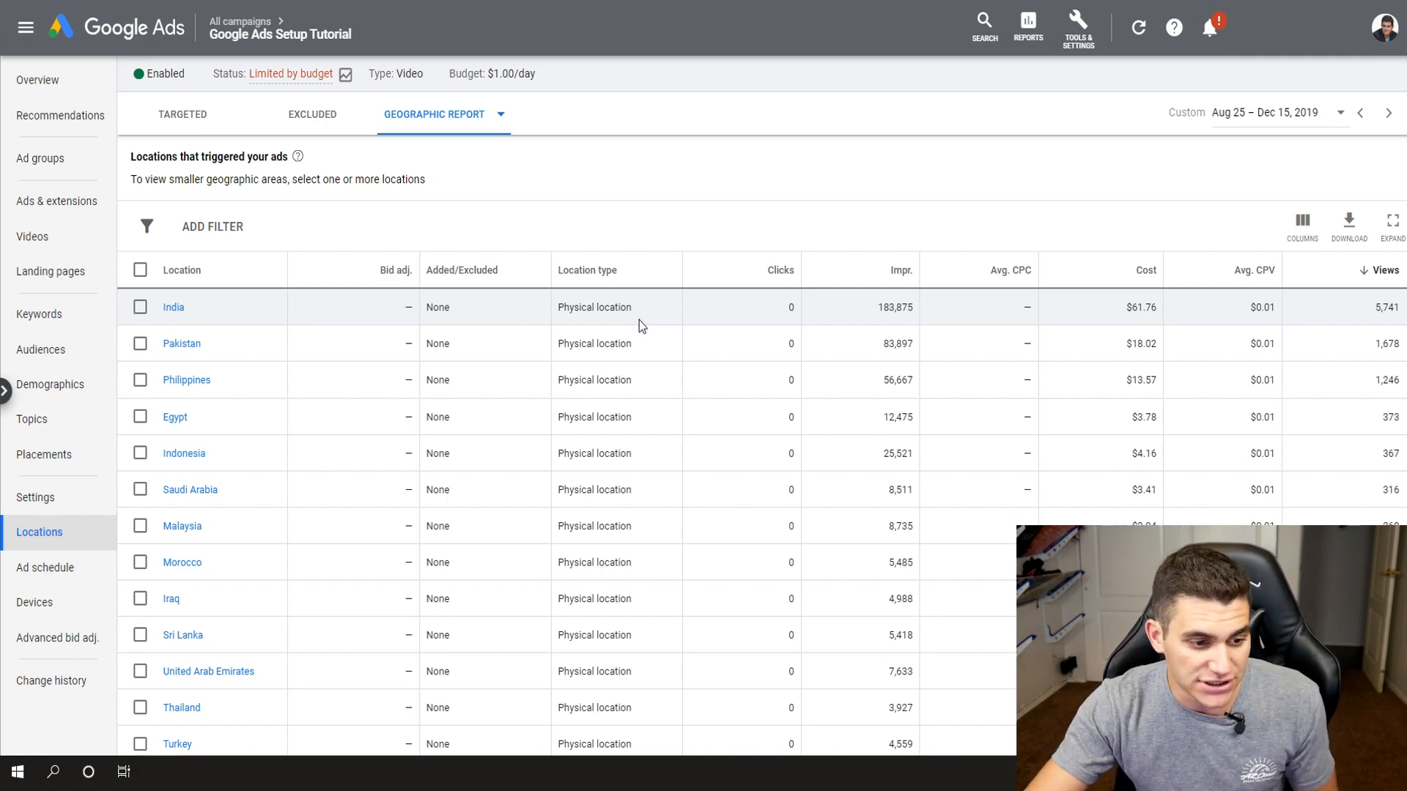
mouse_move(252, 385)
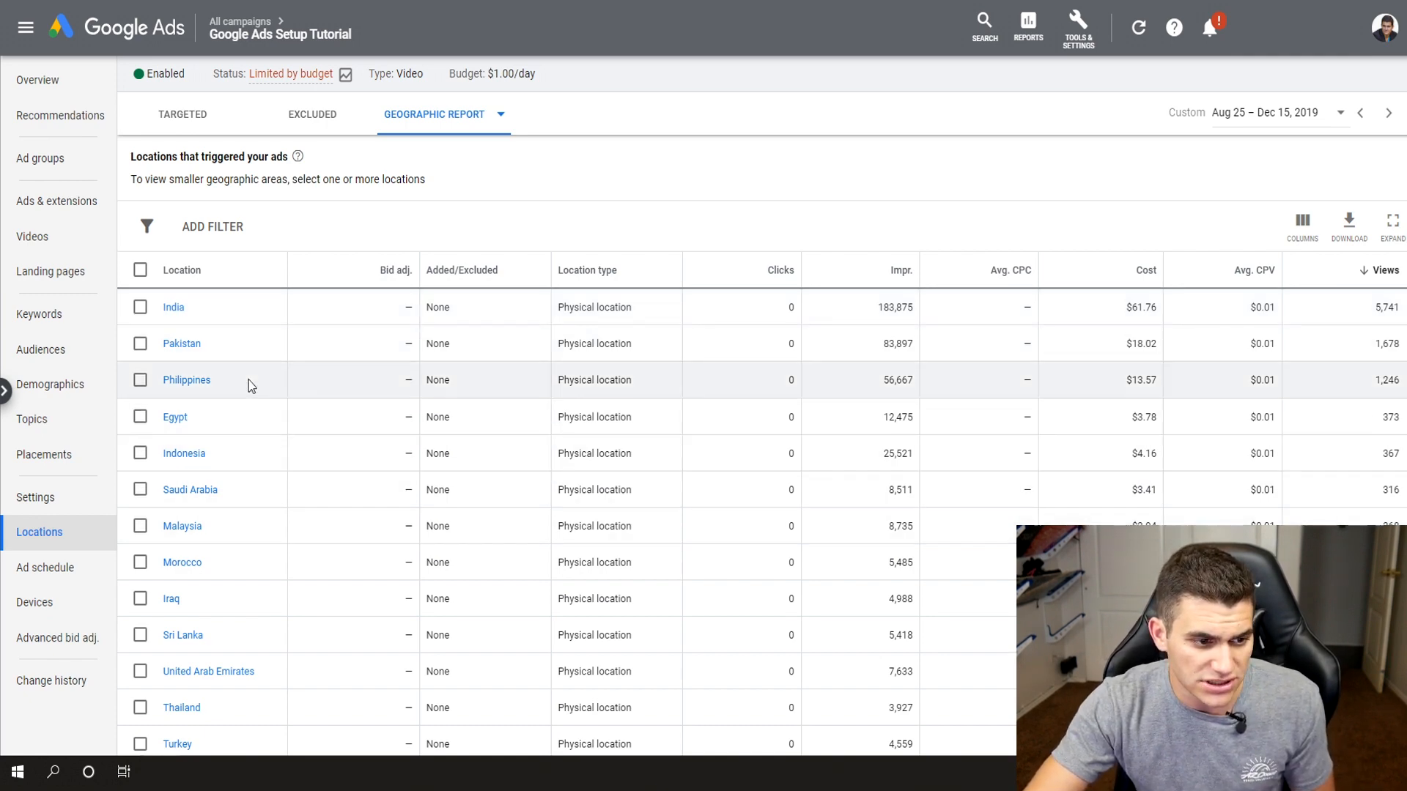
mouse_move(424, 581)
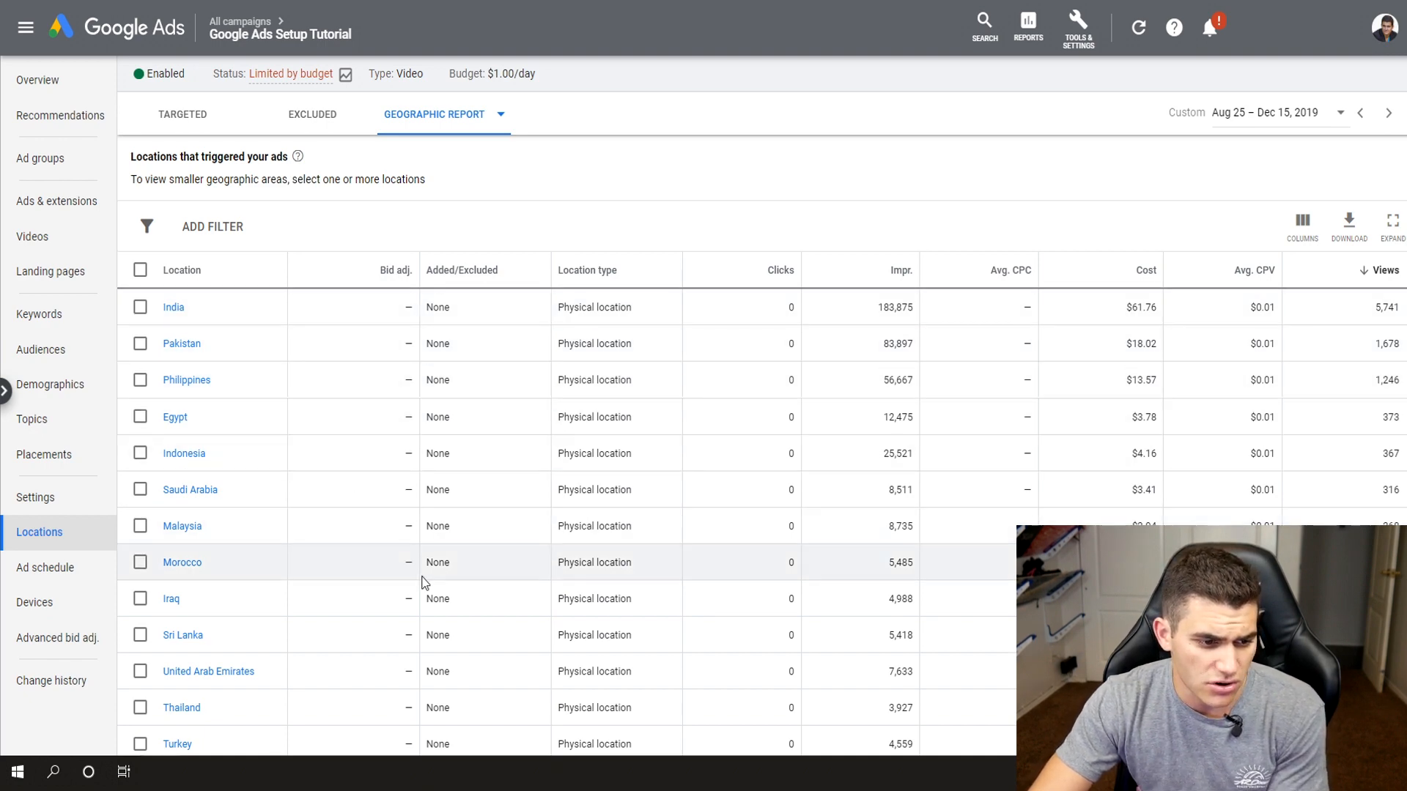
Browse the geographic report's country list by views, past Canada and Singapore, back to India's 5,741 views
scroll(down, 3)
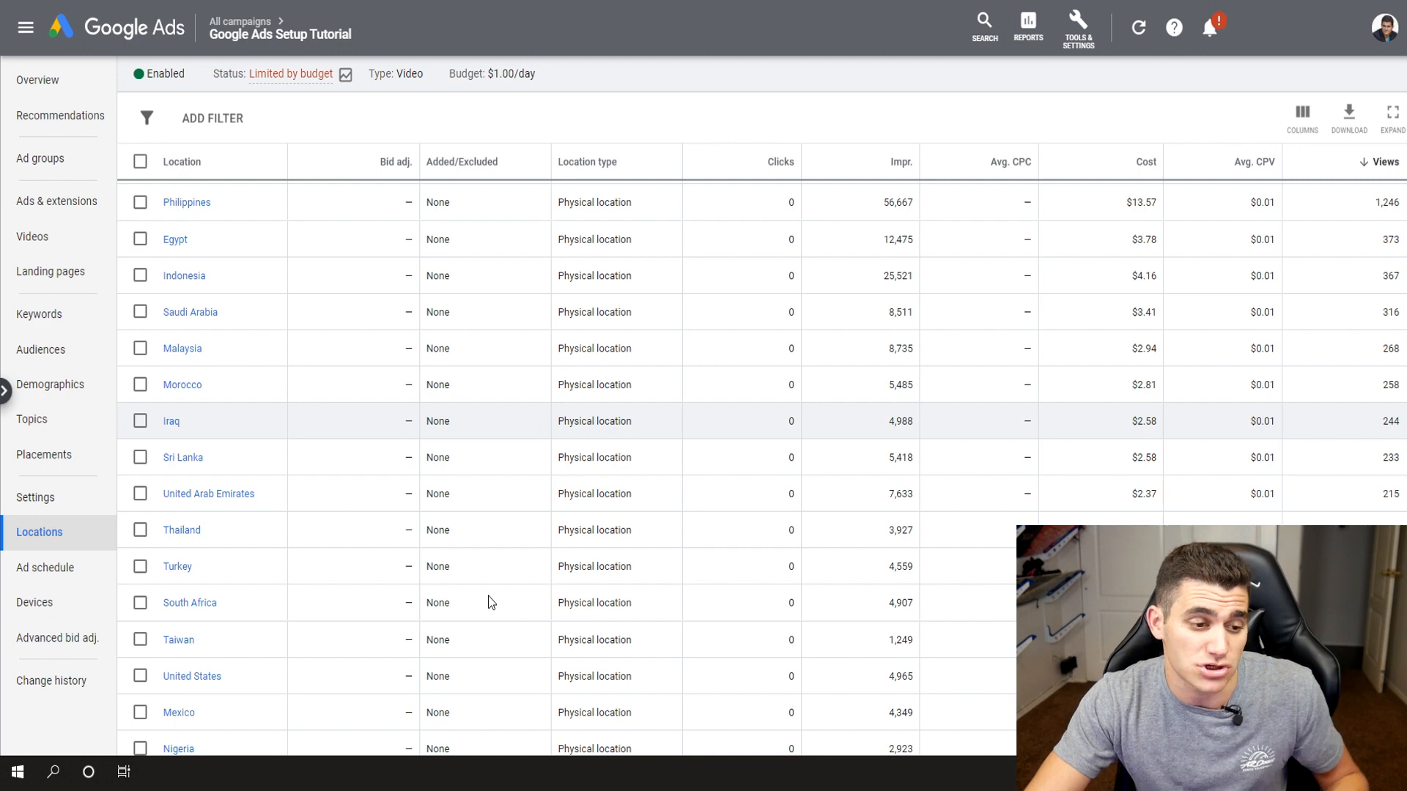
mouse_move(252, 689)
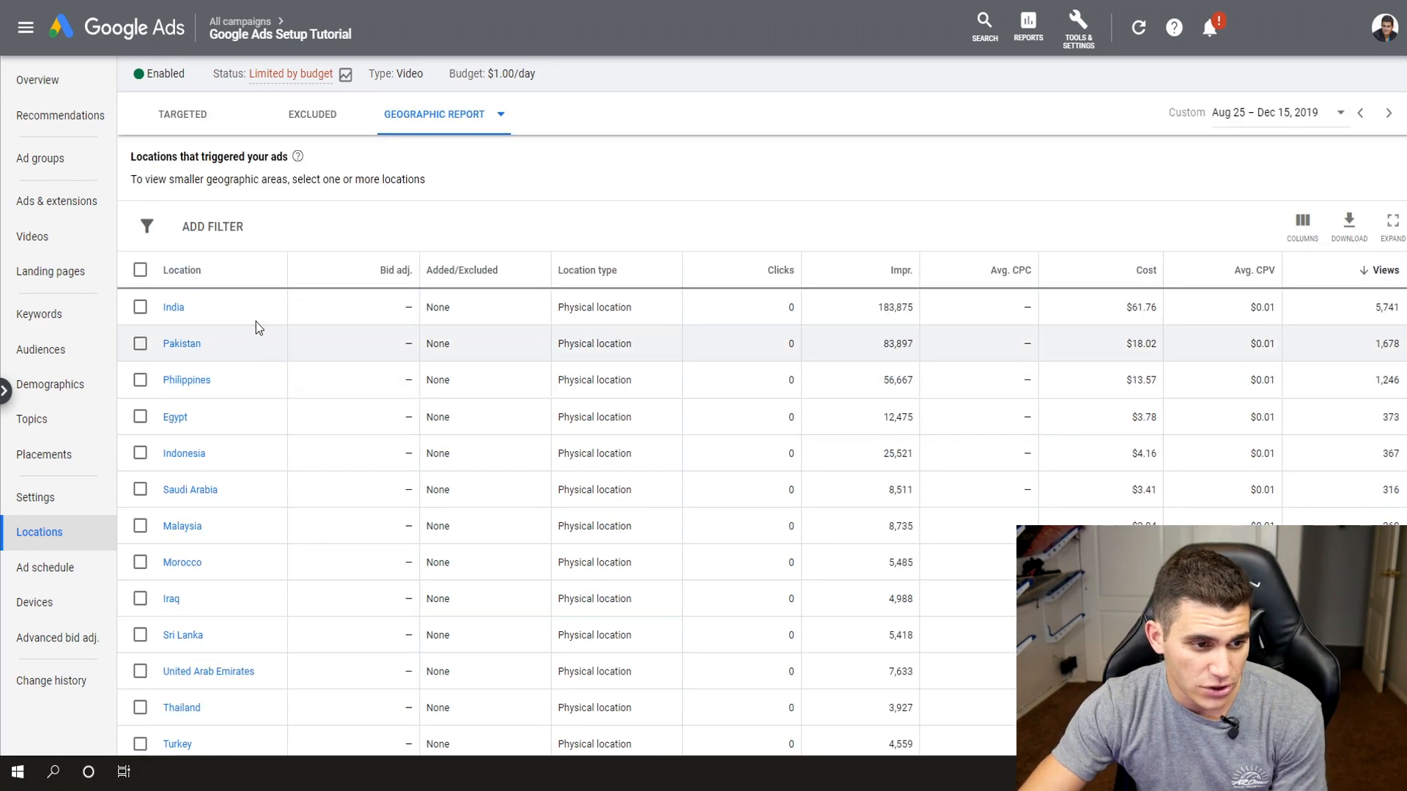
mouse_move(207, 399)
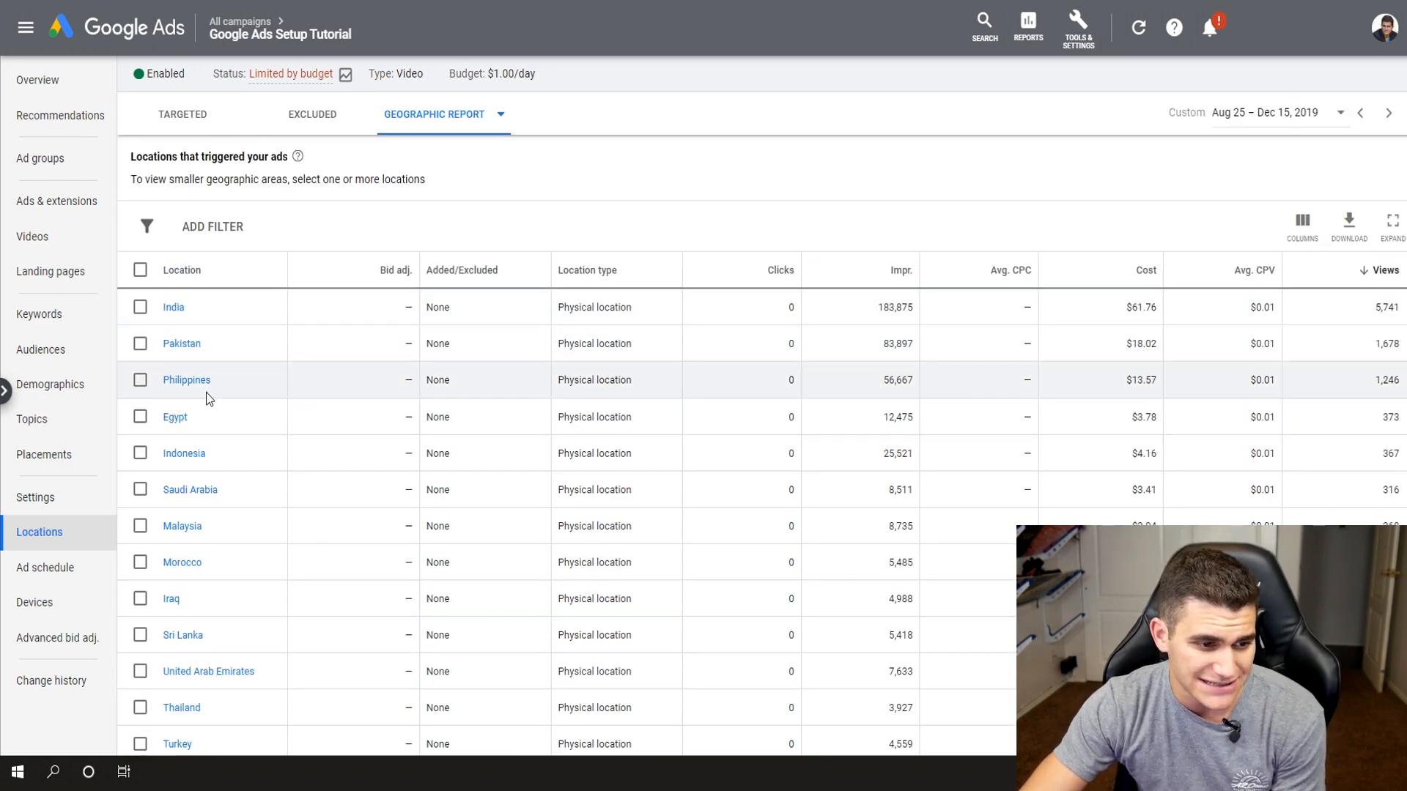
mouse_move(199, 506)
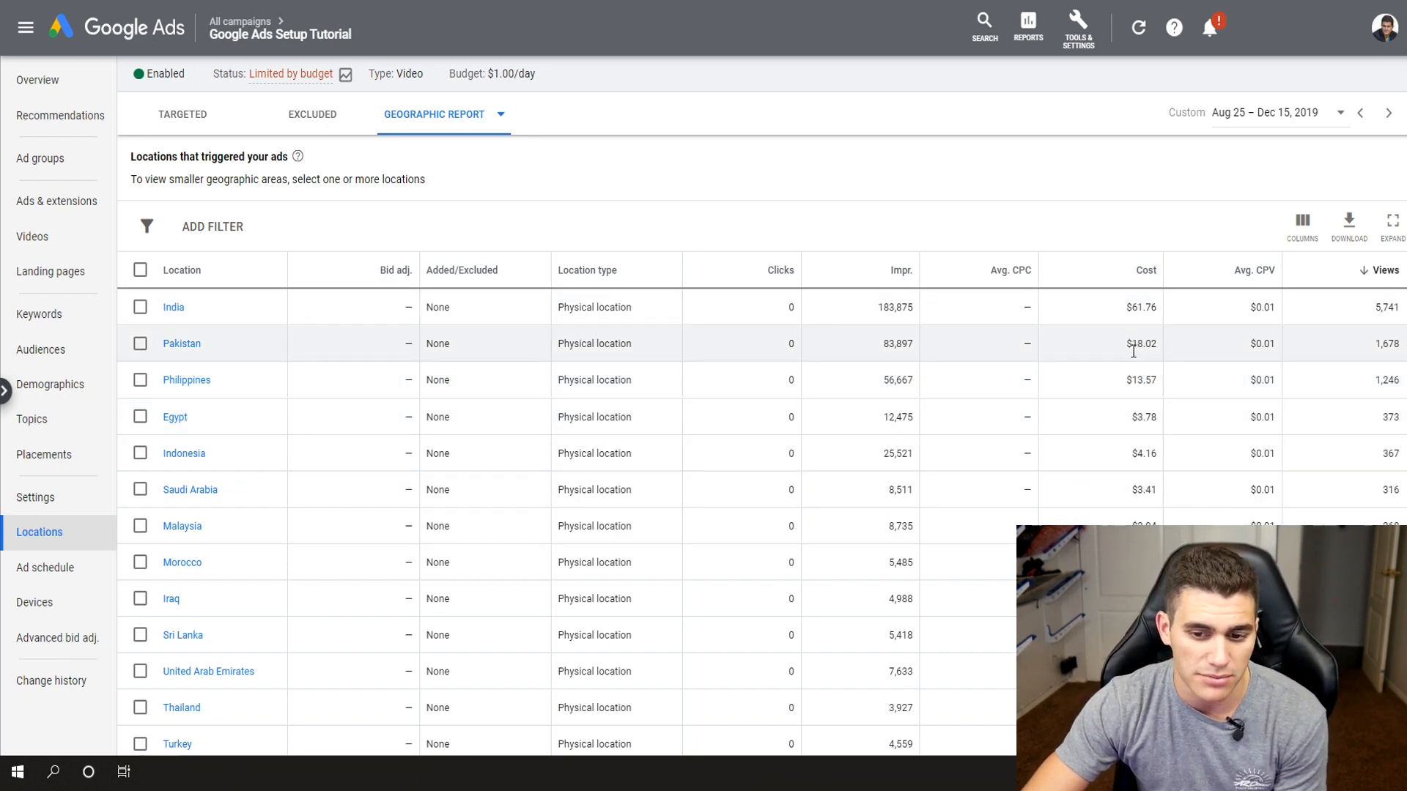
scroll(down, 3)
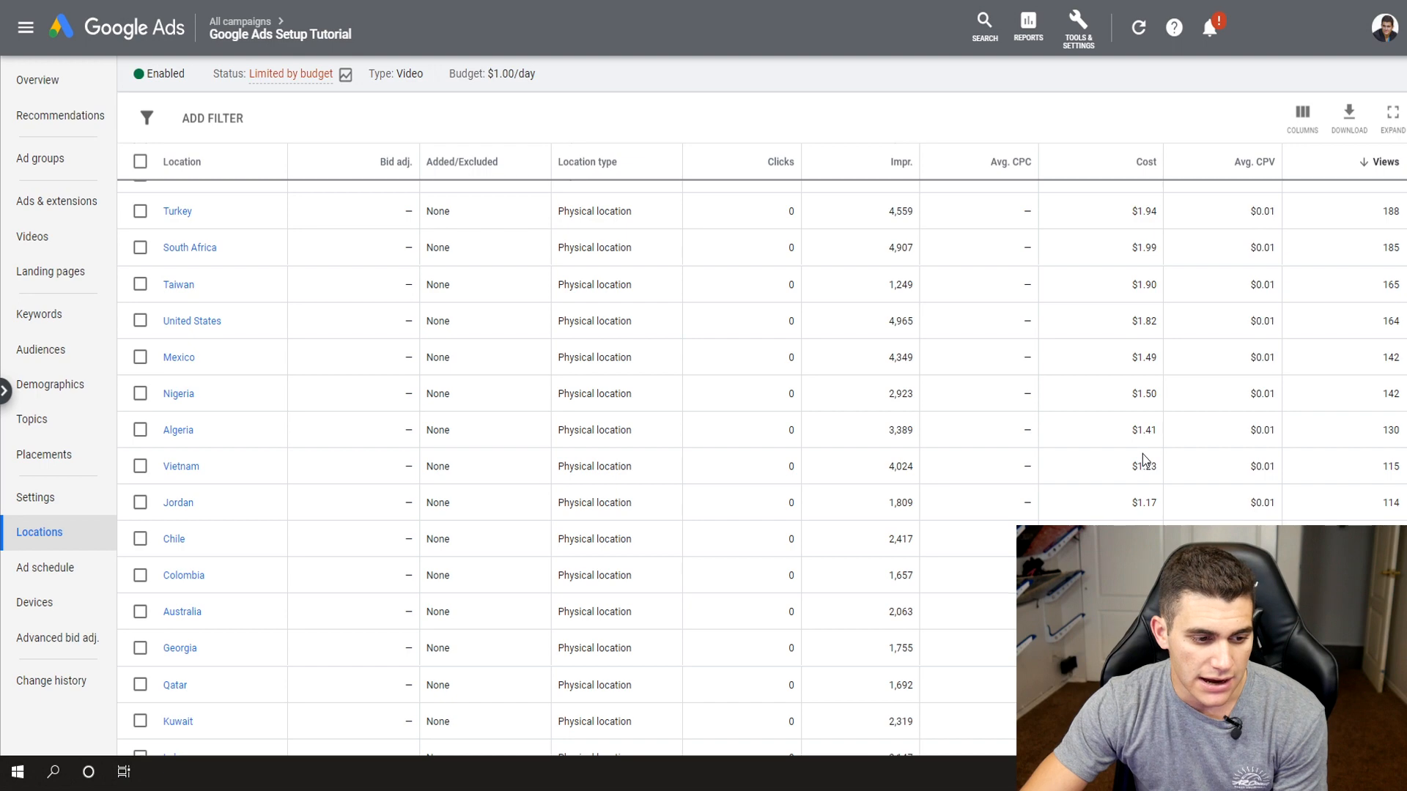
scroll(down, 3)
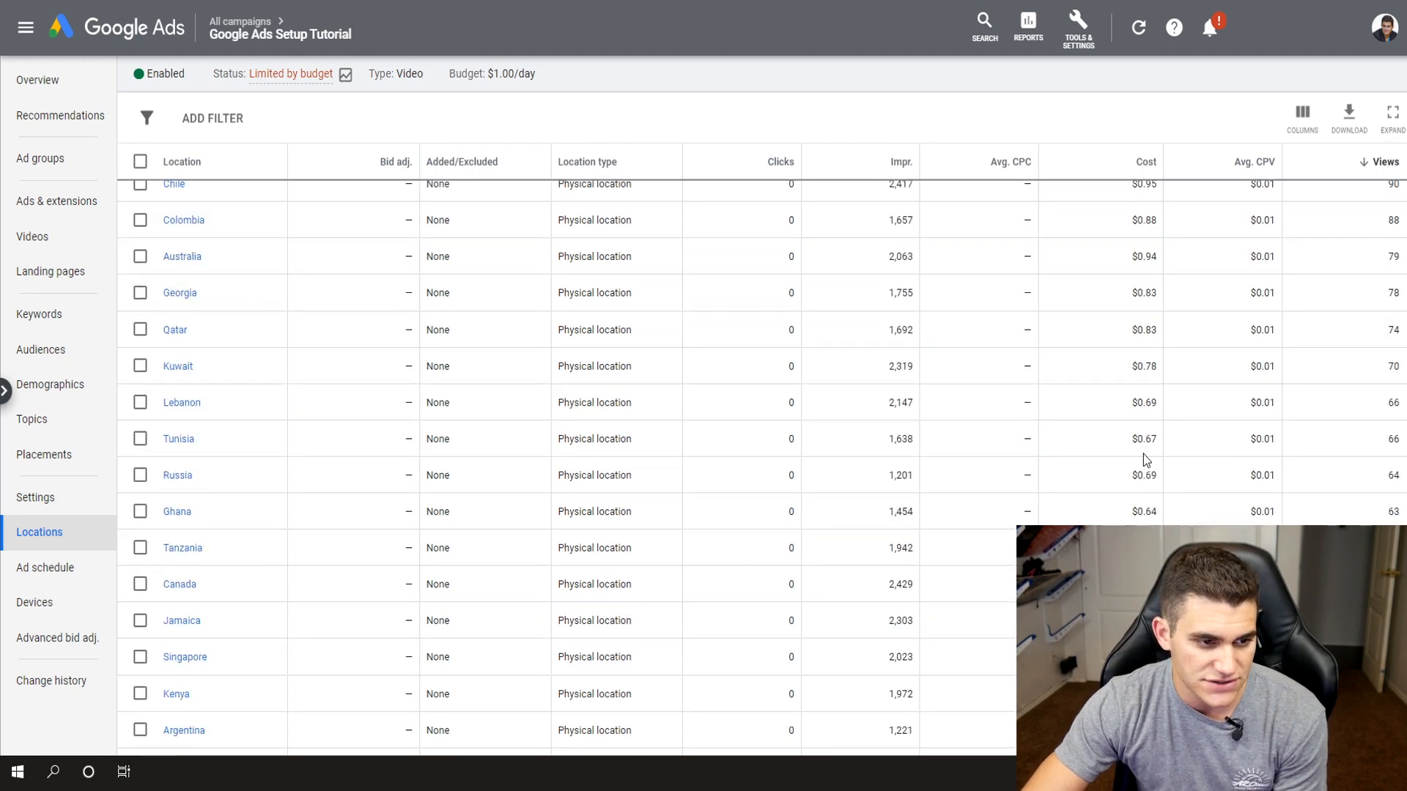
scroll(down, 3)
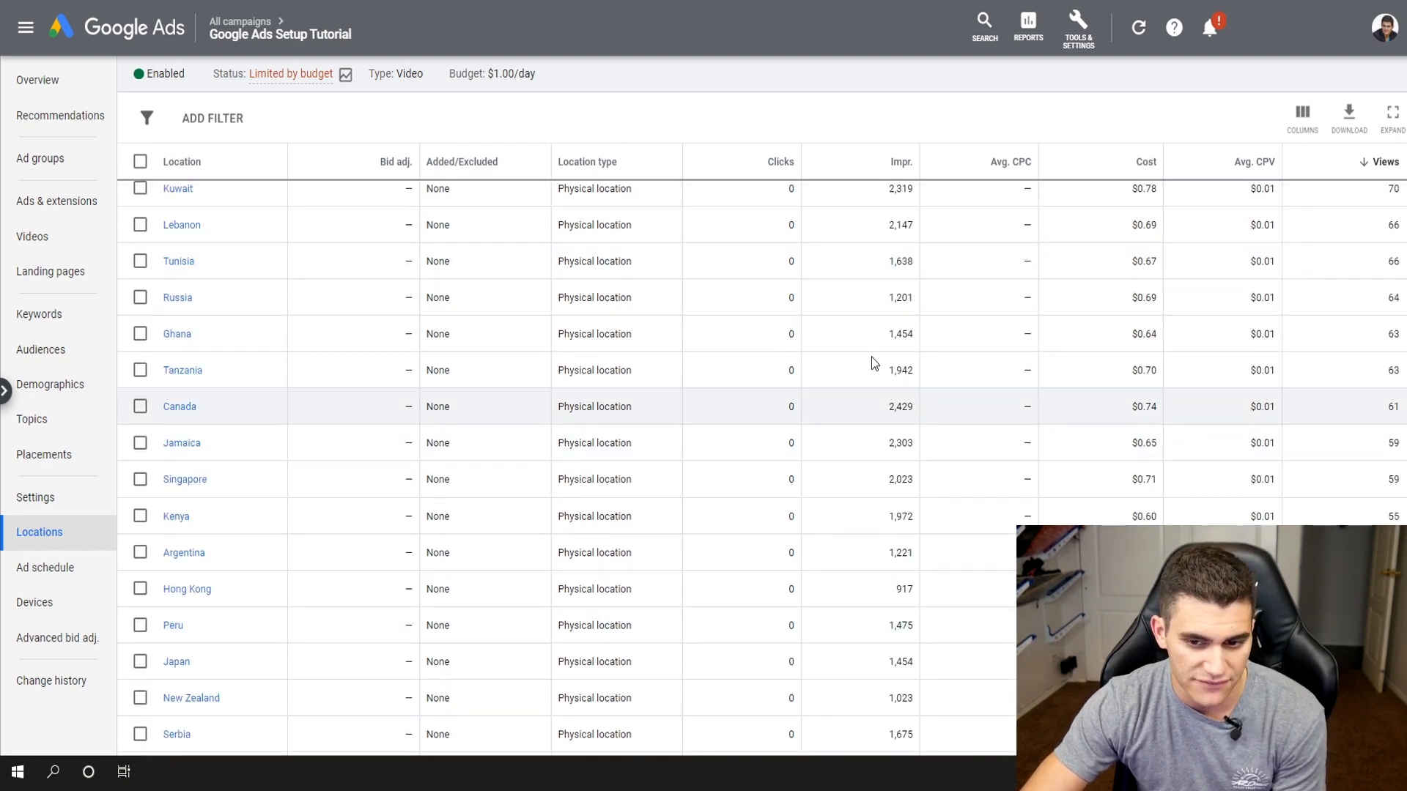
click(435, 114)
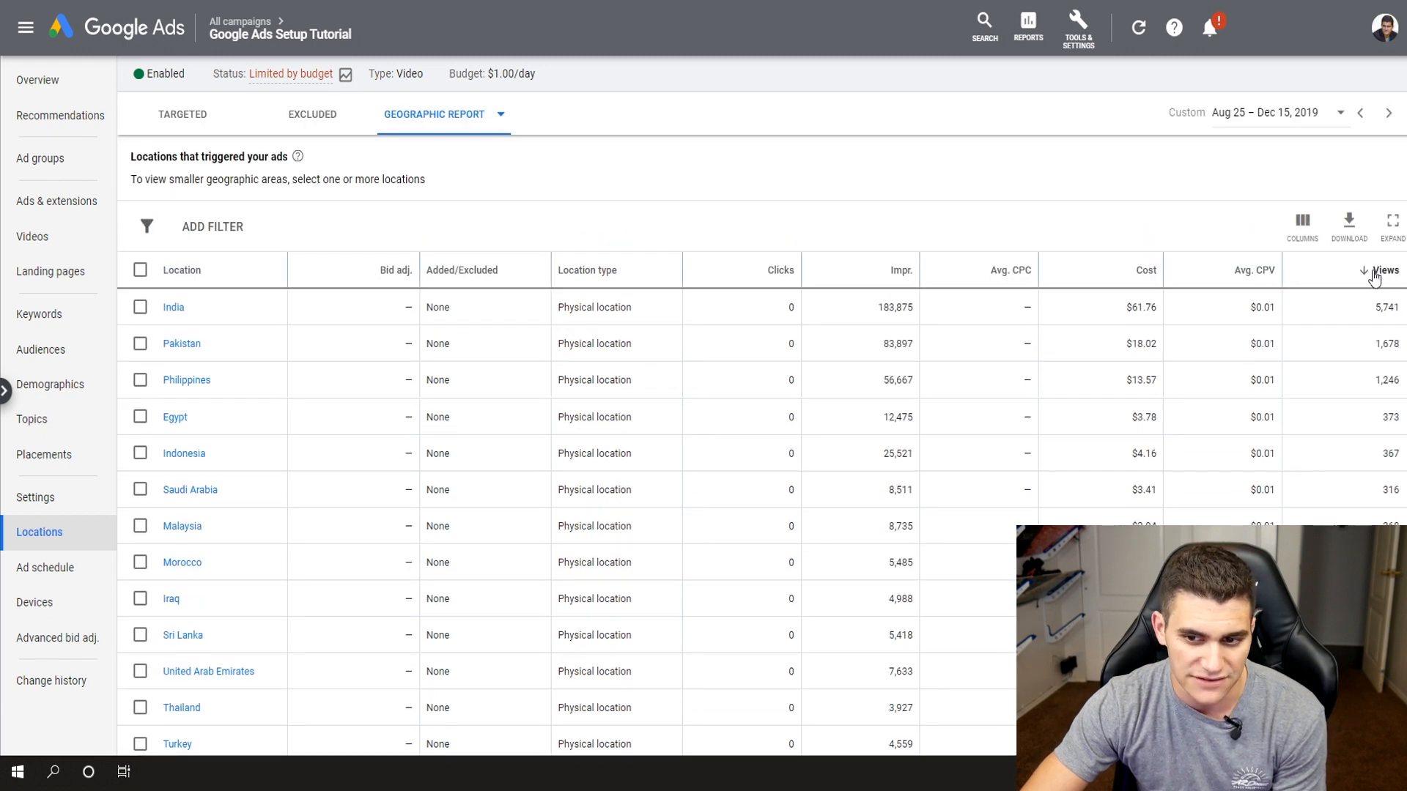
scroll(down, 3)
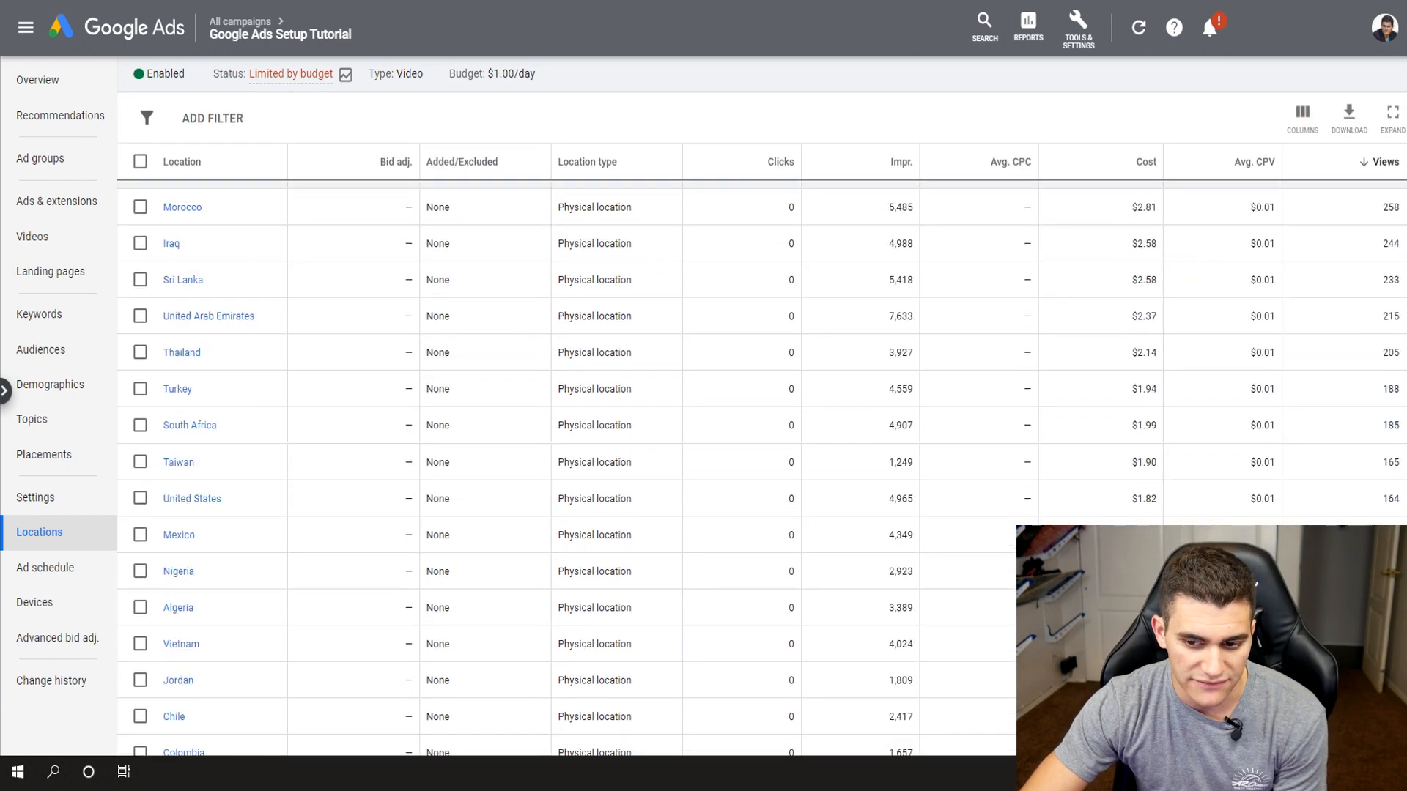
click(435, 114)
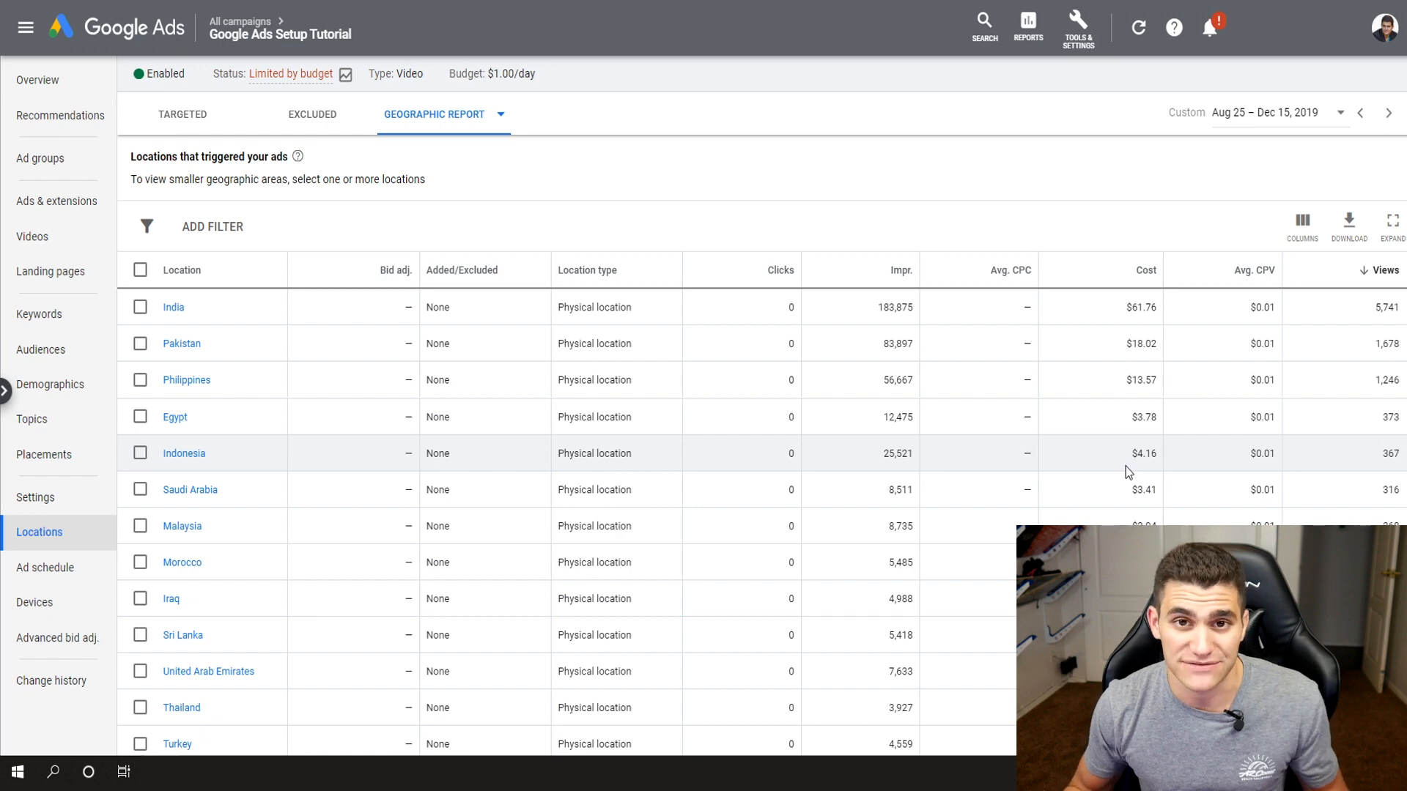
Check the ad schedule runs all the time, then return to the overview showing 490K impressions and $154 cost
click(45, 567)
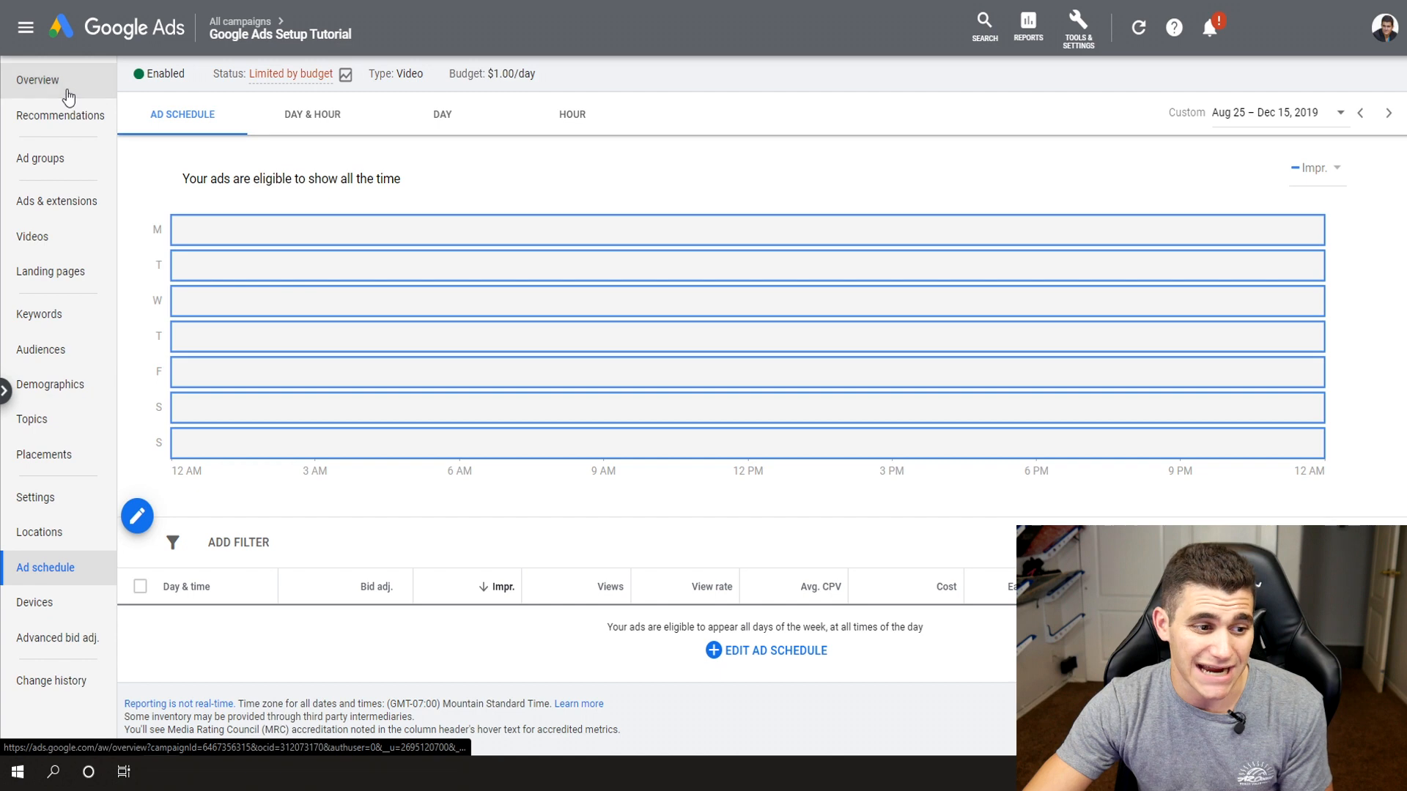
click(36, 80)
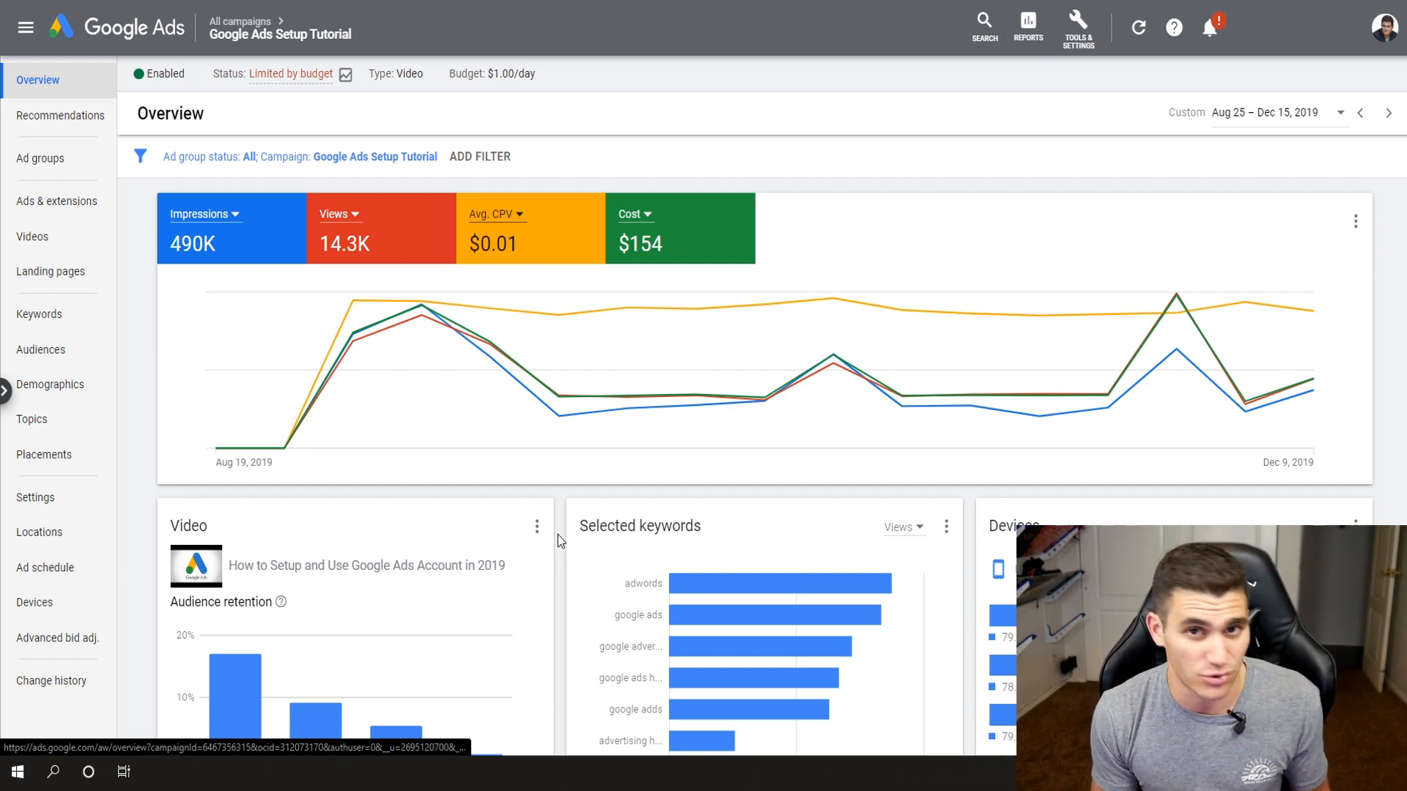
click(40, 159)
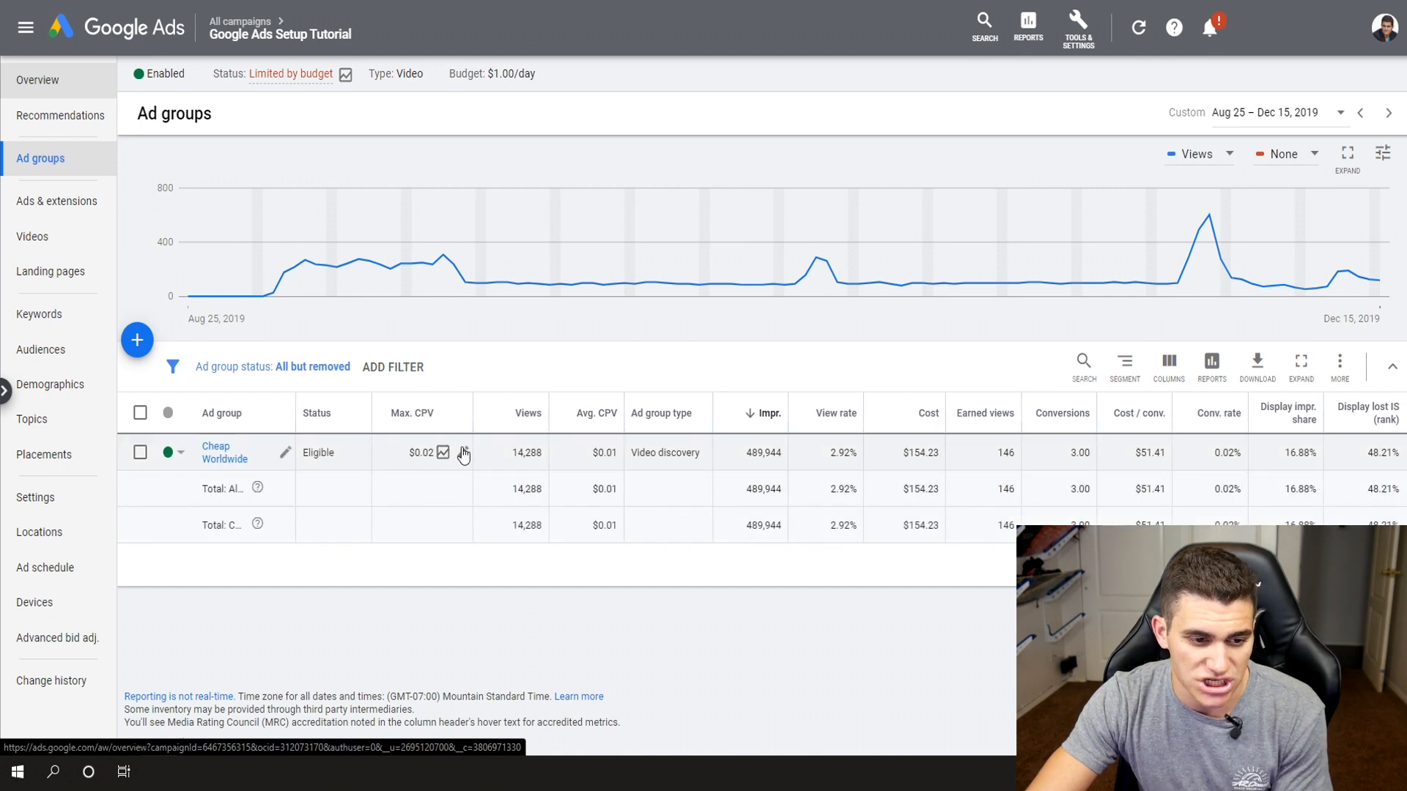
mouse_move(458, 553)
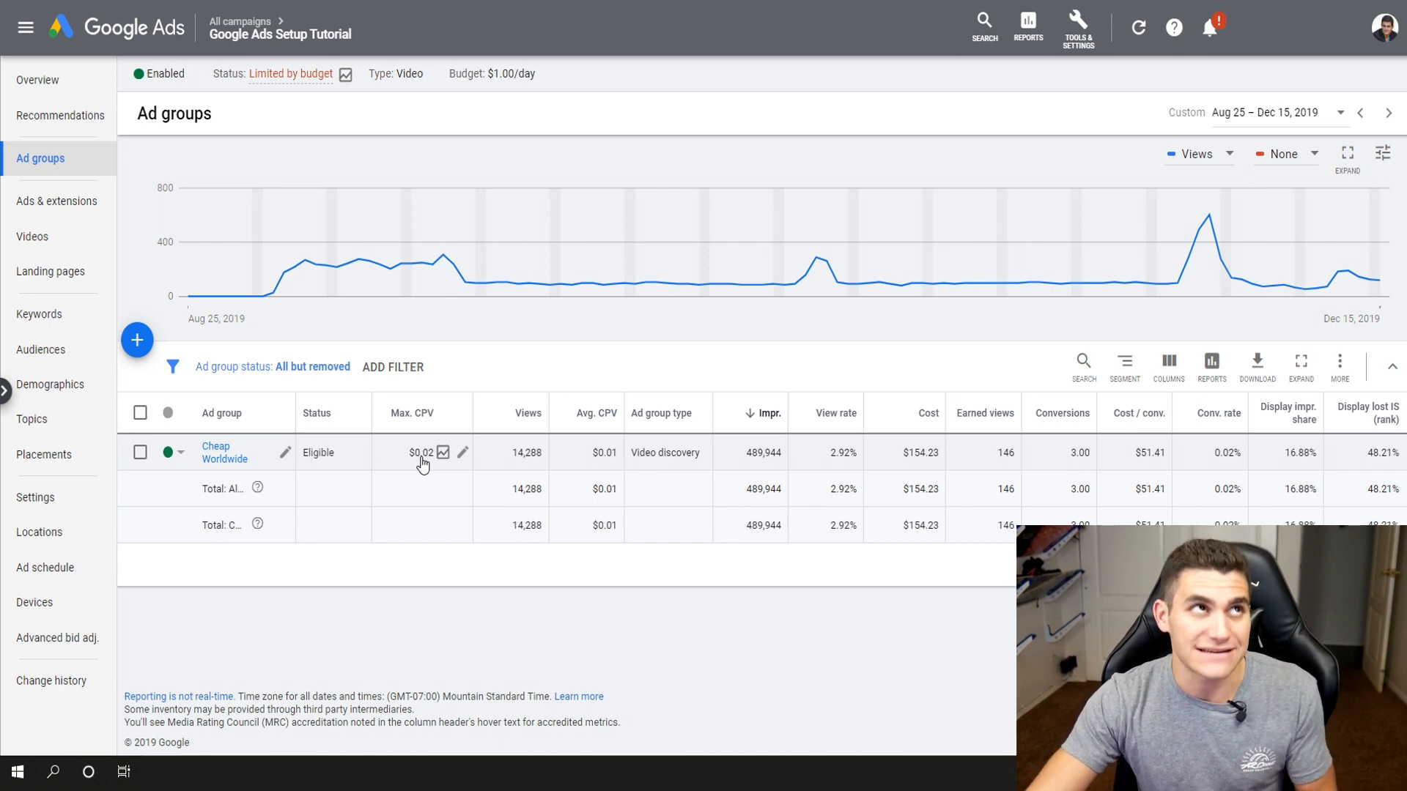
click(37, 80)
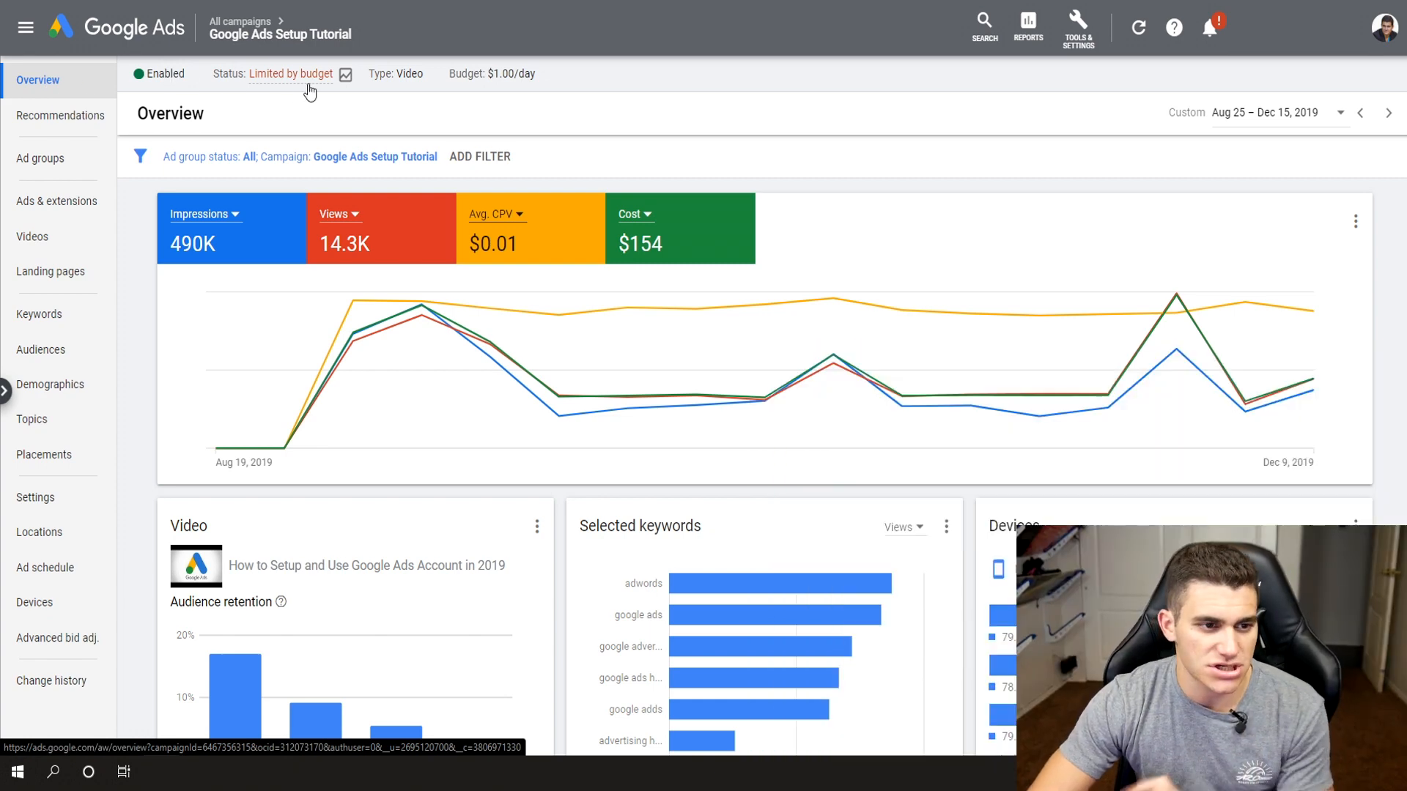
mouse_move(291, 73)
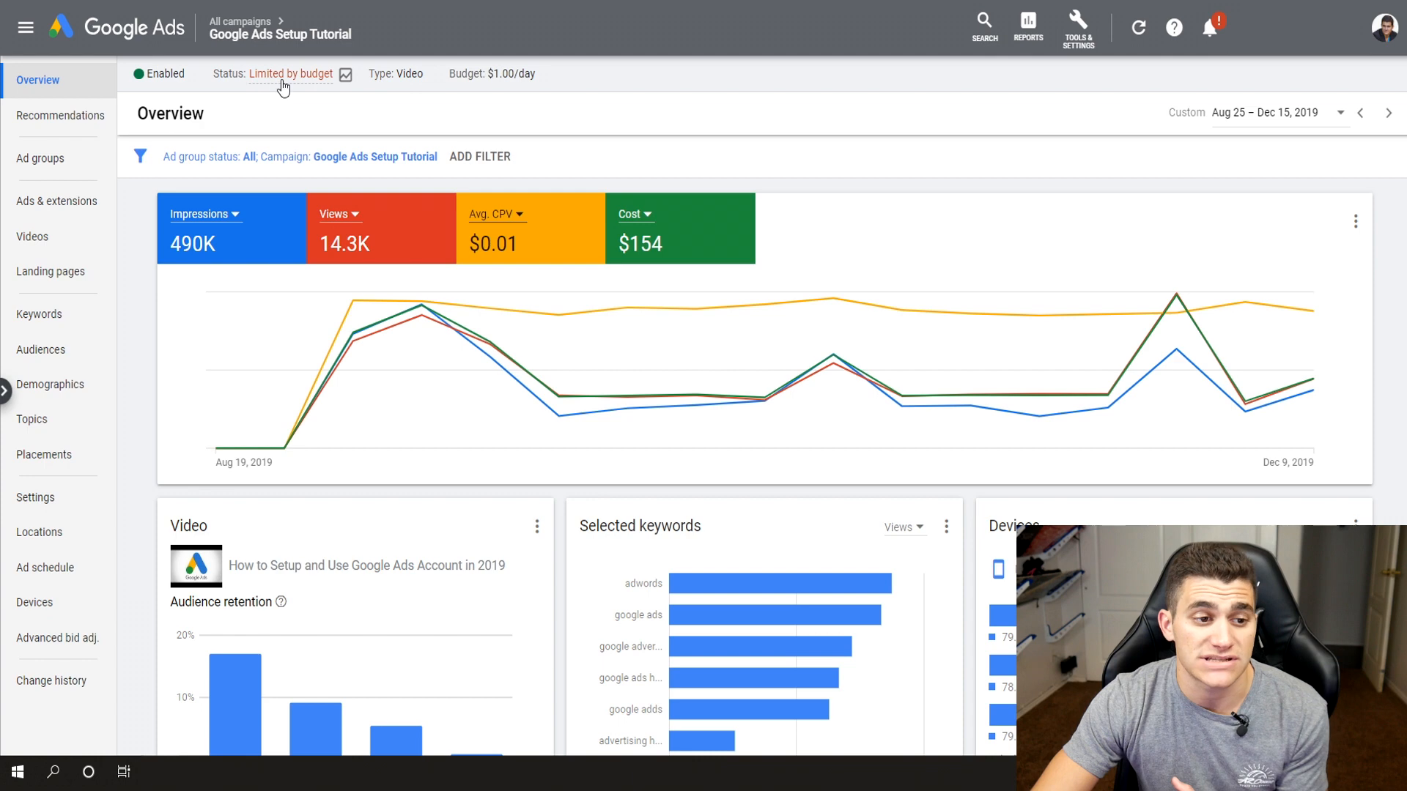
click(290, 73)
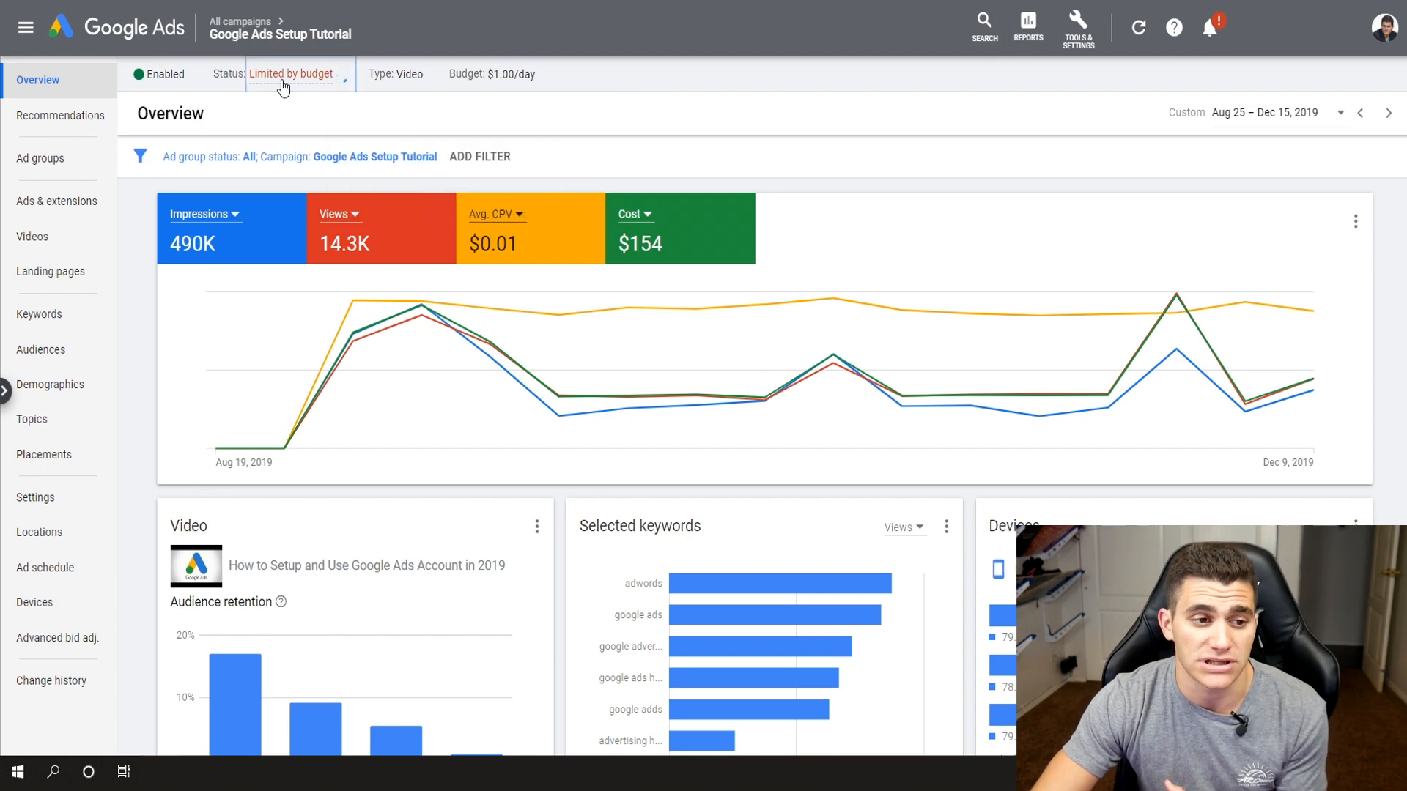
click(290, 73)
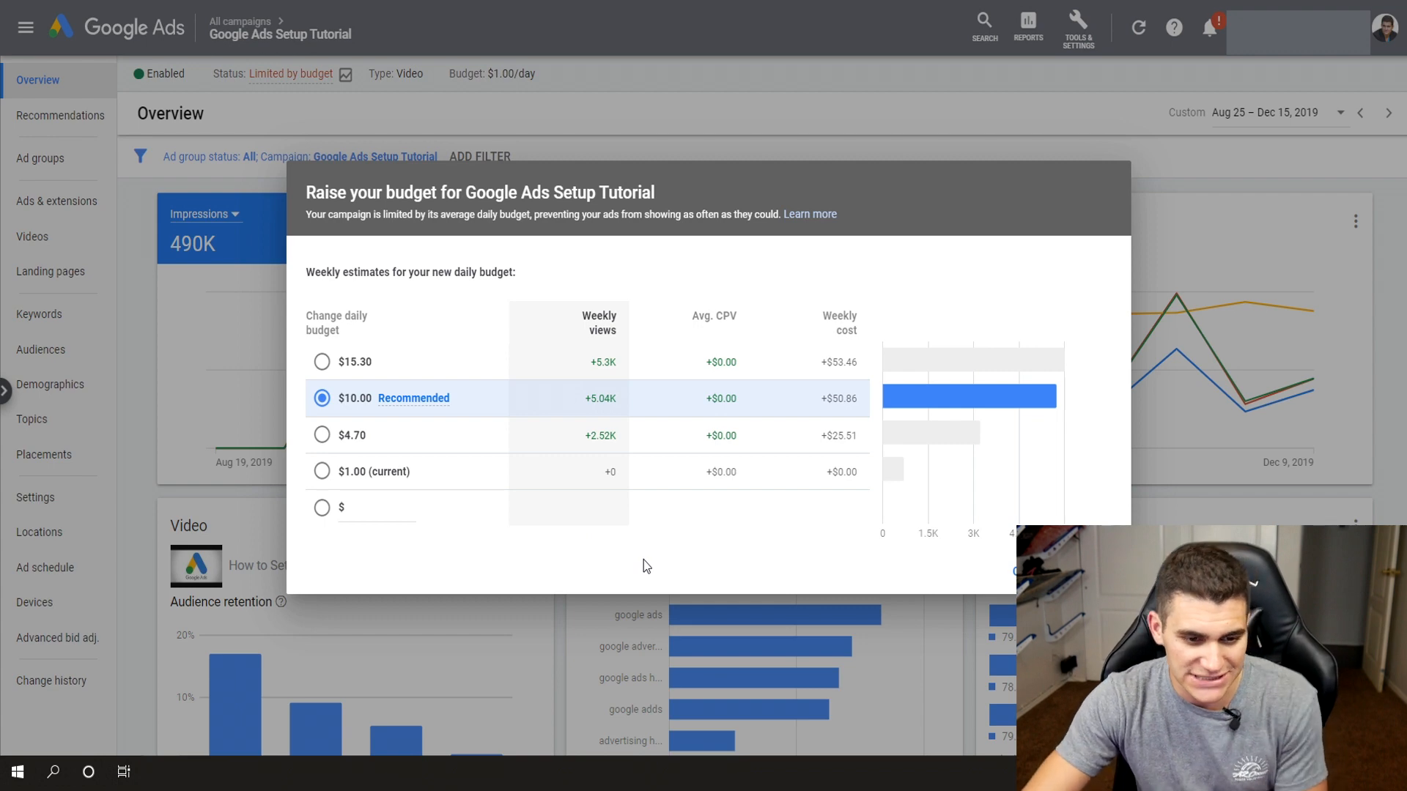
mouse_move(359, 431)
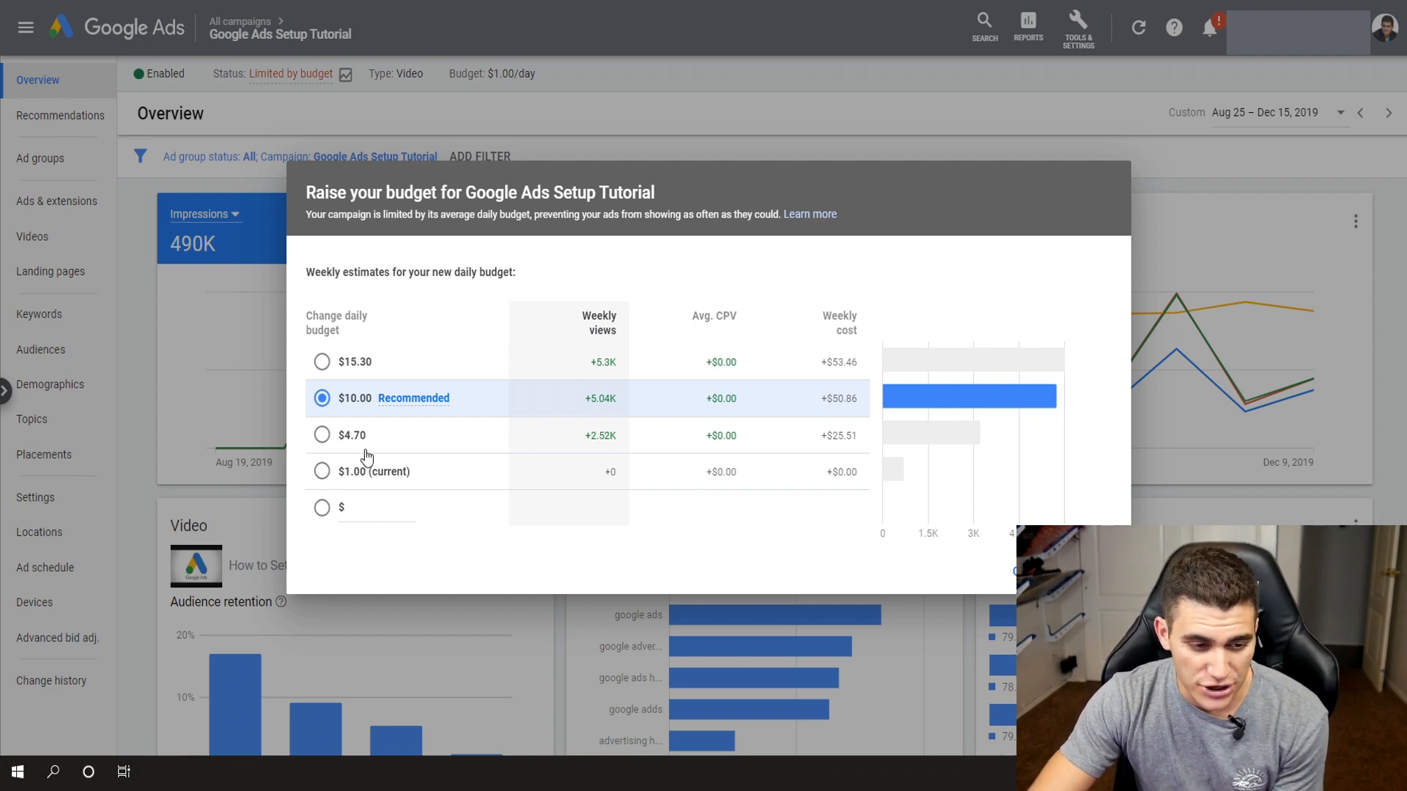
mouse_move(619, 420)
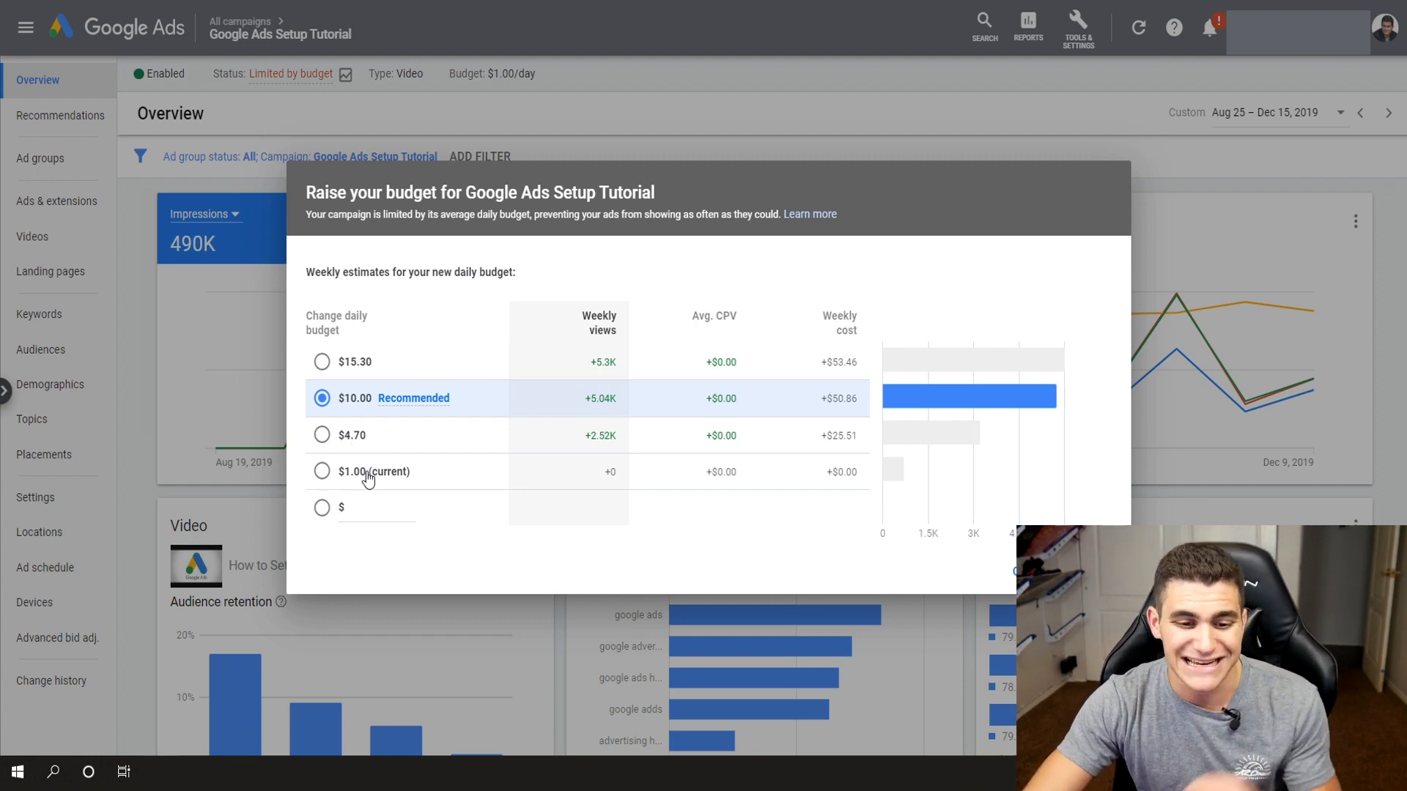
mouse_move(923, 647)
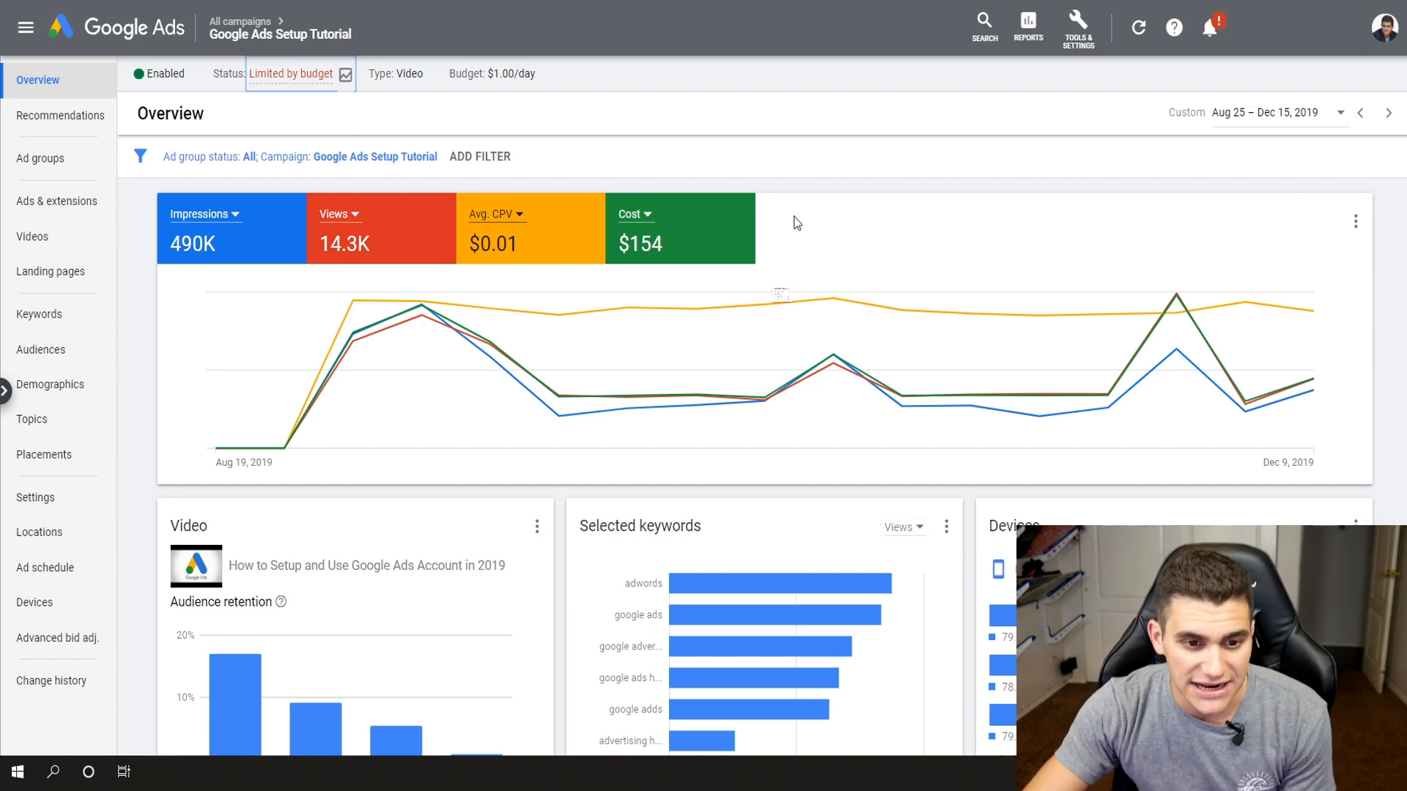
scroll(down, 3)
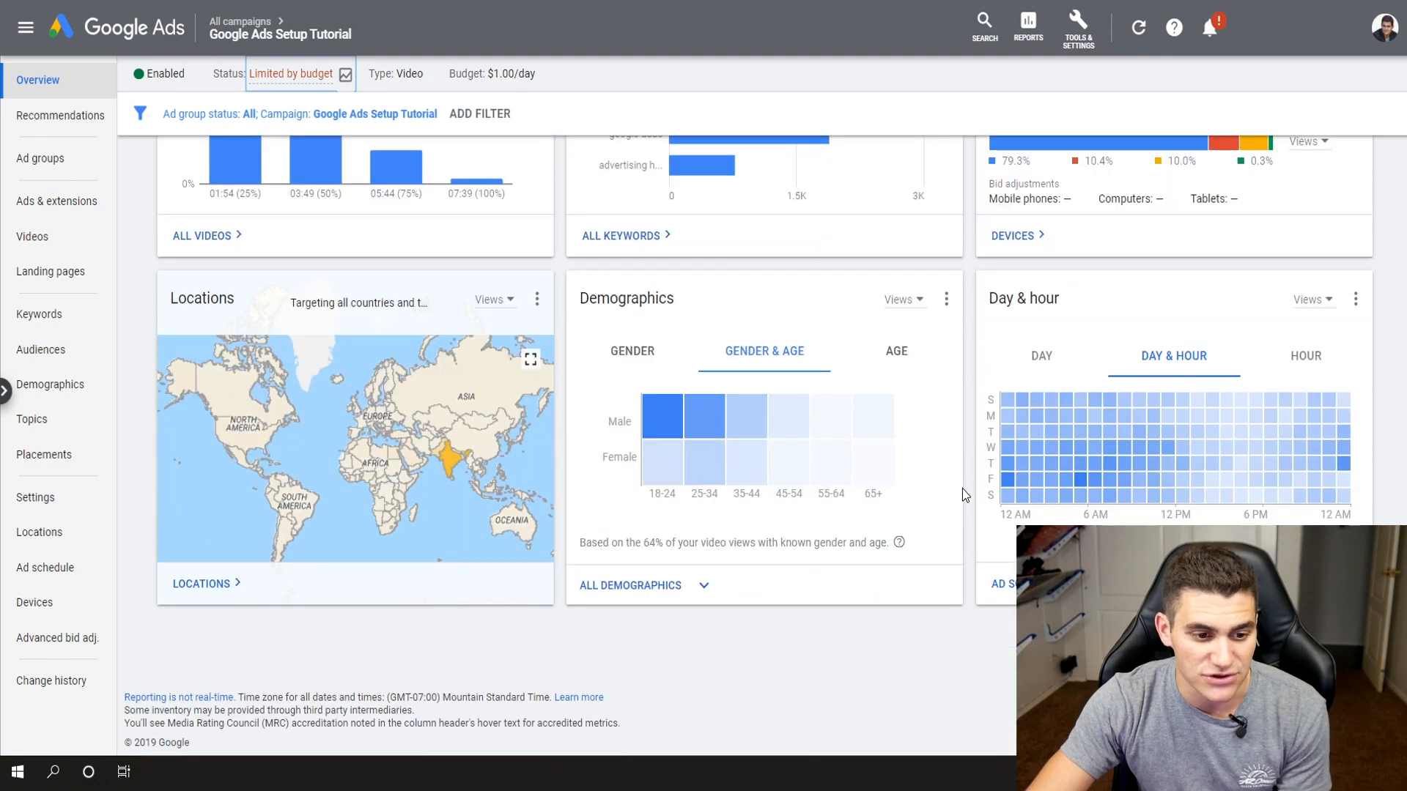